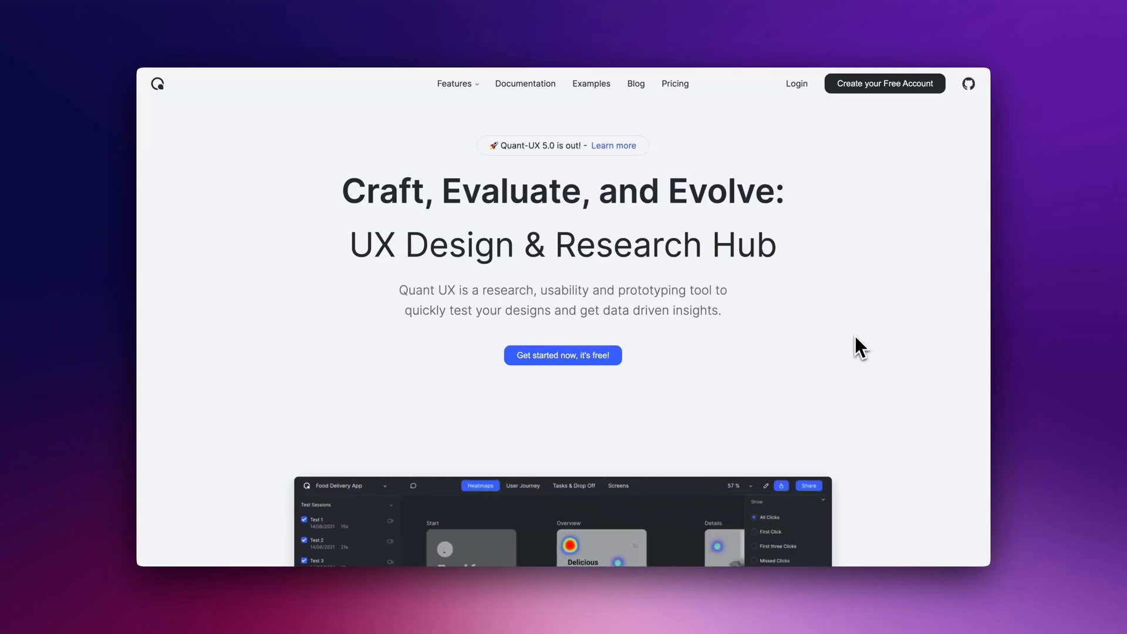
Browse the product preview screenshots on the Quant-UX landing page, including the AI Assistant feature
scroll(down, 3)
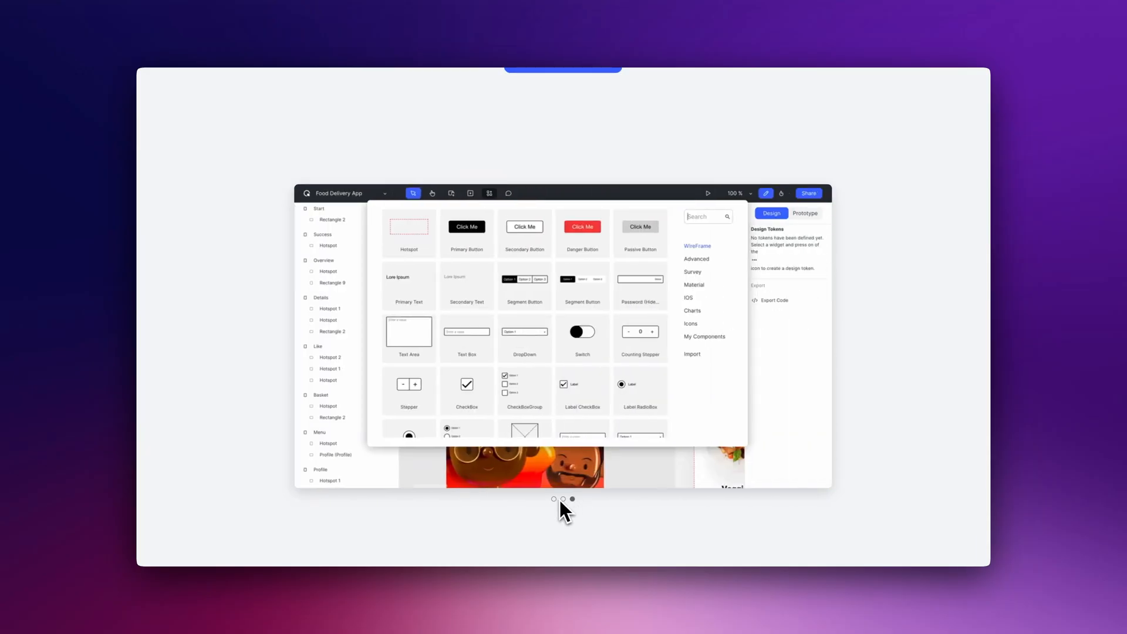
click(554, 499)
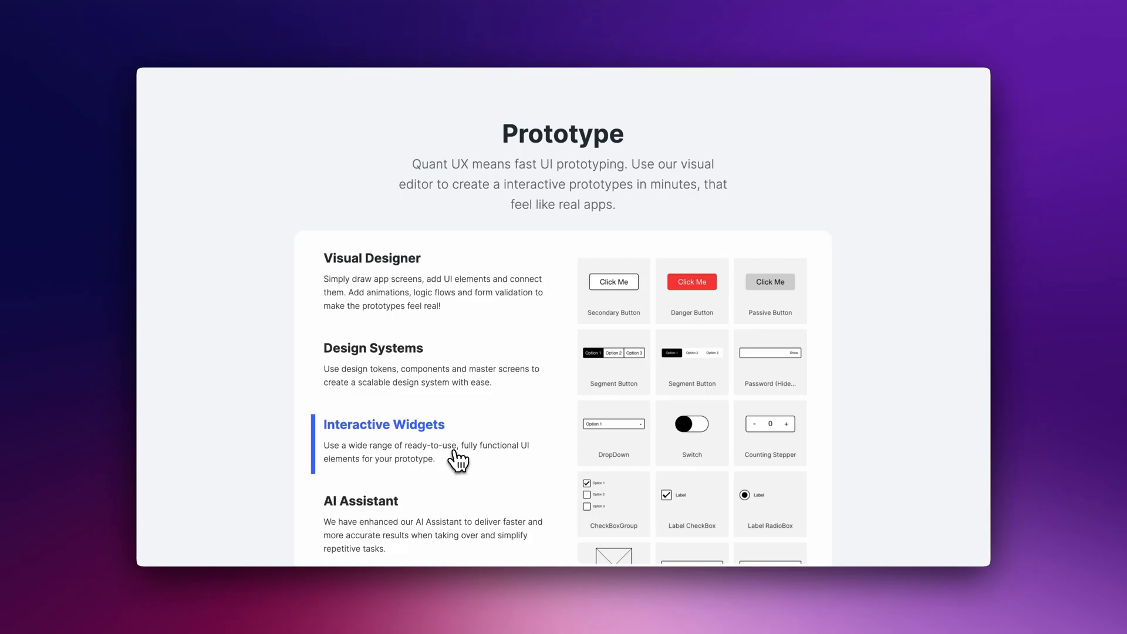
click(361, 501)
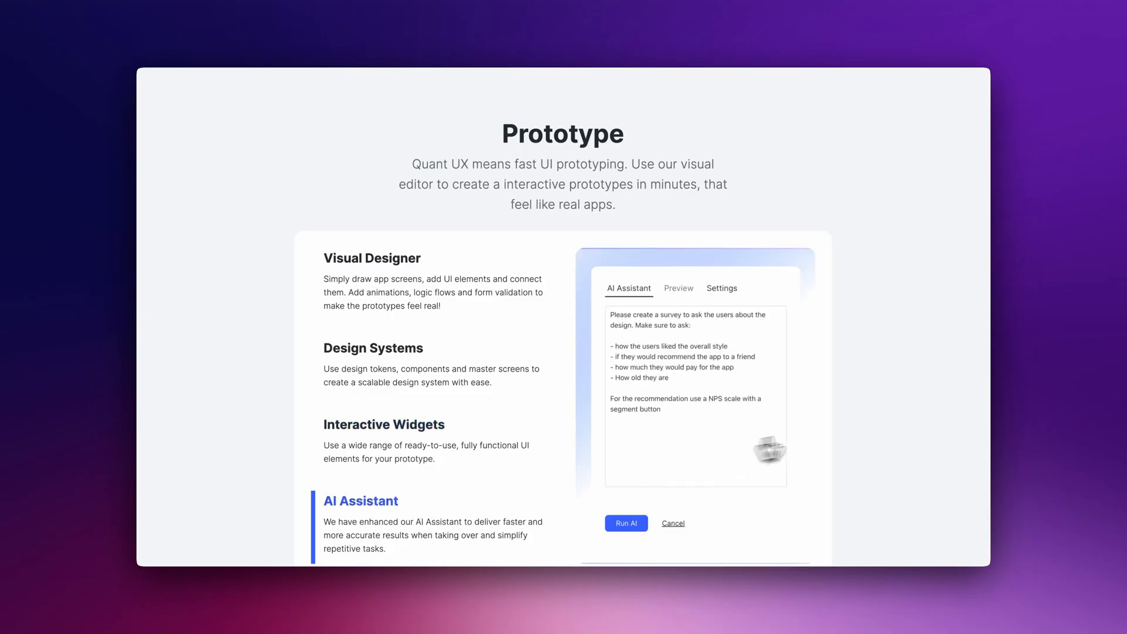
Scroll past the User Tasks preview and analytics features to the 'Quant-UX is FREE' section
scroll(down, 3)
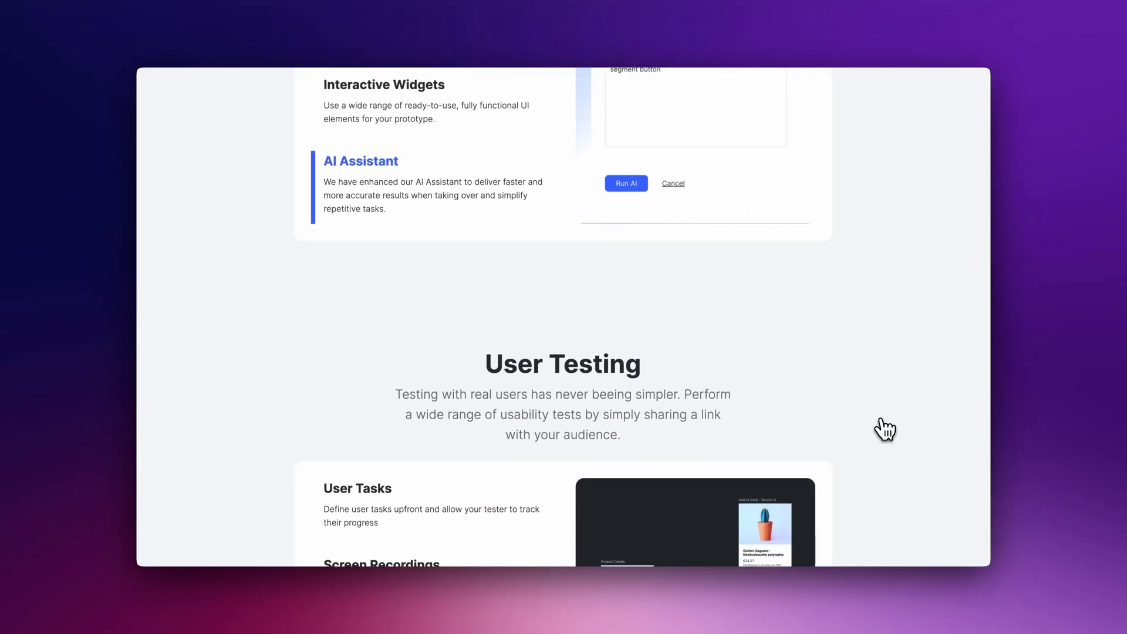
scroll(down, 3)
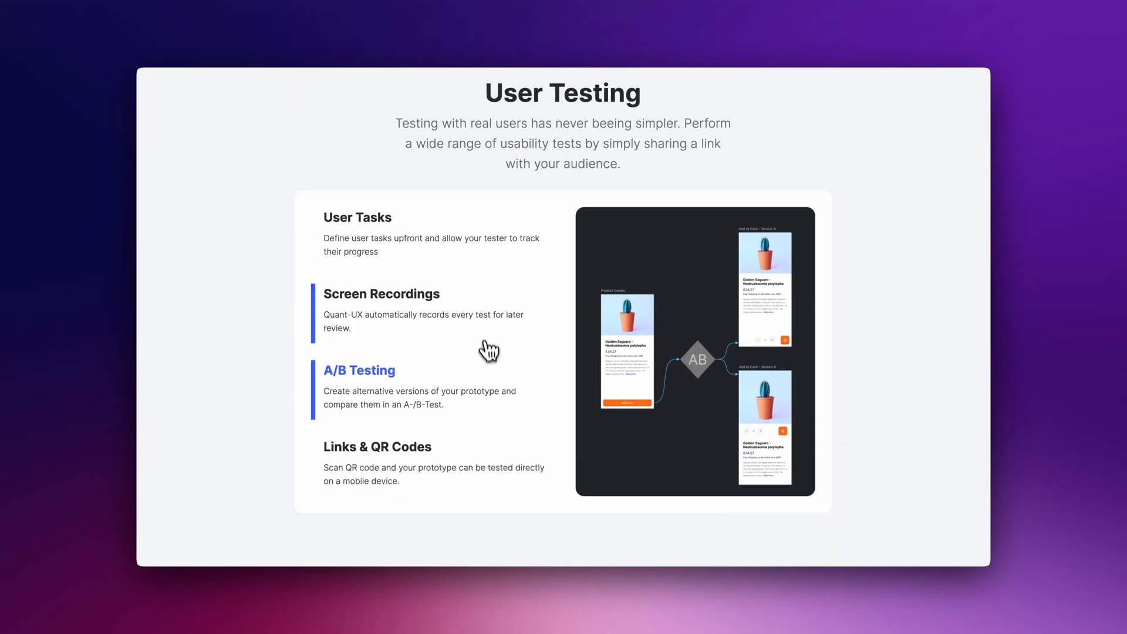
click(357, 217)
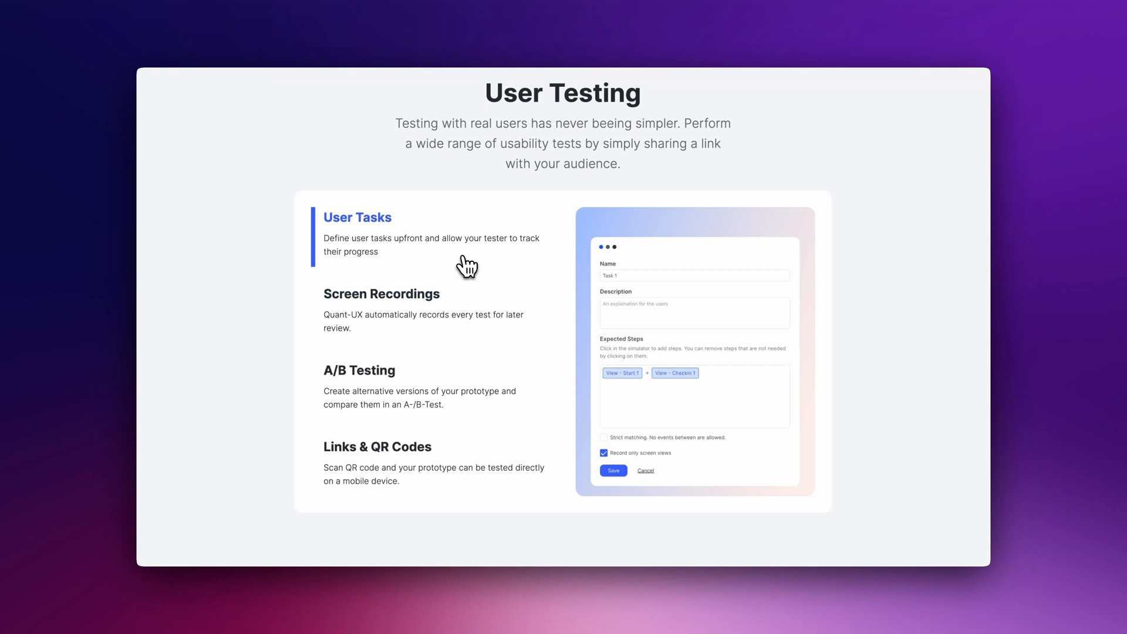
scroll(down, 3)
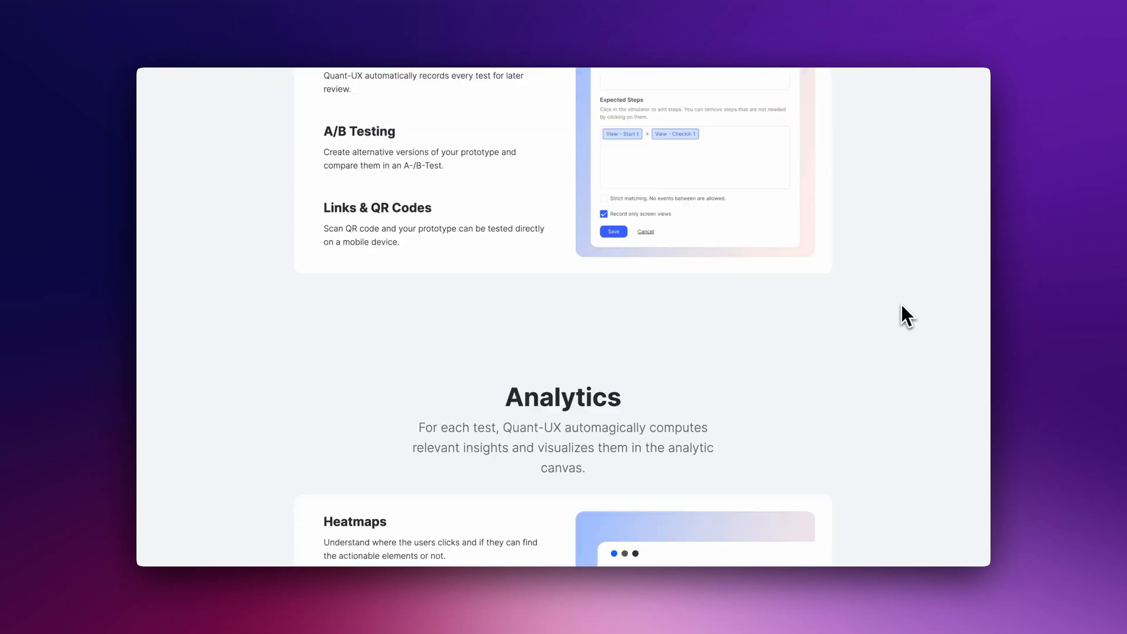
scroll(down, 3)
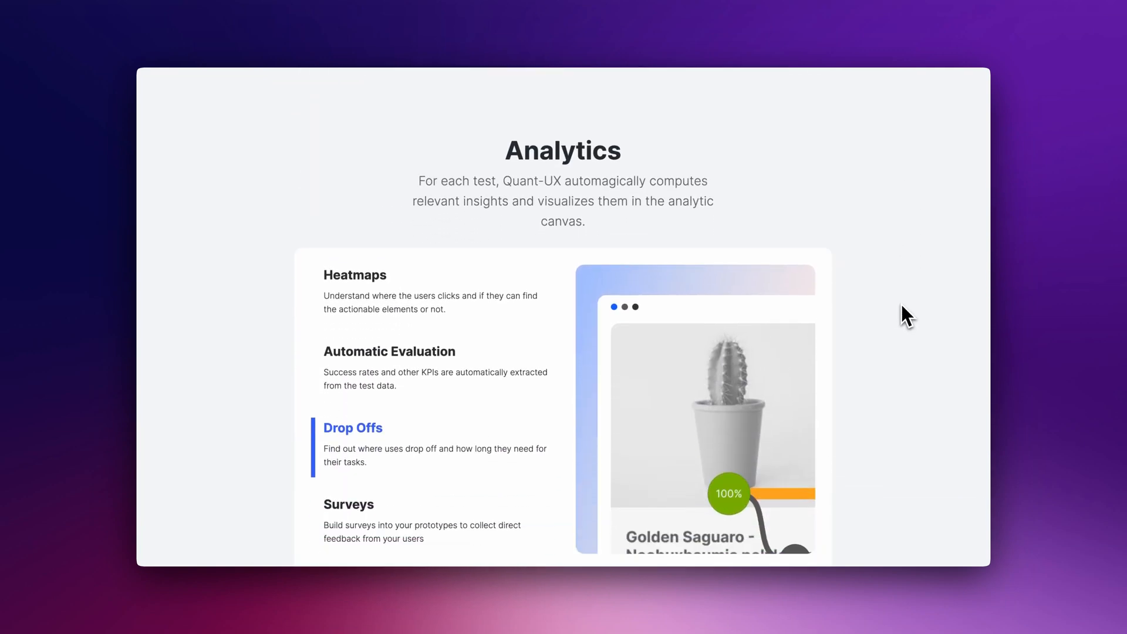
click(354, 275)
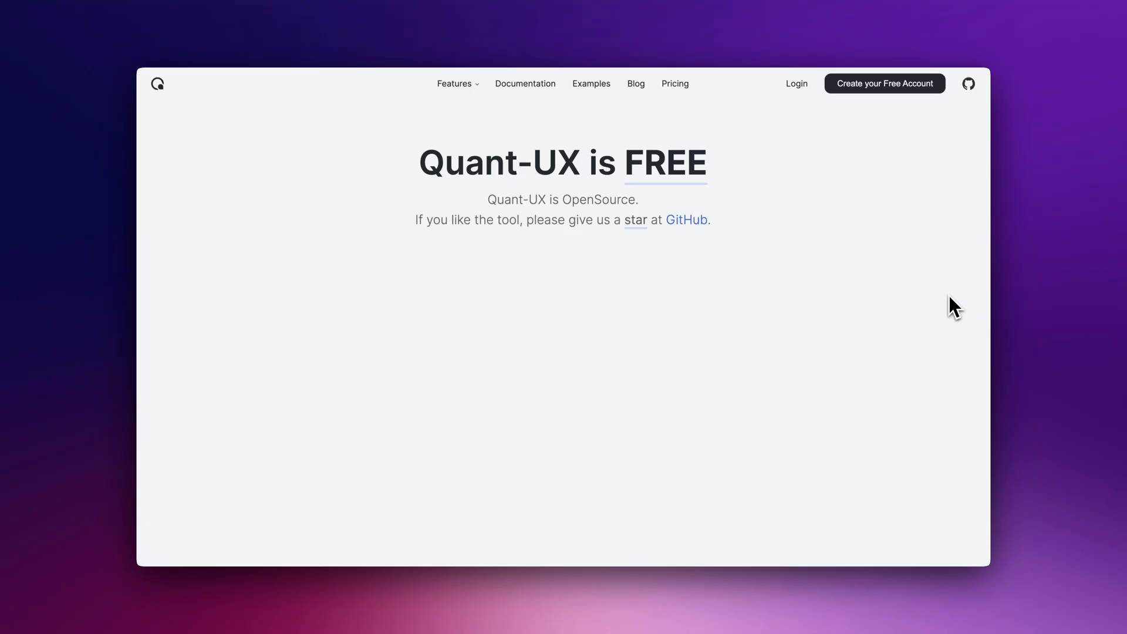
mouse_move(891, 100)
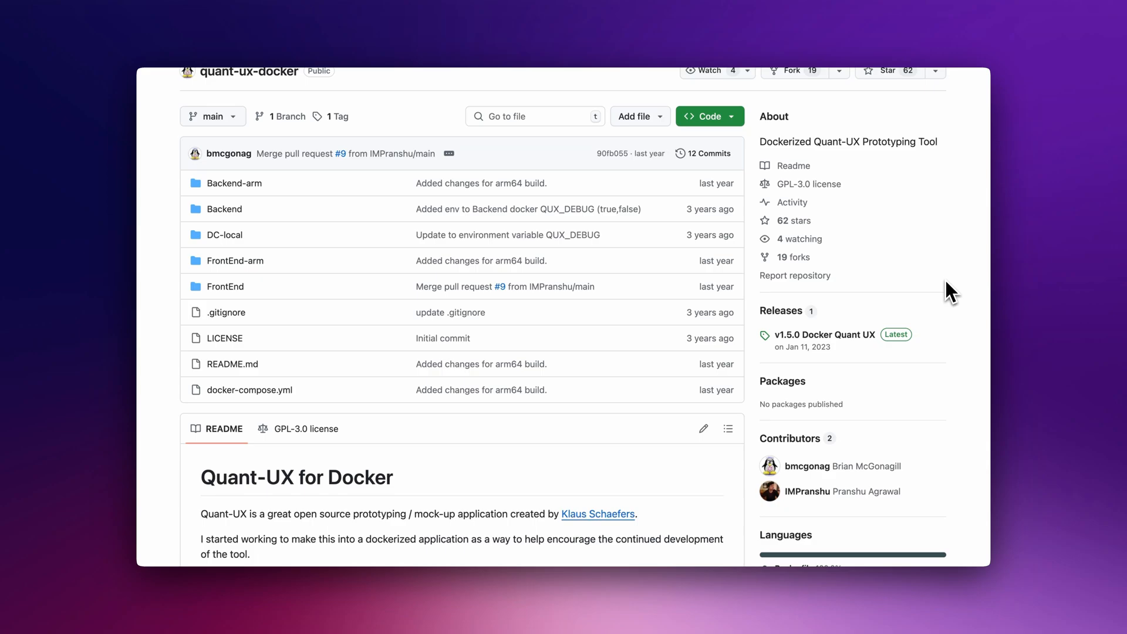
Scroll through the quant-ux-docker repository's folders and the Quant-UX for Docker README
scroll(down, 3)
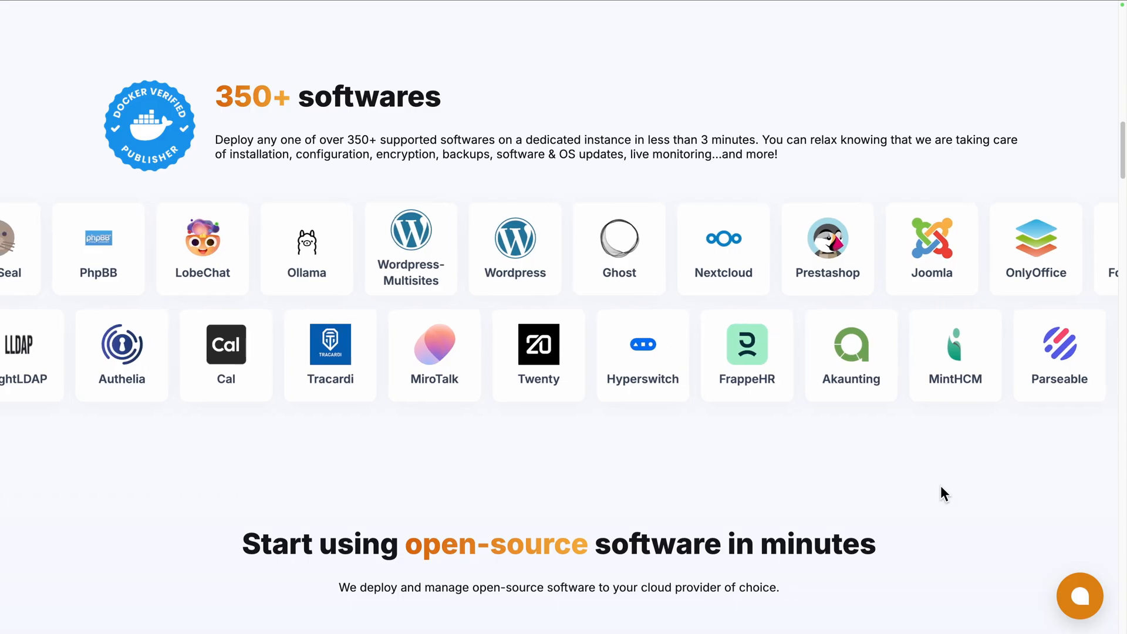
Scroll Elestio's 350+ softwares grid, feature cards and CI/CD section, then return to the top
scroll(down, 3)
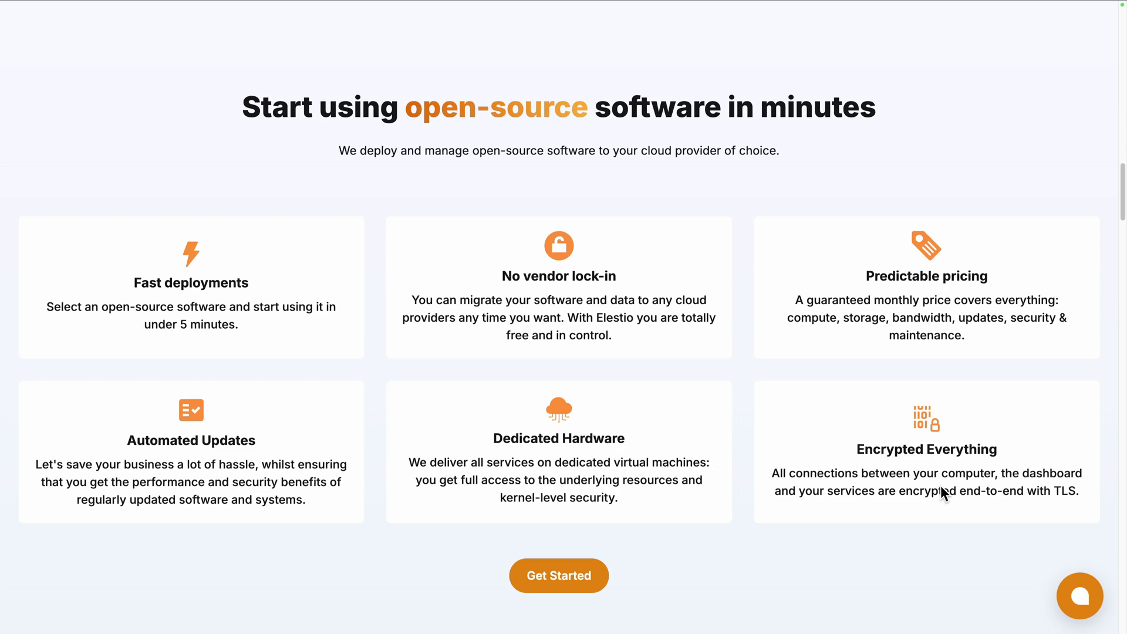
scroll(down, 3)
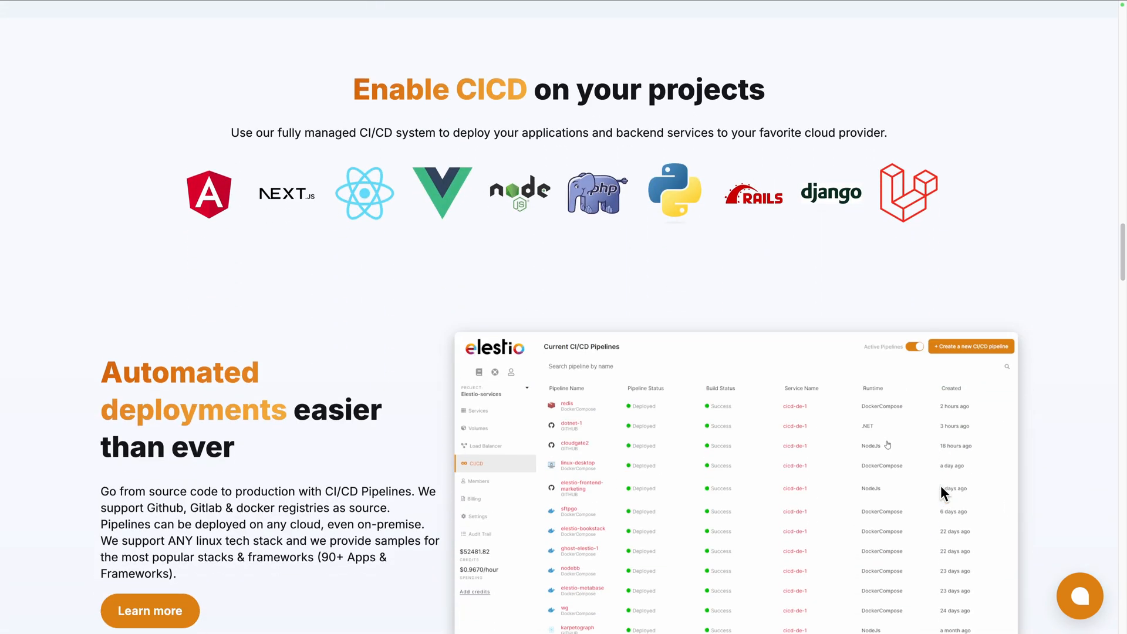
scroll(up, 3)
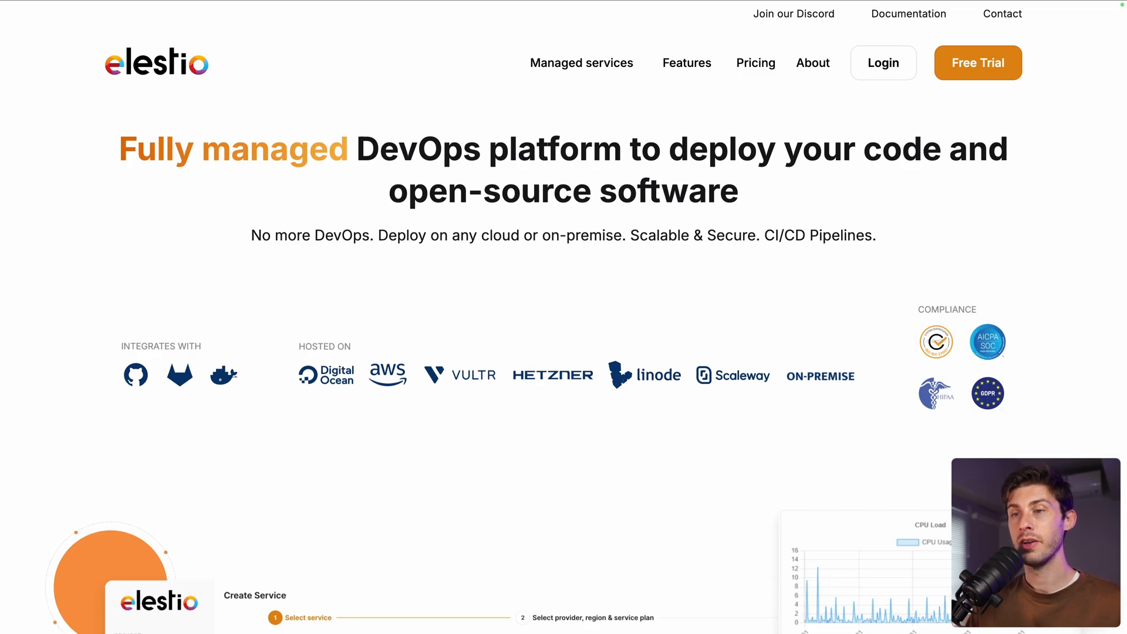
mouse_move(866, 122)
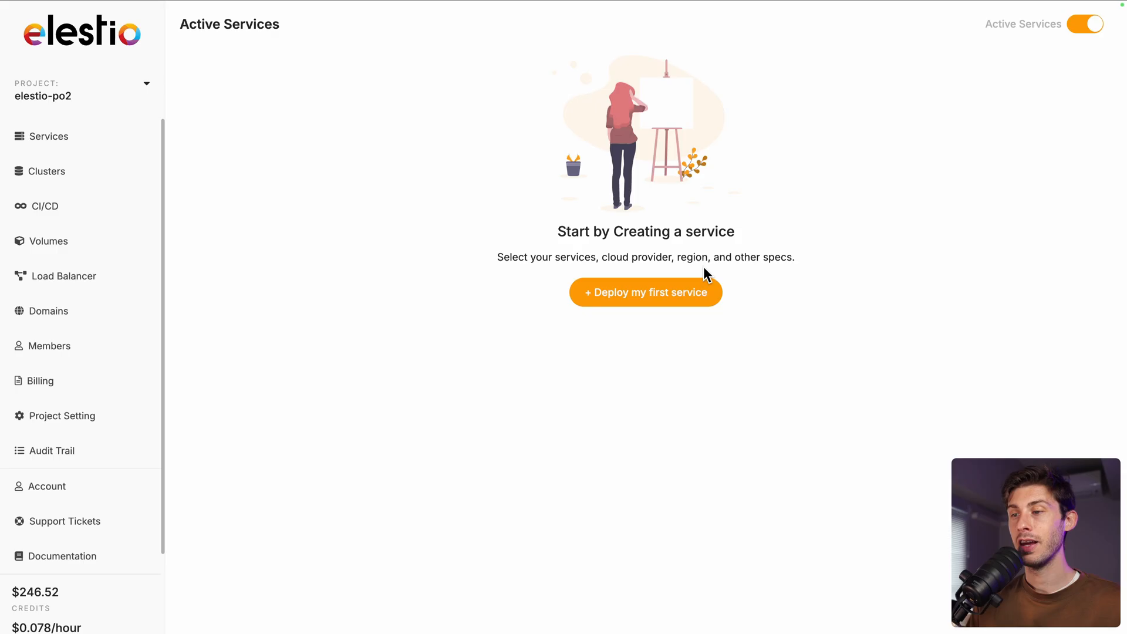
Start a first service, select Quant-UX, and choose the Hetzner fsn1 MEDIUM-2C-4G plan
click(645, 292)
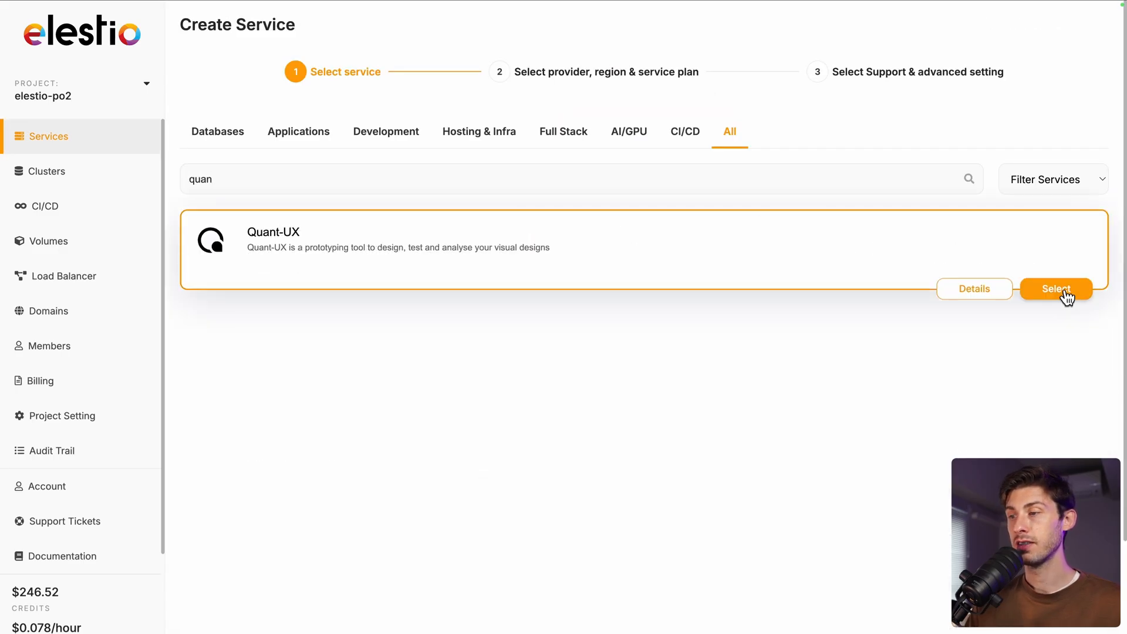
click(1056, 288)
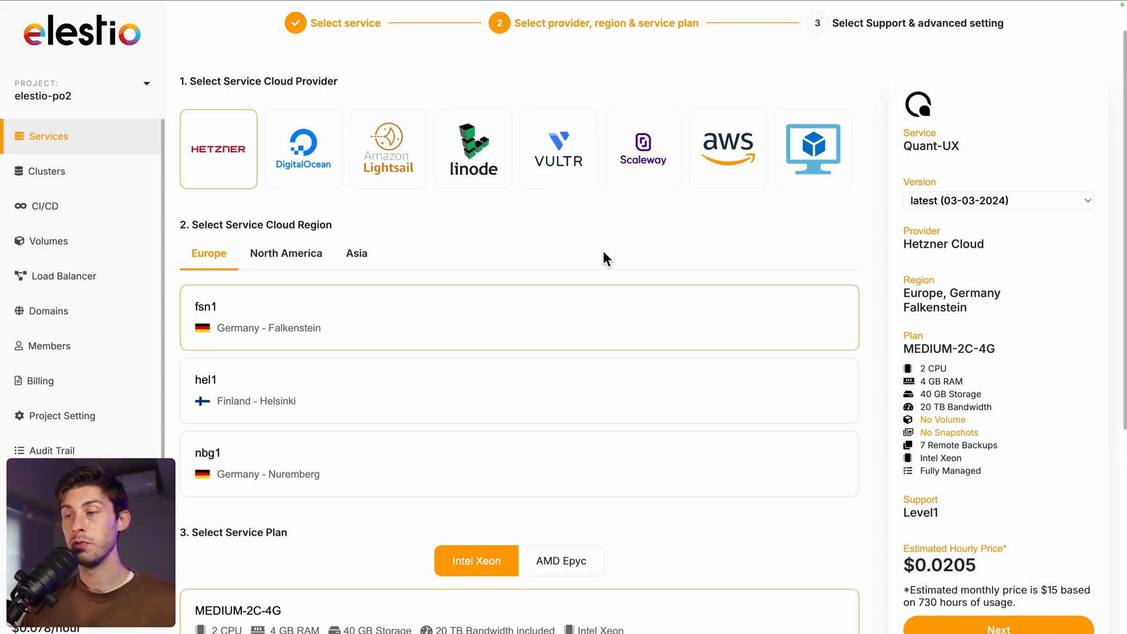
scroll(down, 3)
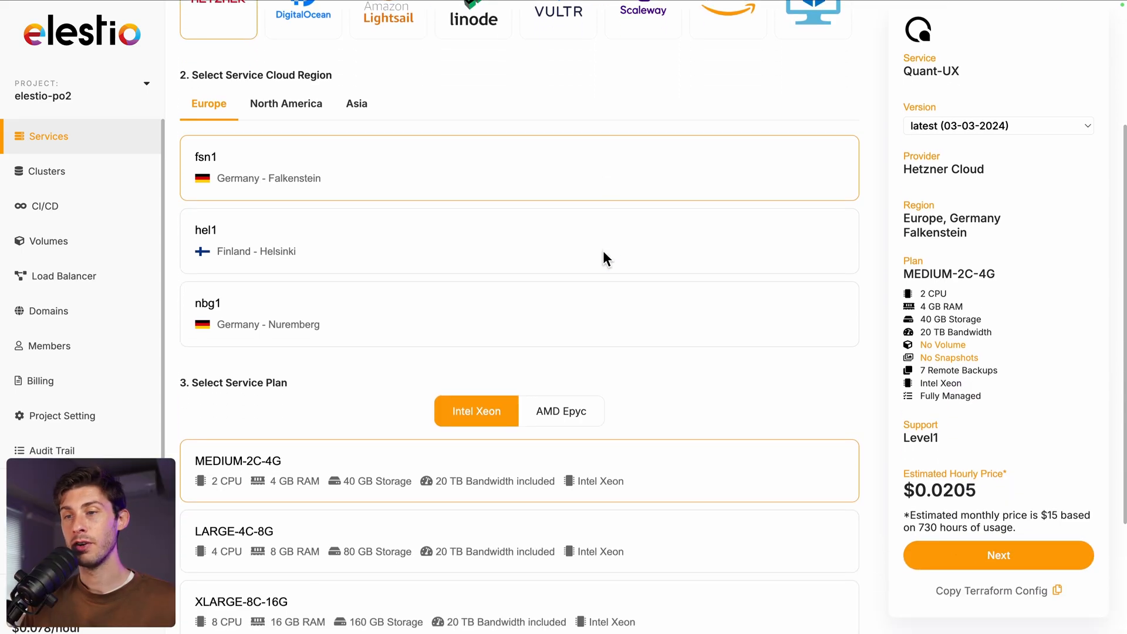
scroll(down, 3)
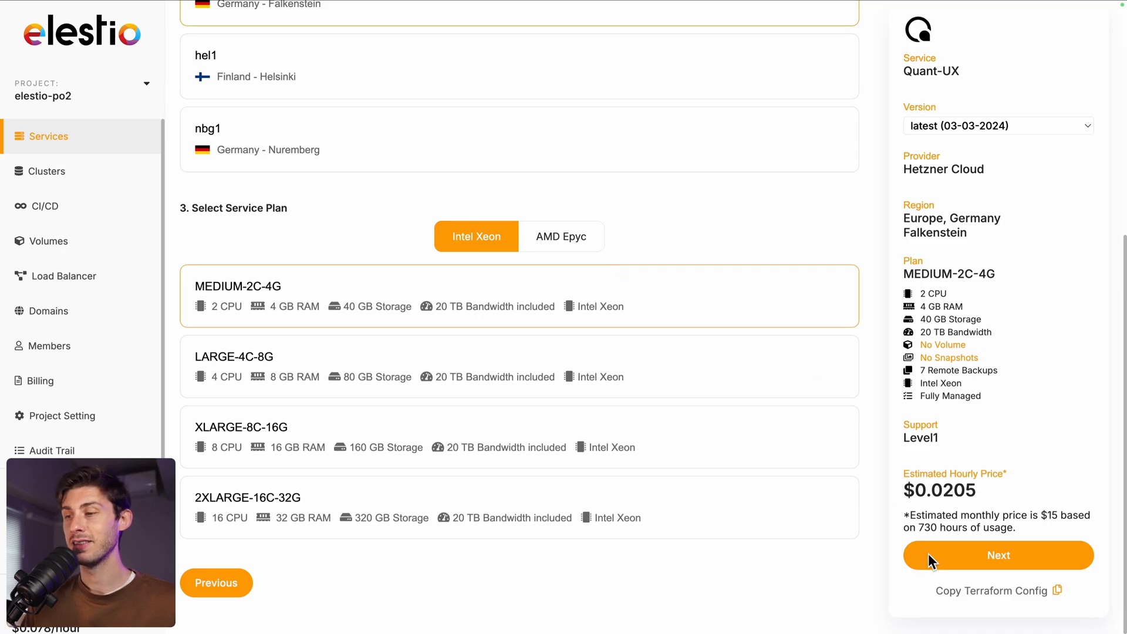
Advance to the support settings and review the service name and Level 1 Support
click(998, 555)
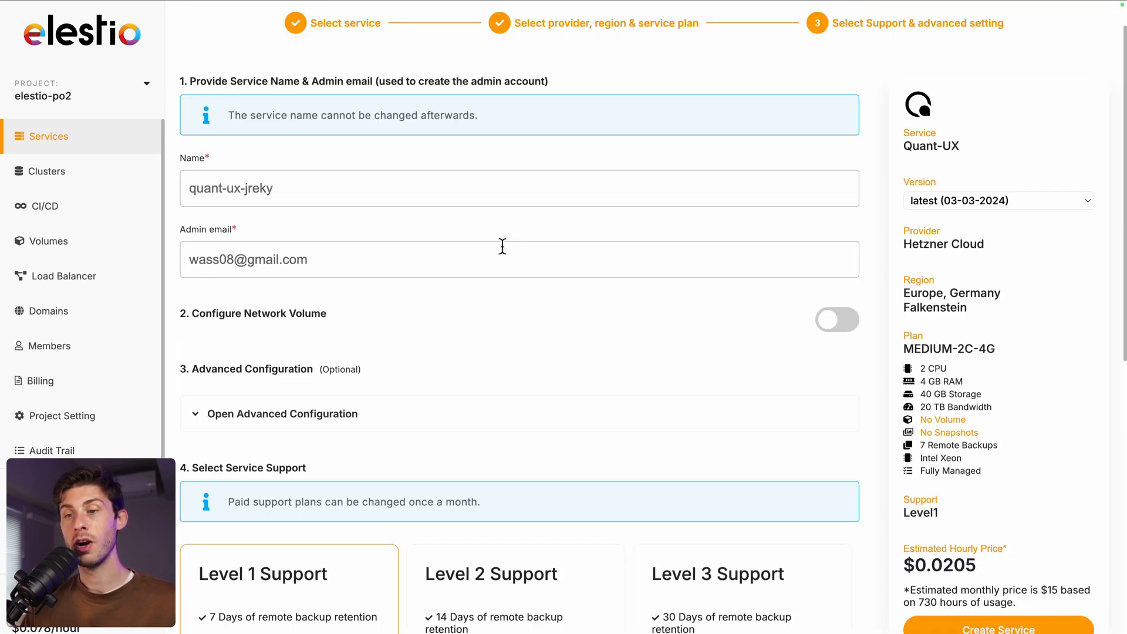
scroll(down, 3)
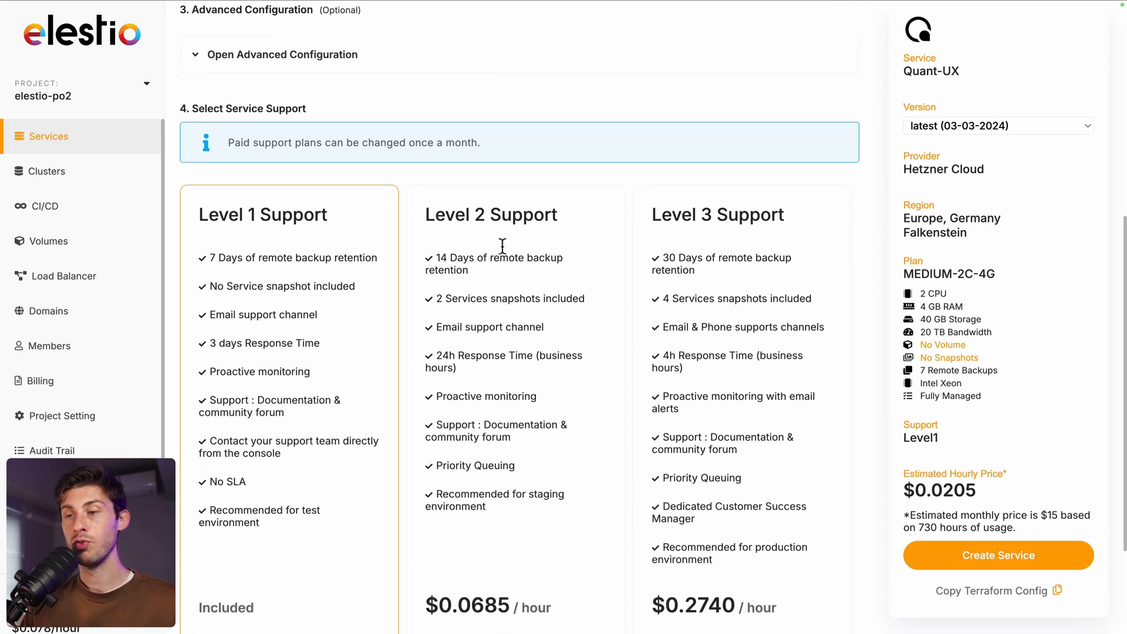
scroll(down, 3)
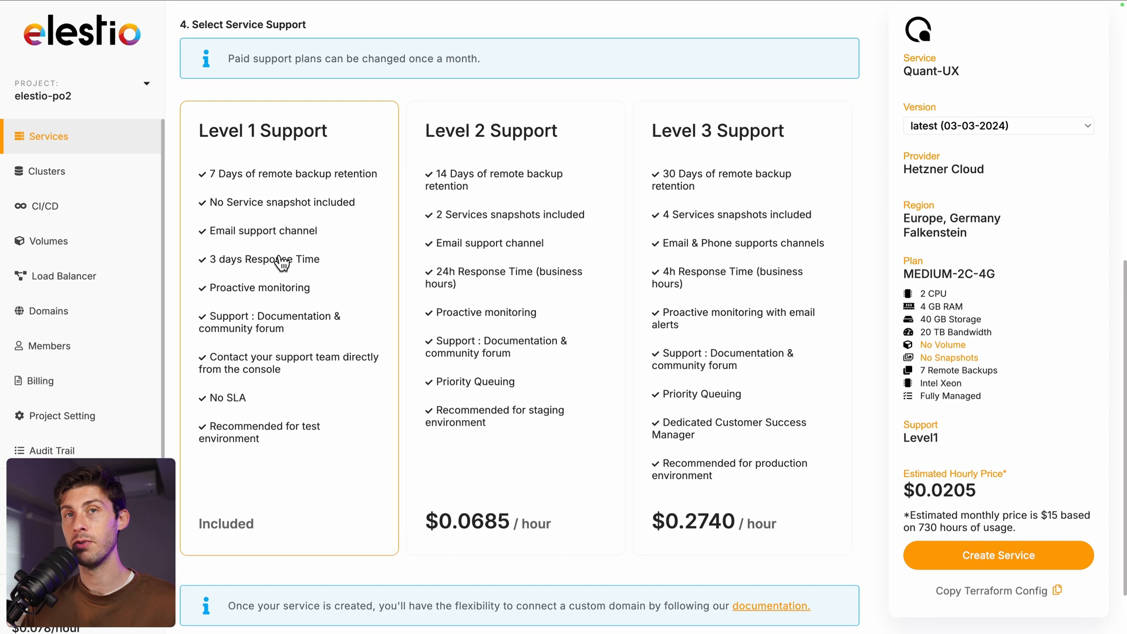
mouse_move(852, 503)
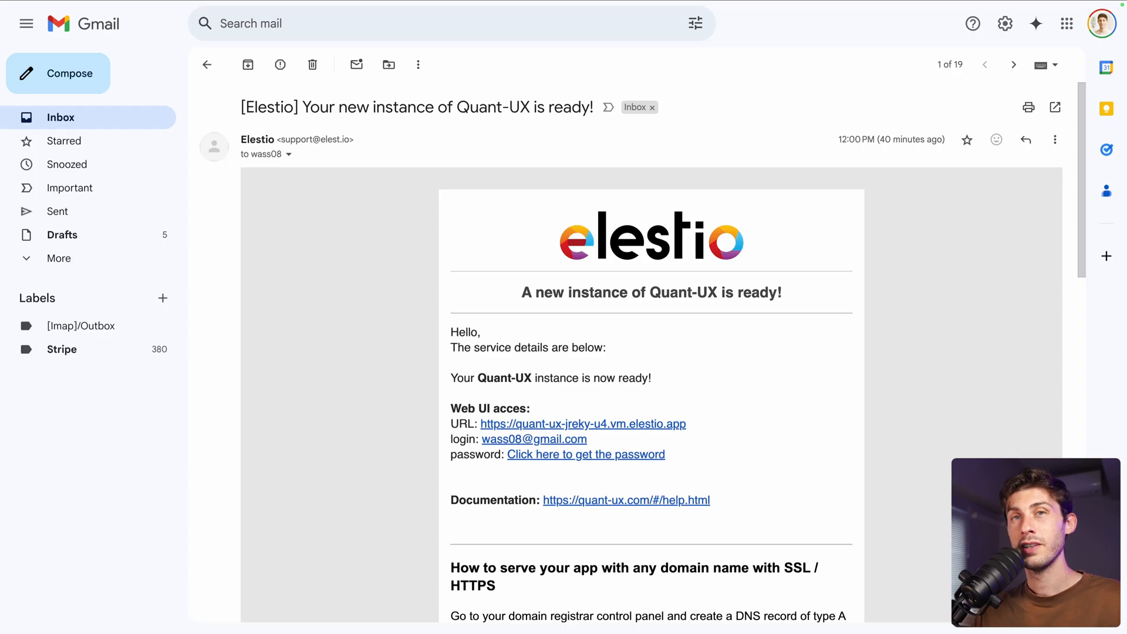
mouse_move(334, 432)
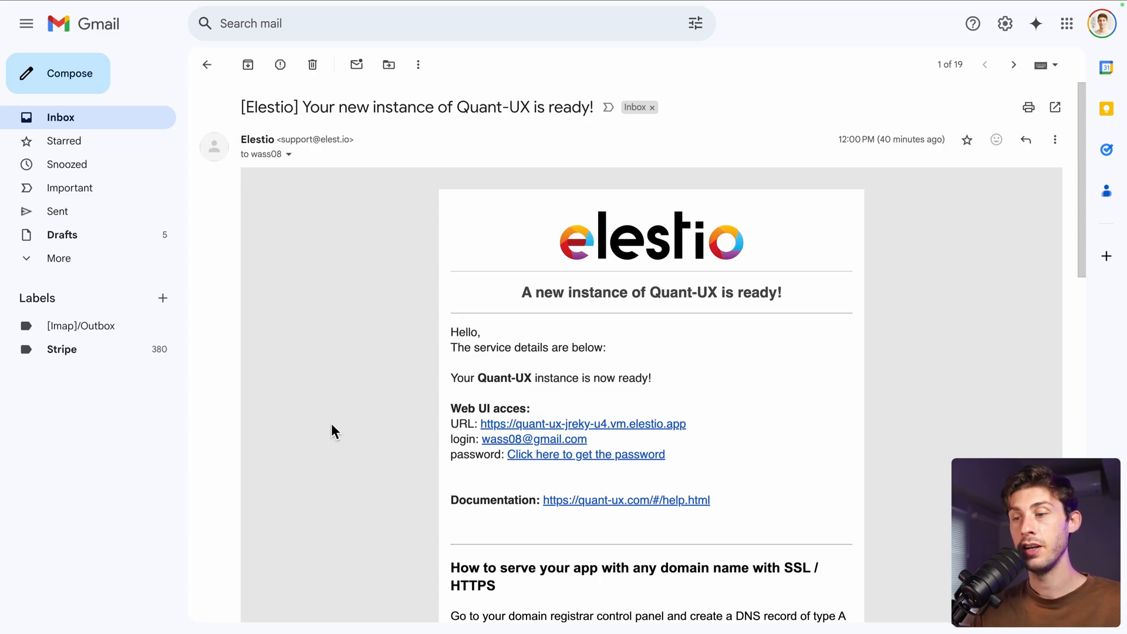
scroll(down, 3)
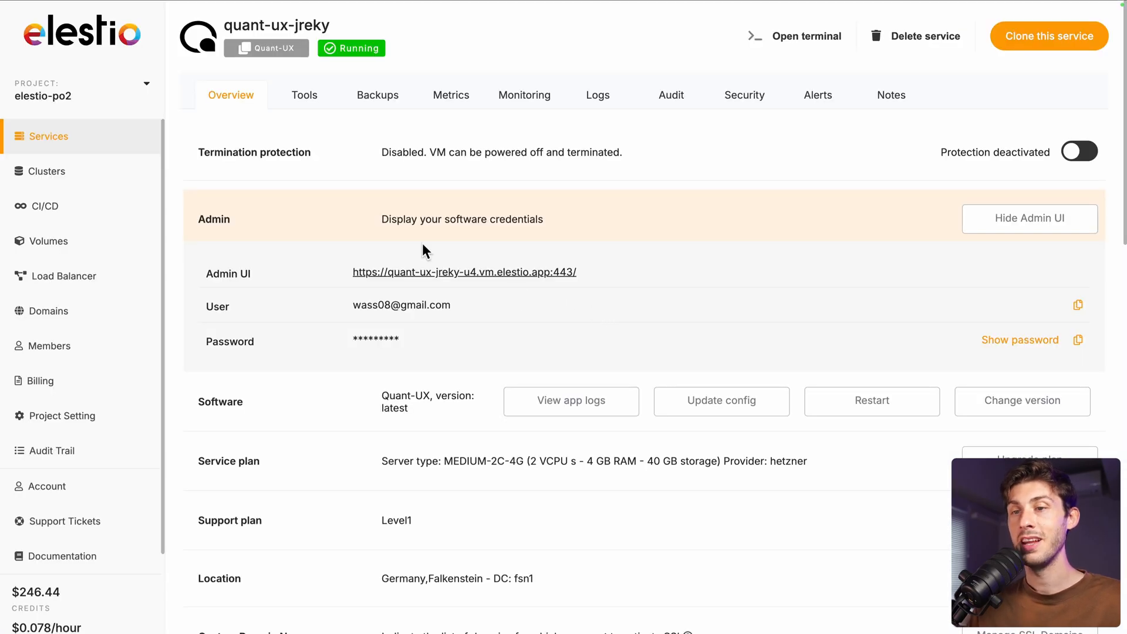
mouse_move(332, 138)
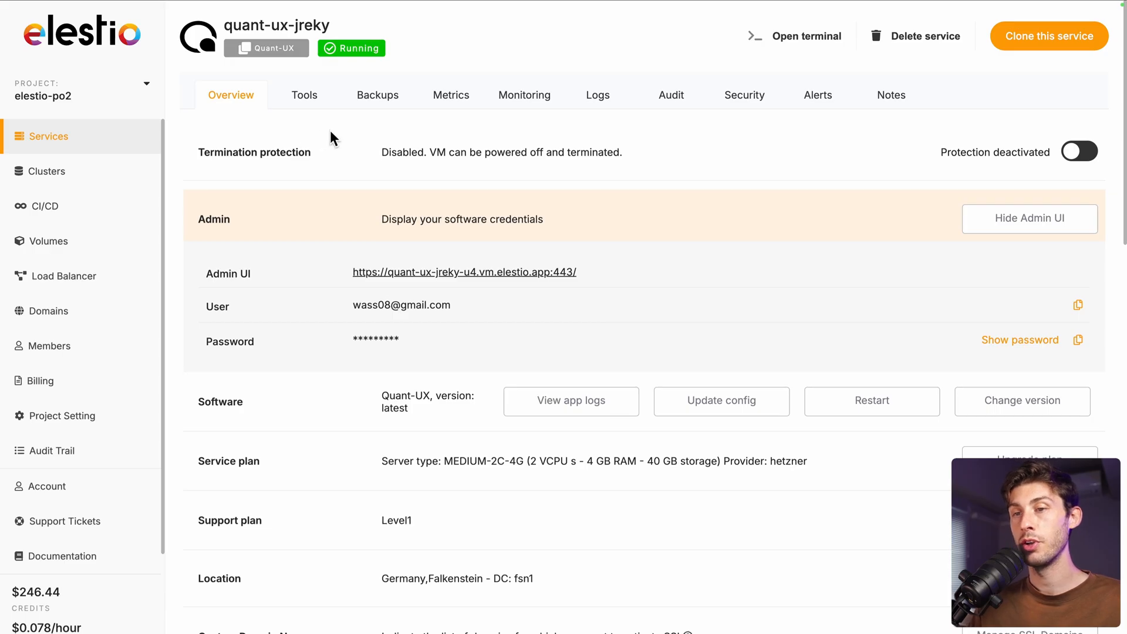
mouse_move(947, 278)
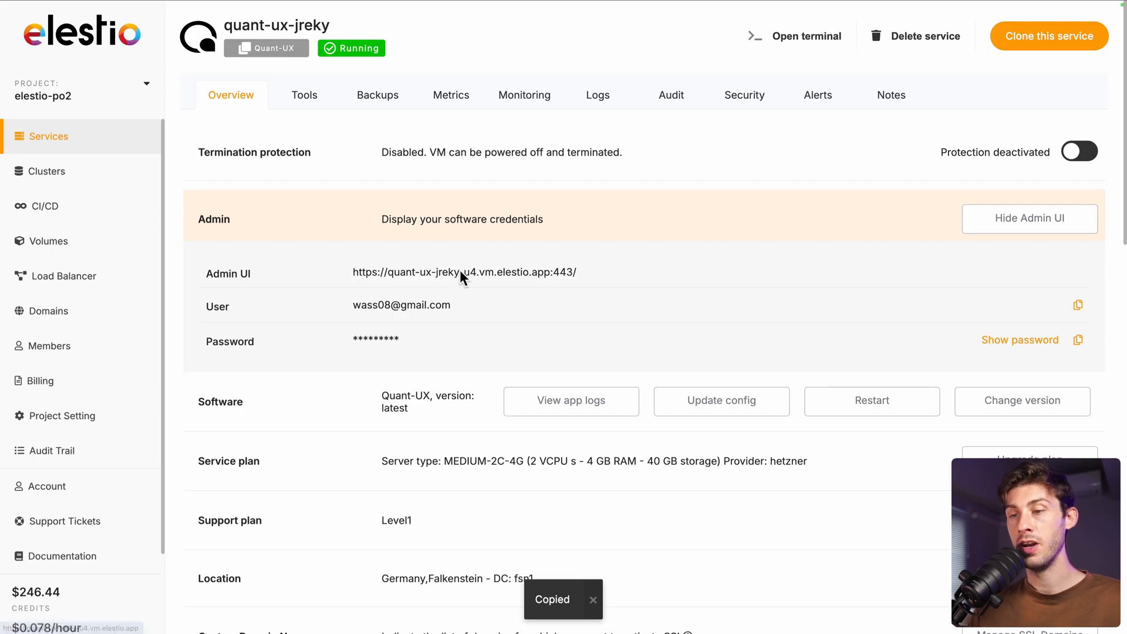
Open the Admin UI URL from the service Overview to reach the Quant-UX login page
click(464, 271)
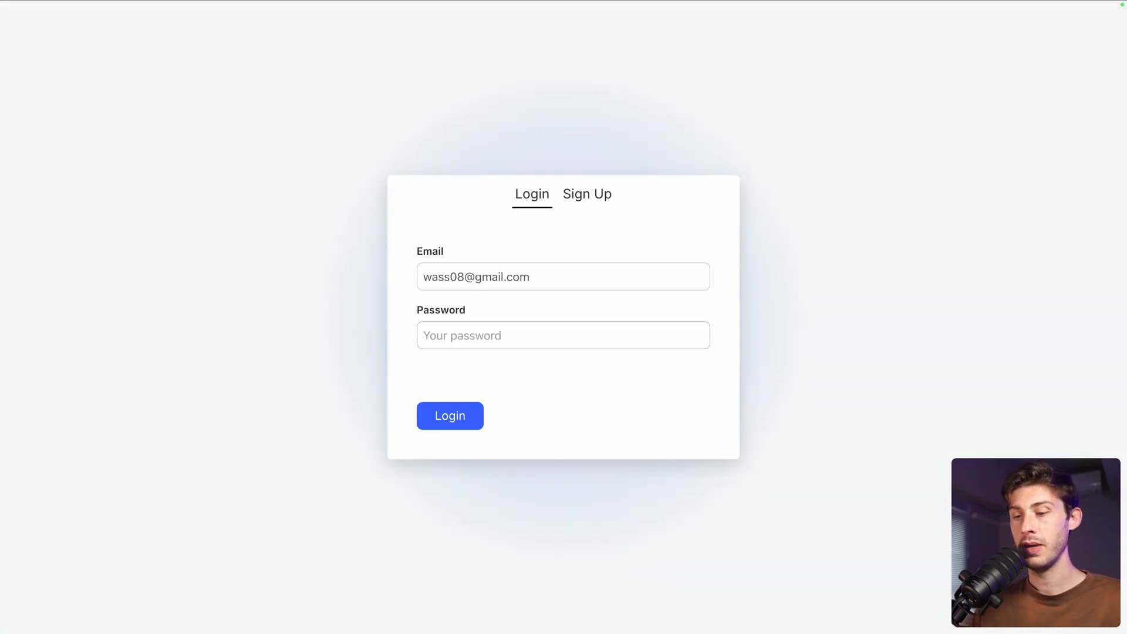
Log in to Quant-UX with the pasted admin password
text(password)
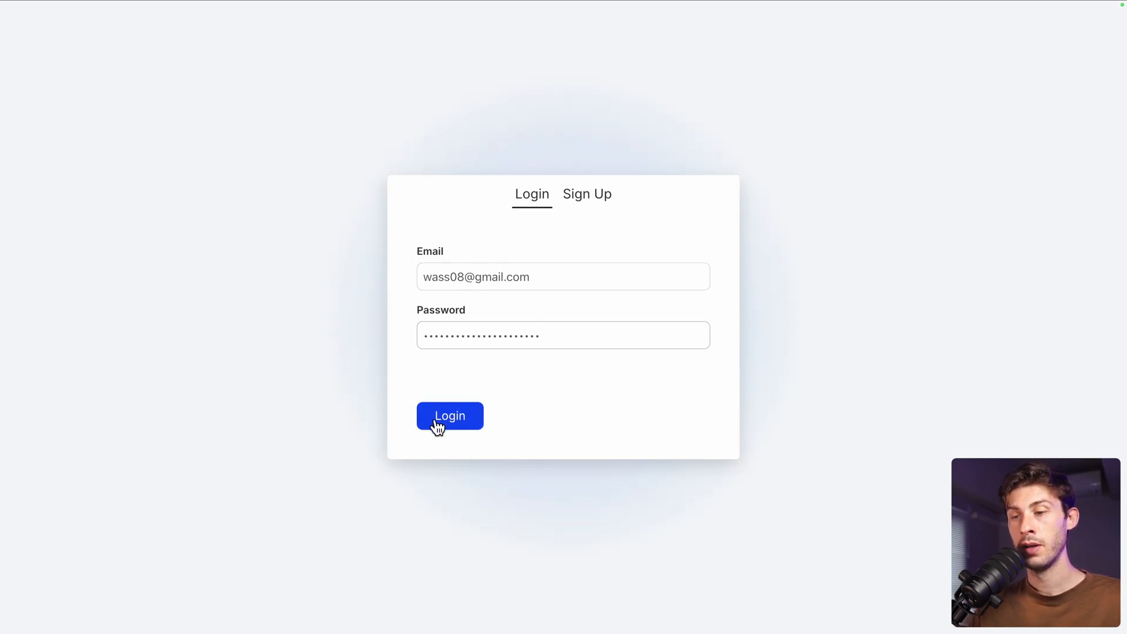
click(449, 416)
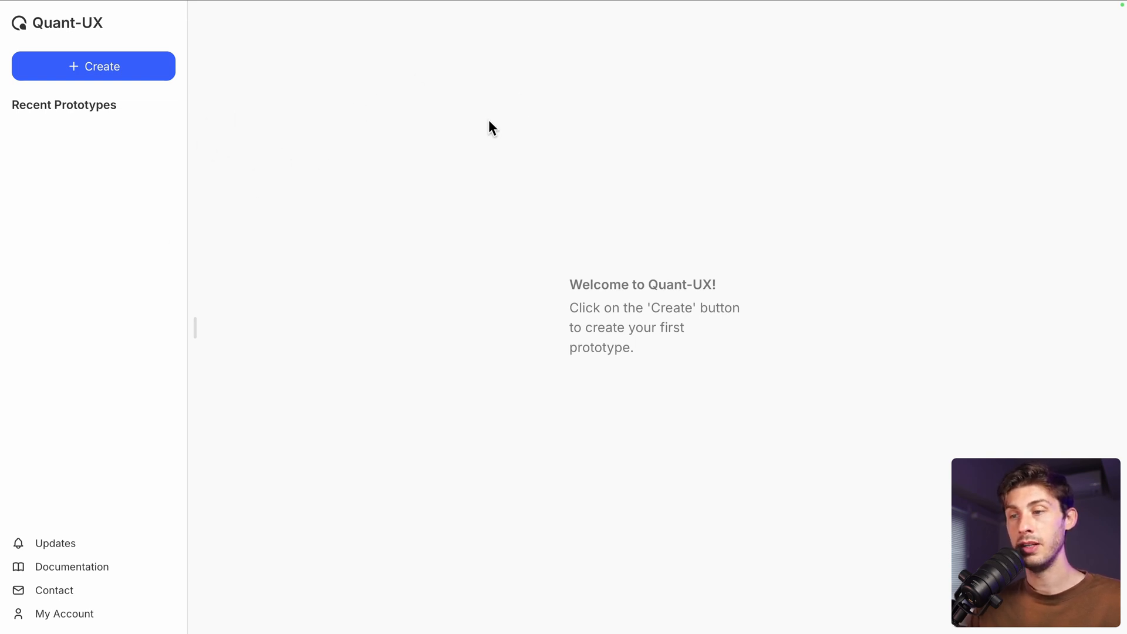
mouse_move(172, 184)
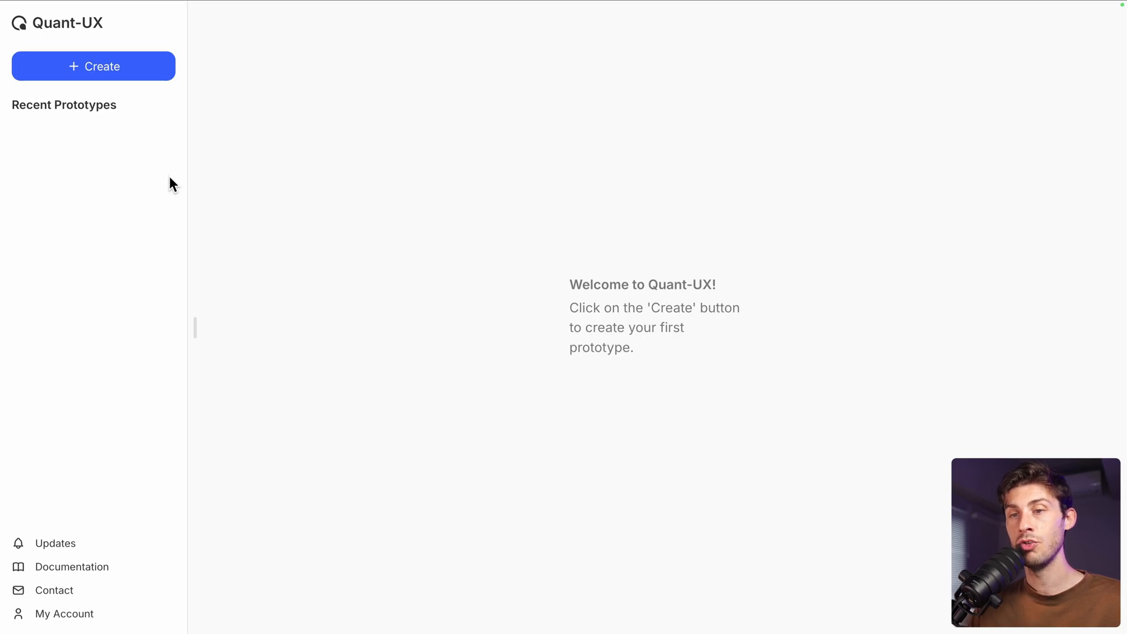
Create a prototype named 'Website Demo' with a 1600 × 900 screen size
click(93, 67)
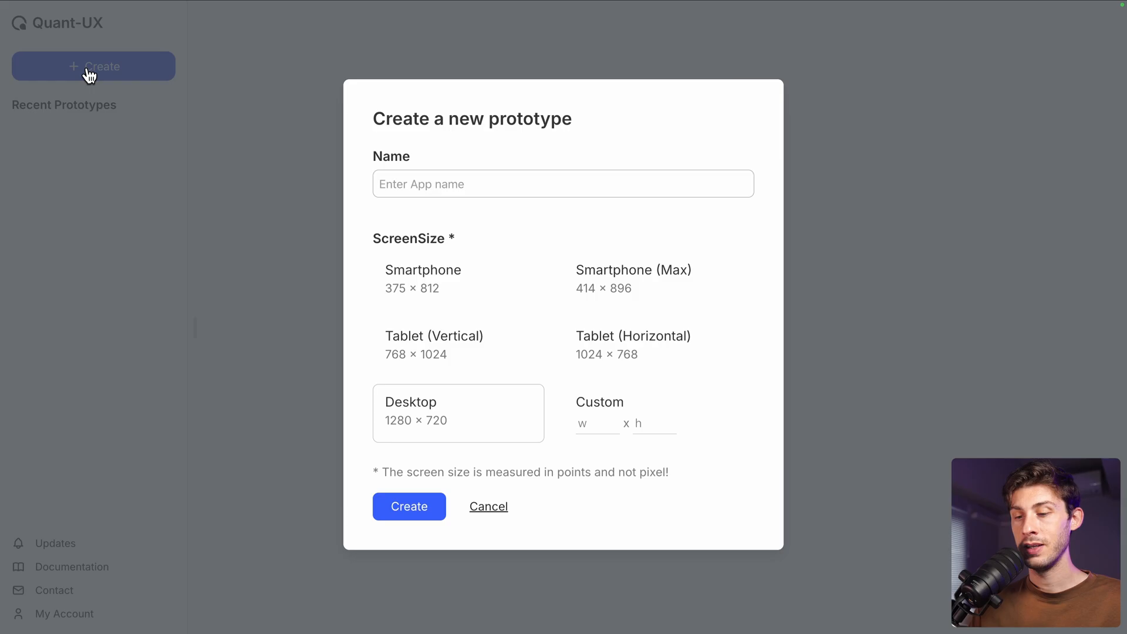
text(Website Demo)
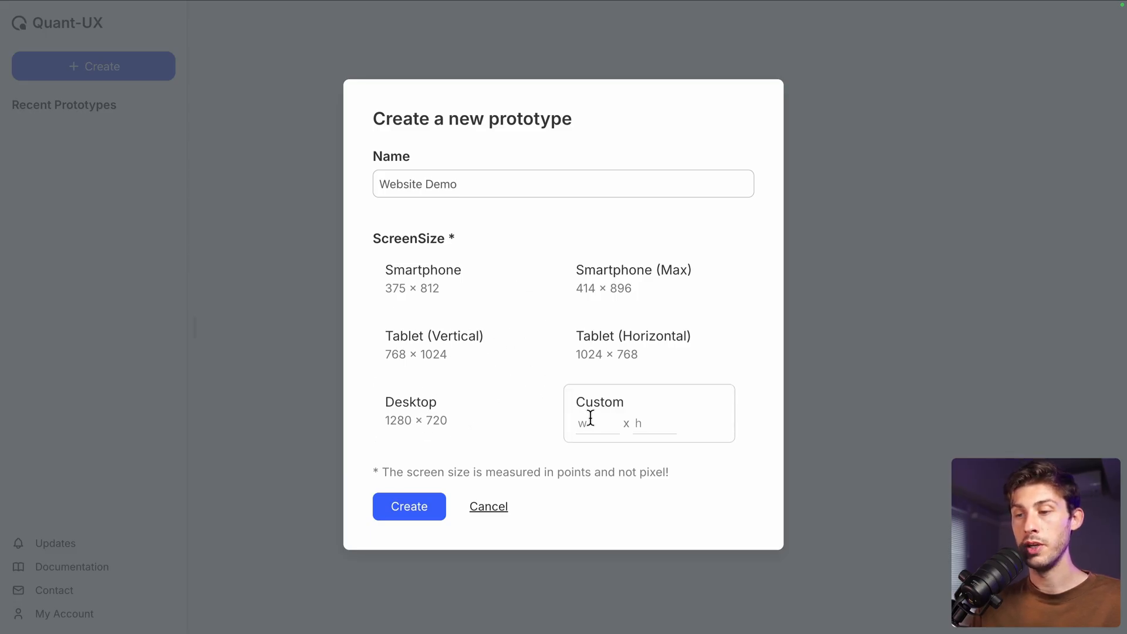
text(1600)
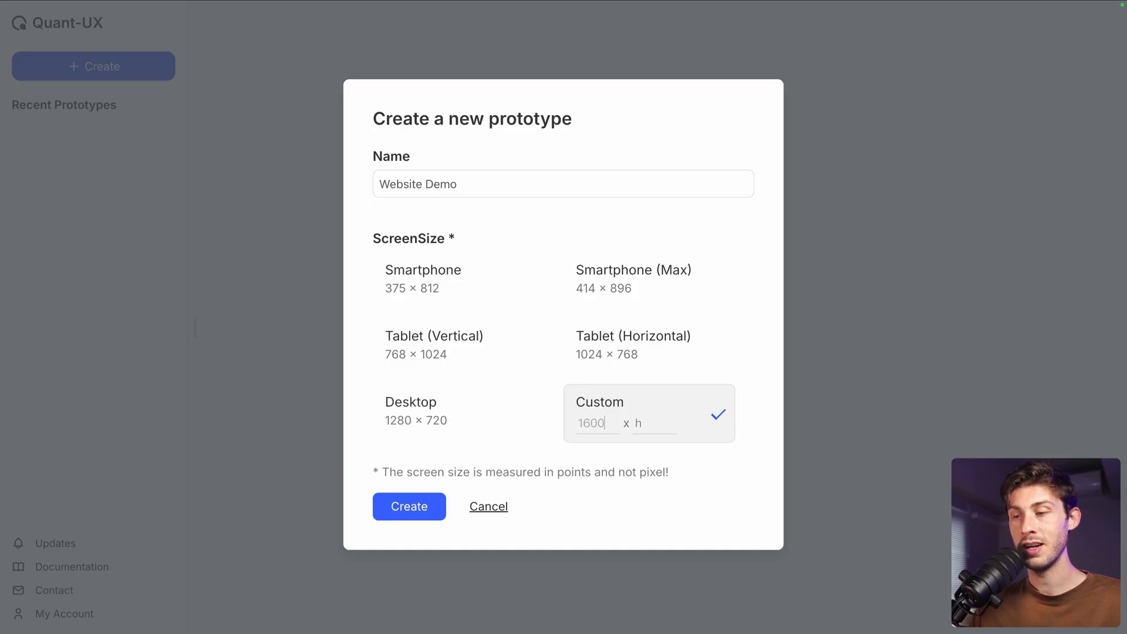
text(900)
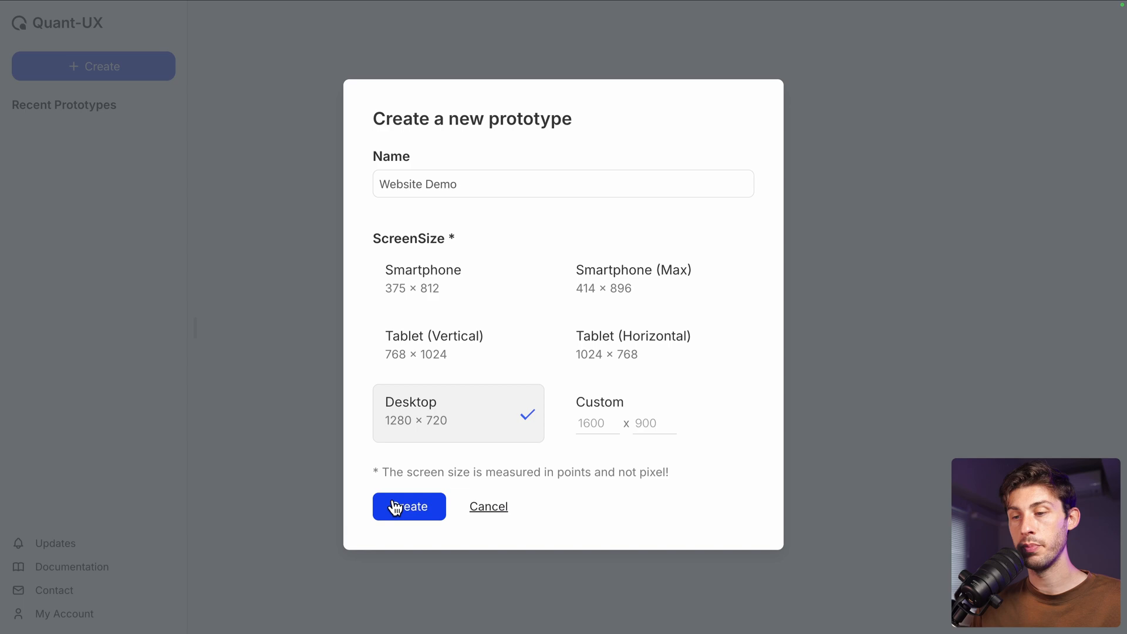
click(409, 506)
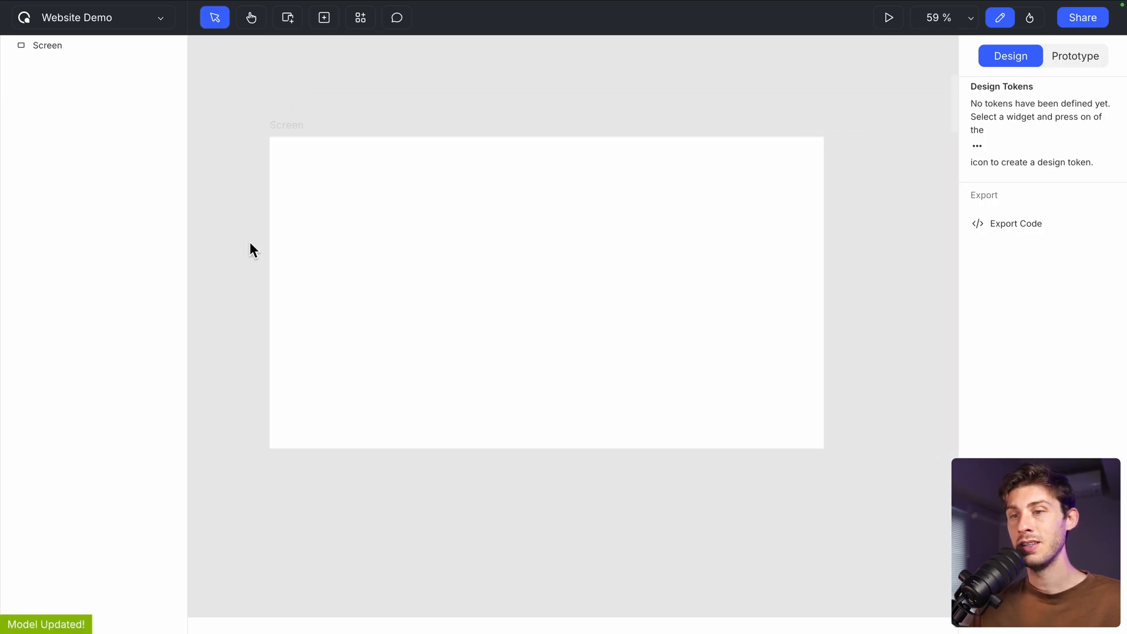
mouse_move(531, 279)
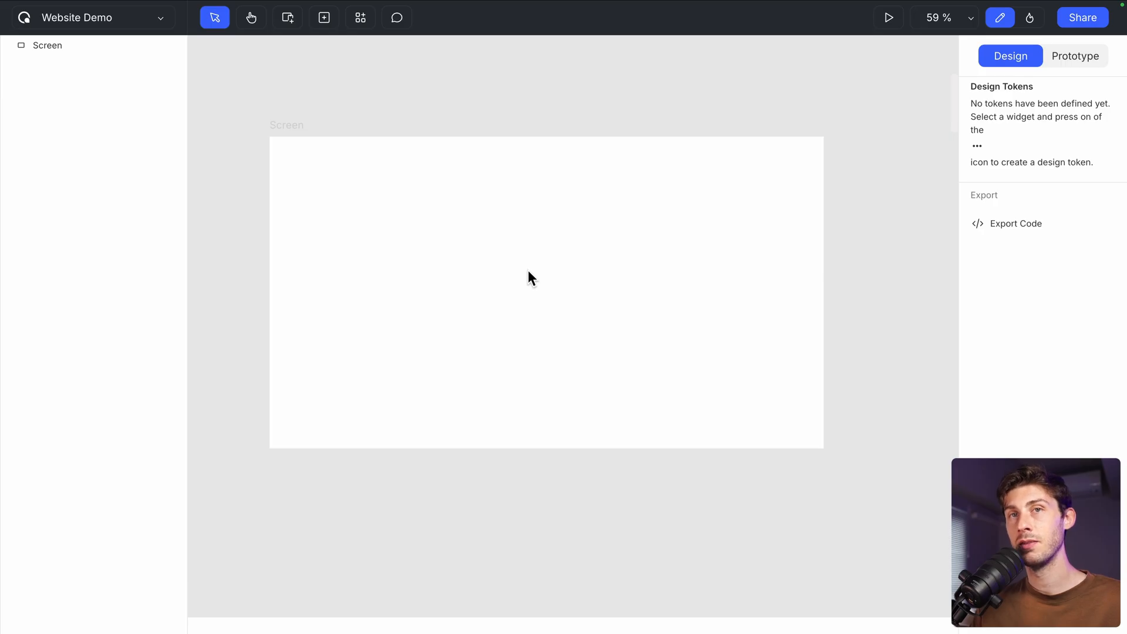
mouse_move(324, 269)
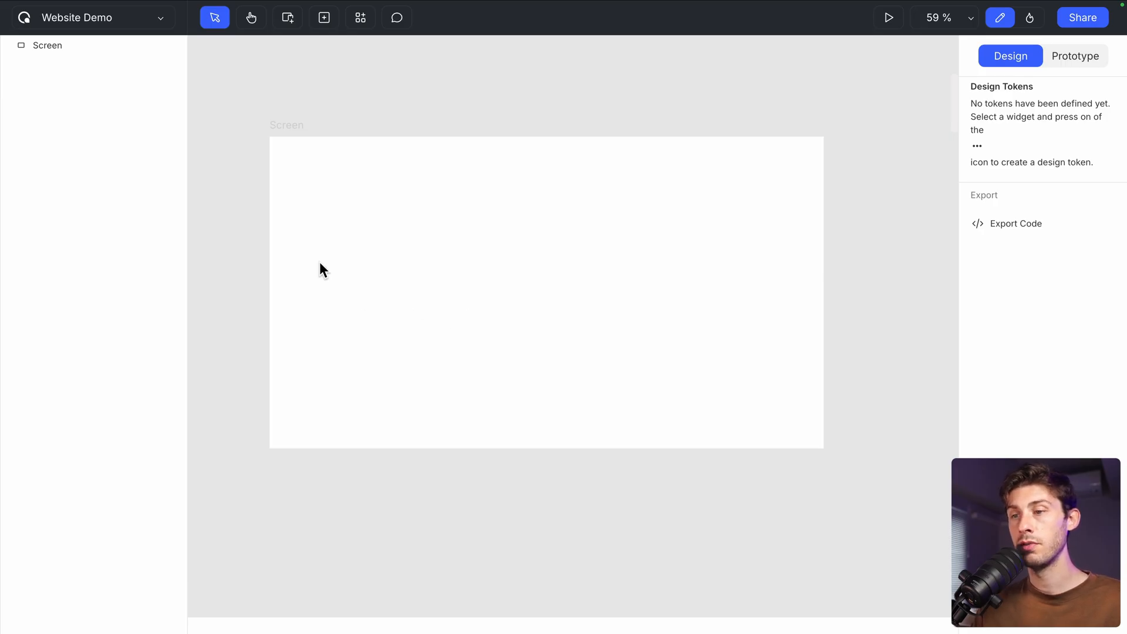
mouse_move(473, 244)
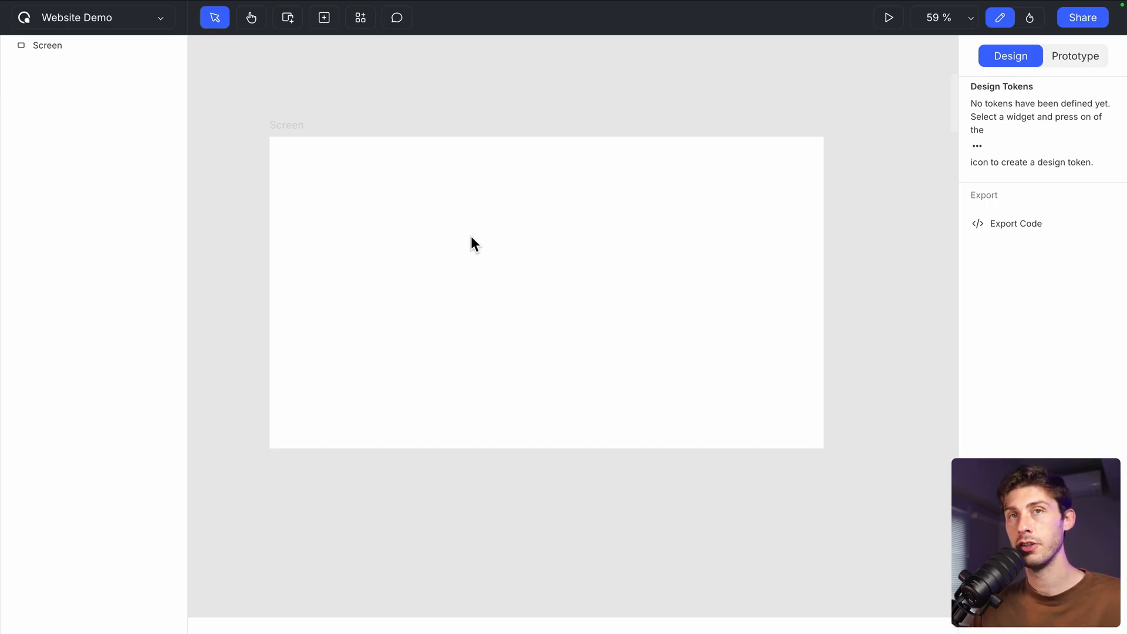
mouse_move(288, 17)
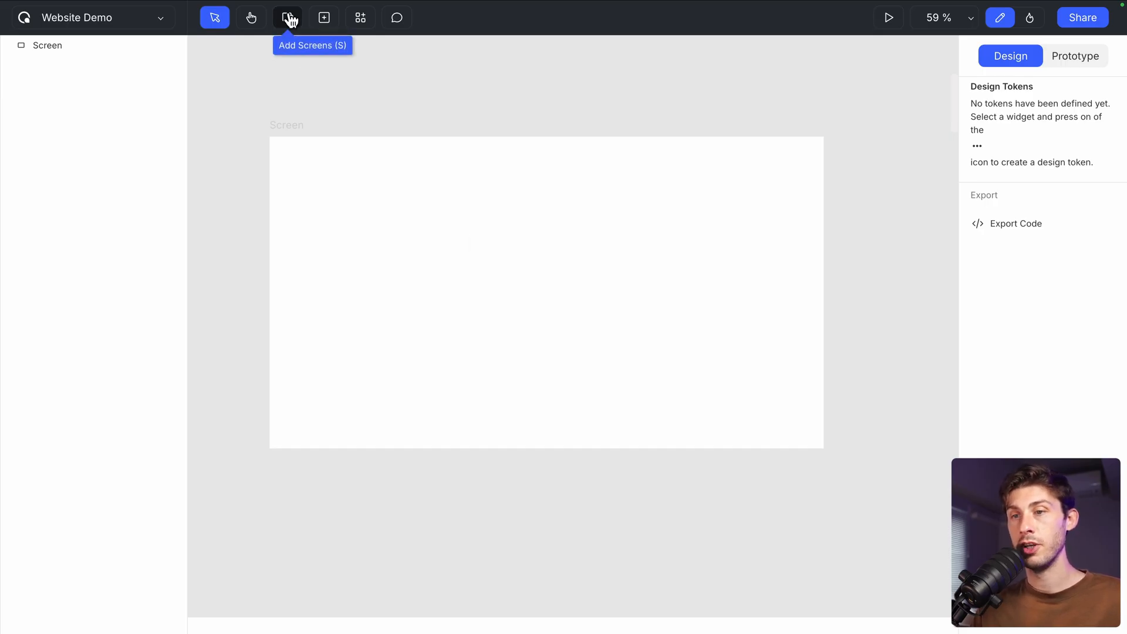
Draw a rectangle across the top of the screen as a wide header box
click(323, 17)
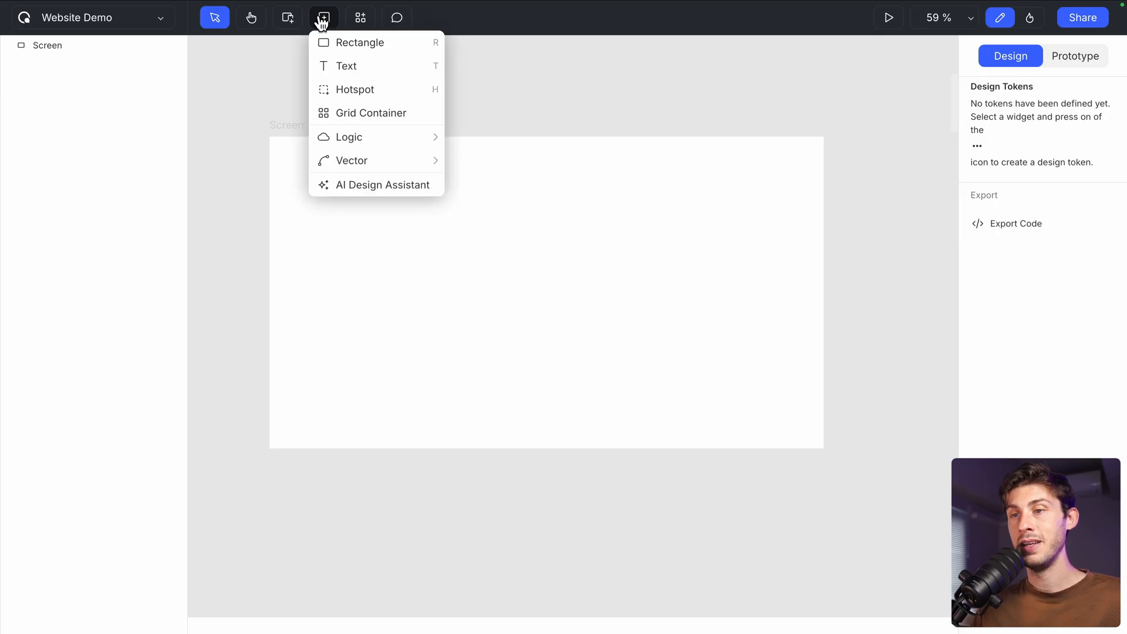
click(323, 17)
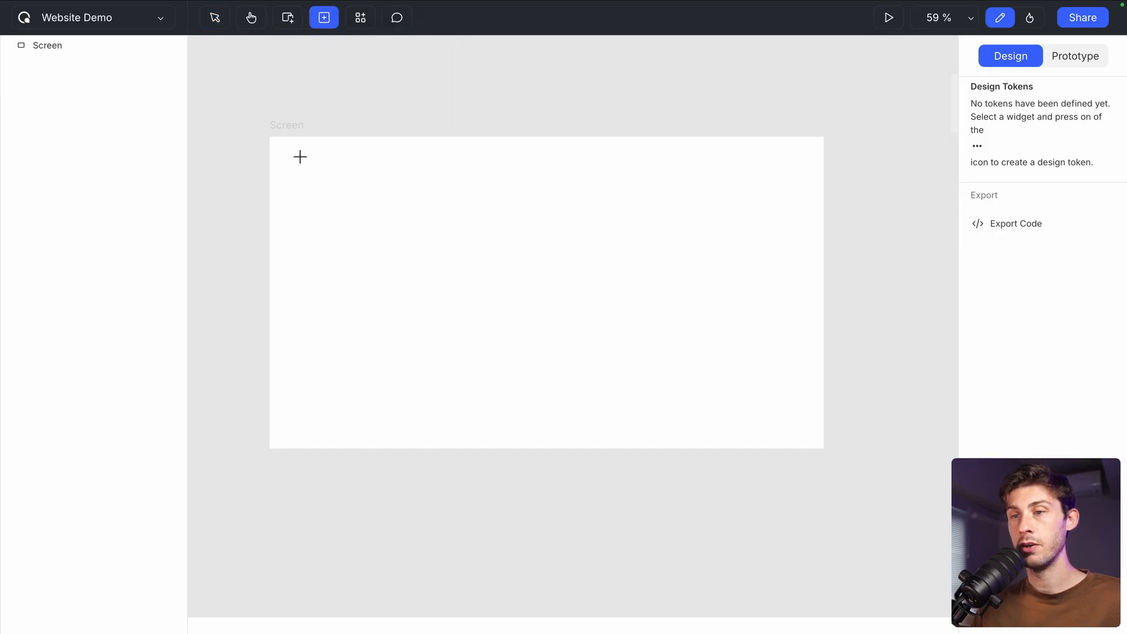
drag(300, 157, 781, 220)
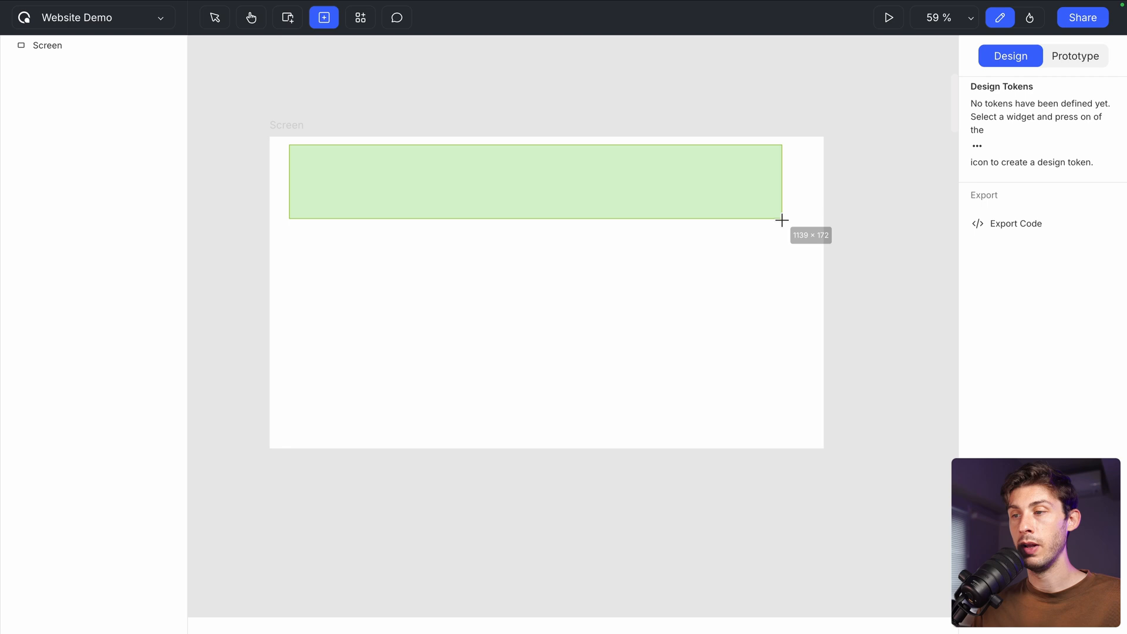
drag(781, 220, 816, 209)
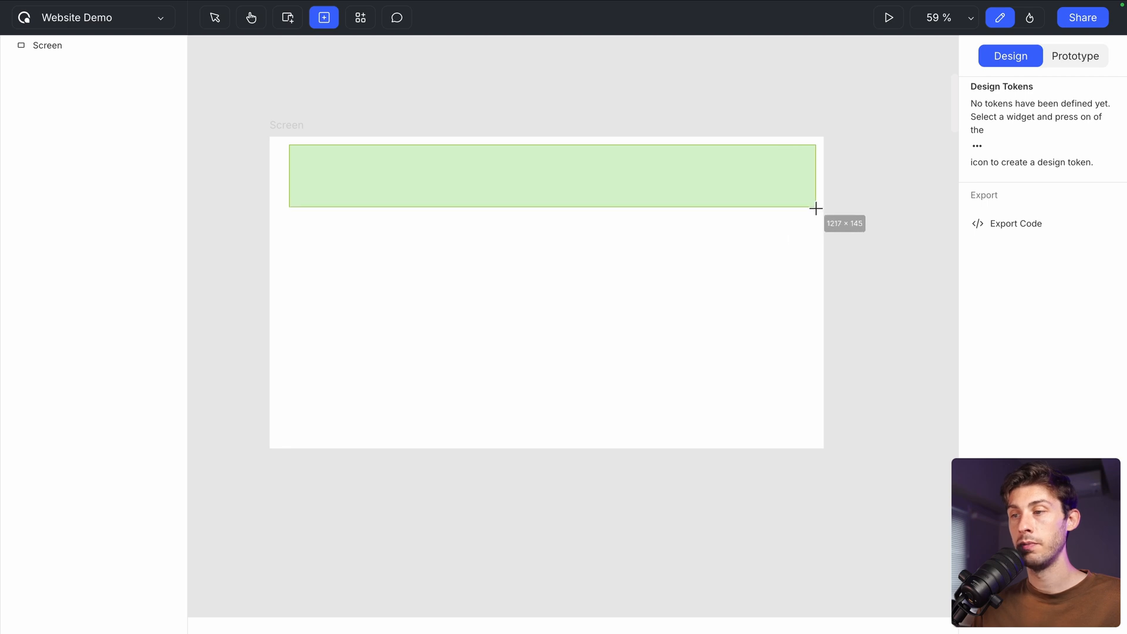
drag(291, 145, 816, 207)
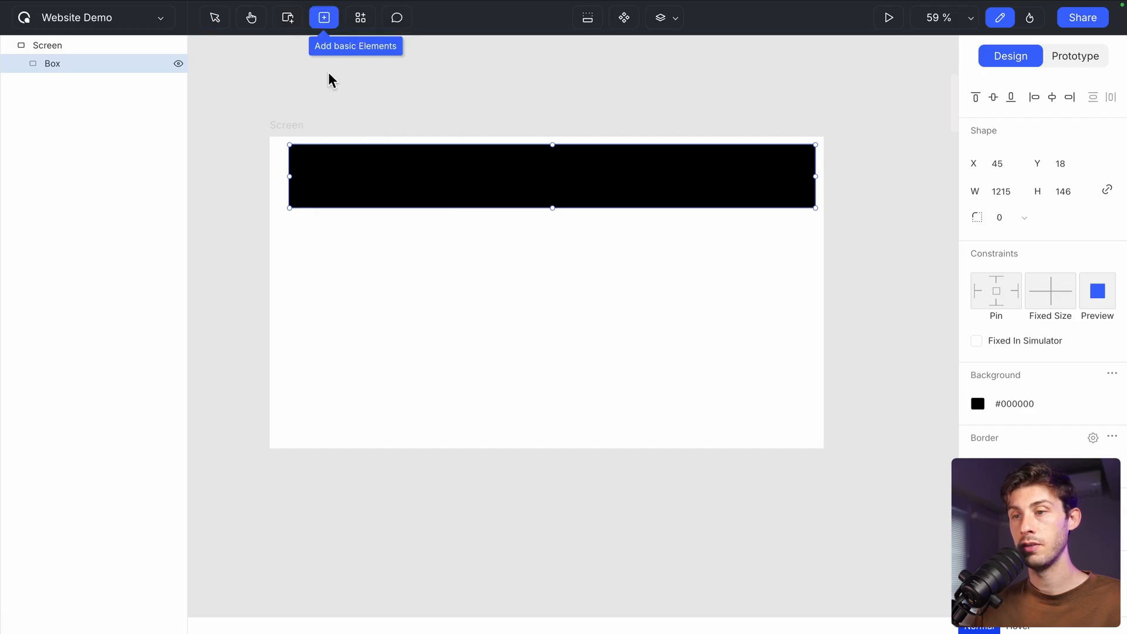
Add a white, centered, 64-size text label filling the black header box
drag(313, 146, 779, 194)
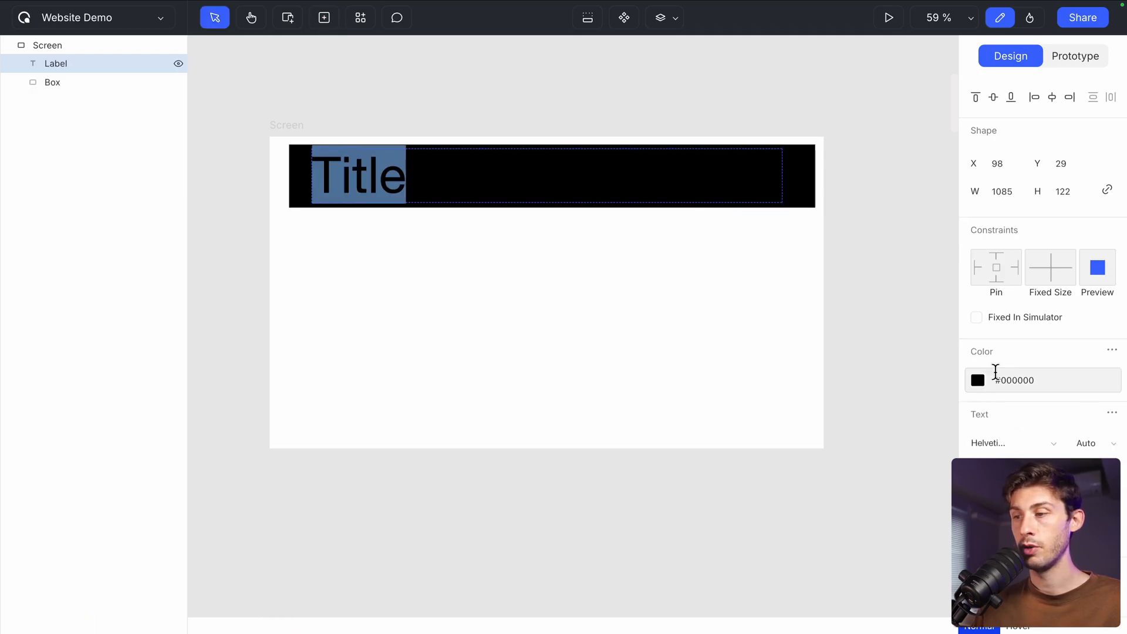
click(978, 380)
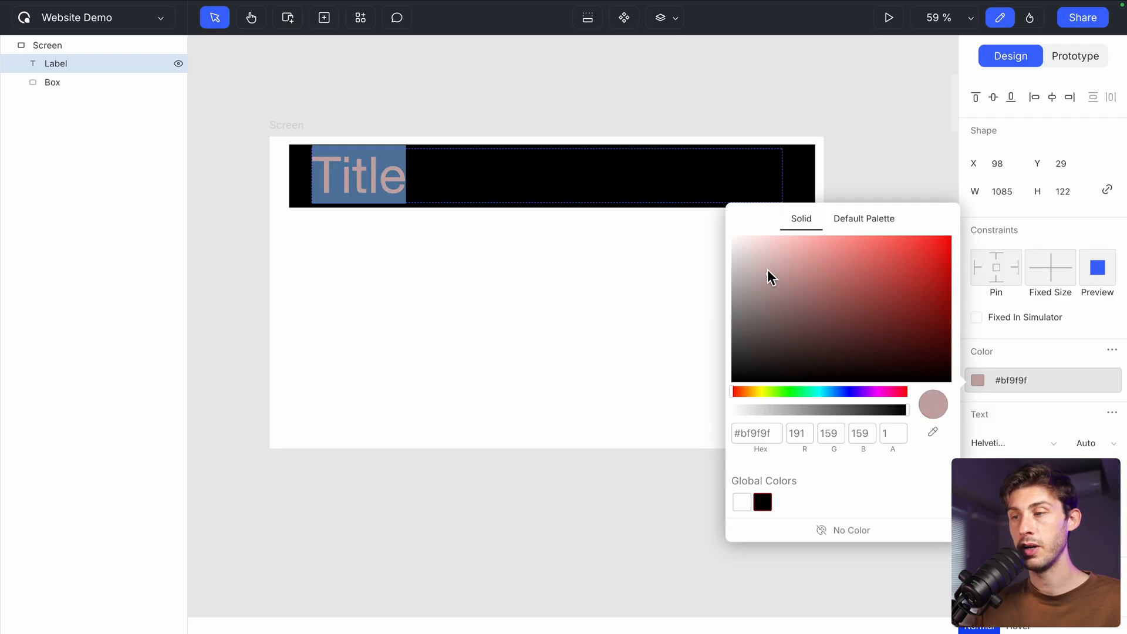
click(741, 501)
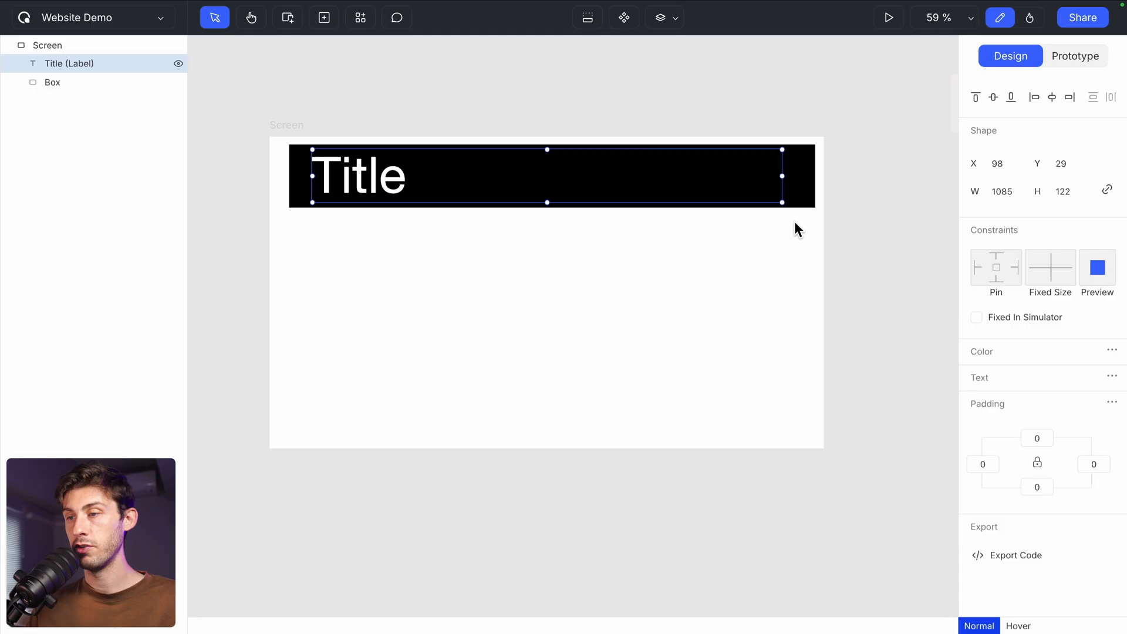
drag(782, 202, 815, 211)
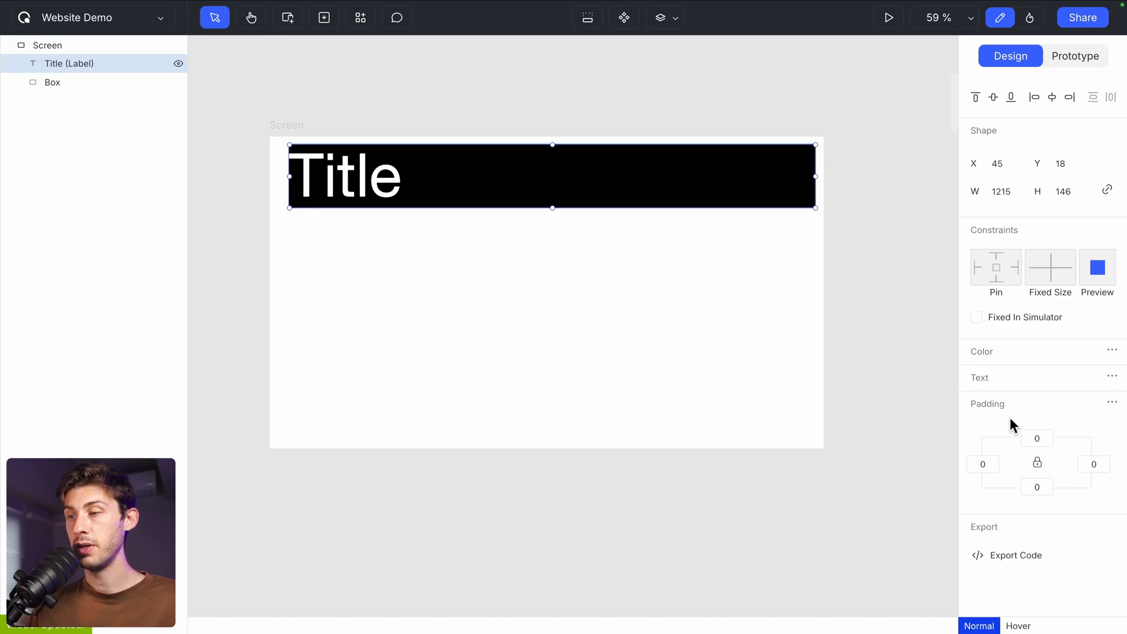
click(980, 378)
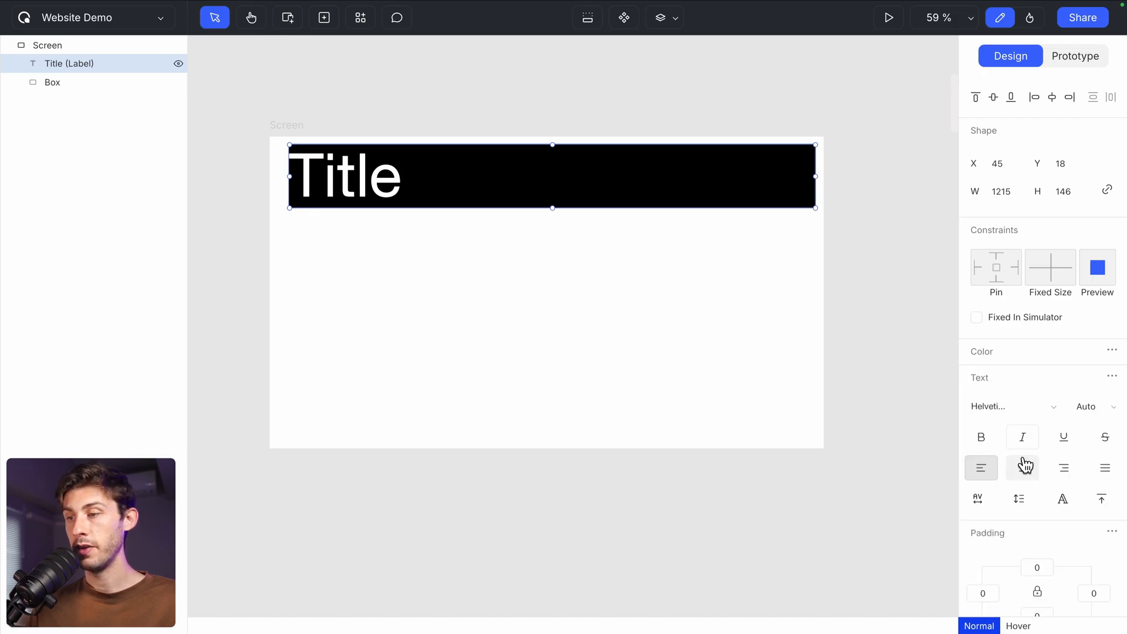
click(1022, 468)
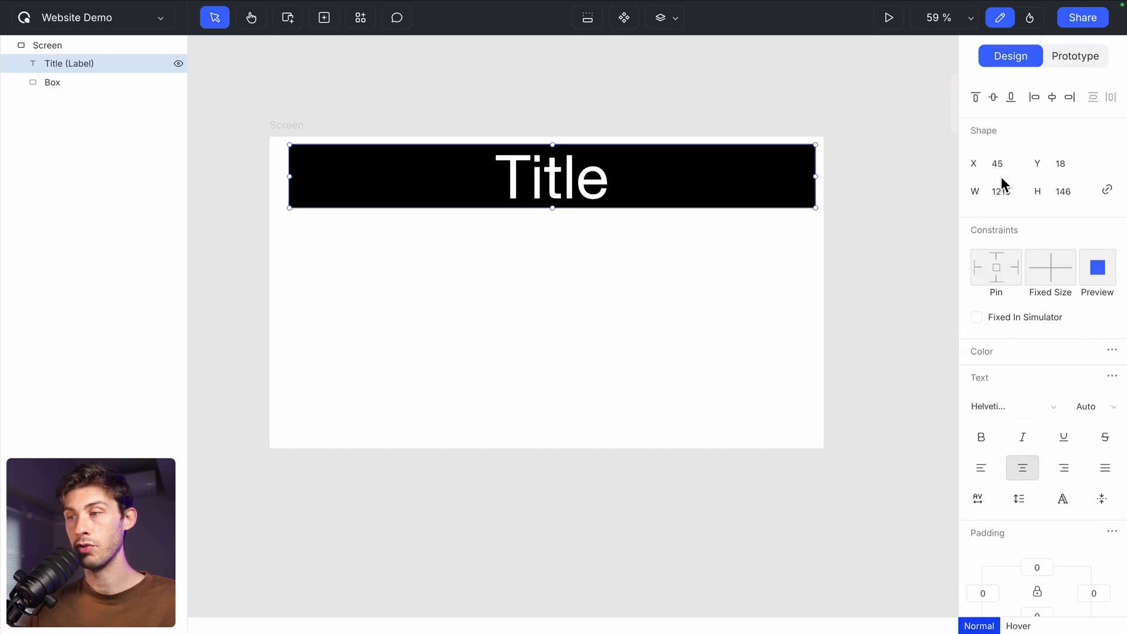
scroll(down, 3)
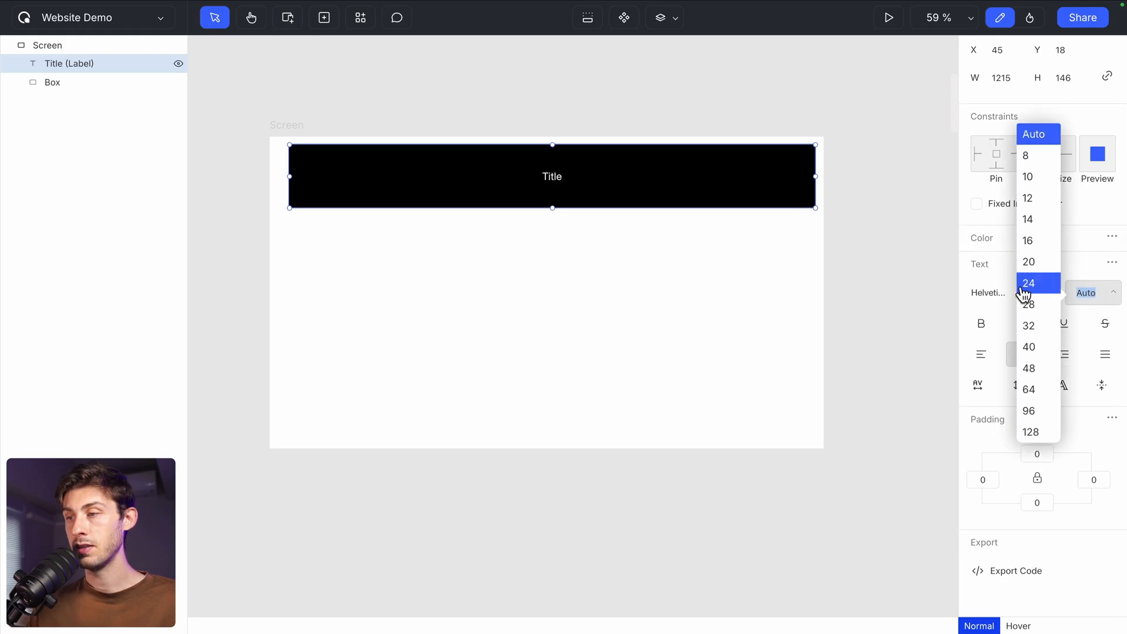
click(1028, 388)
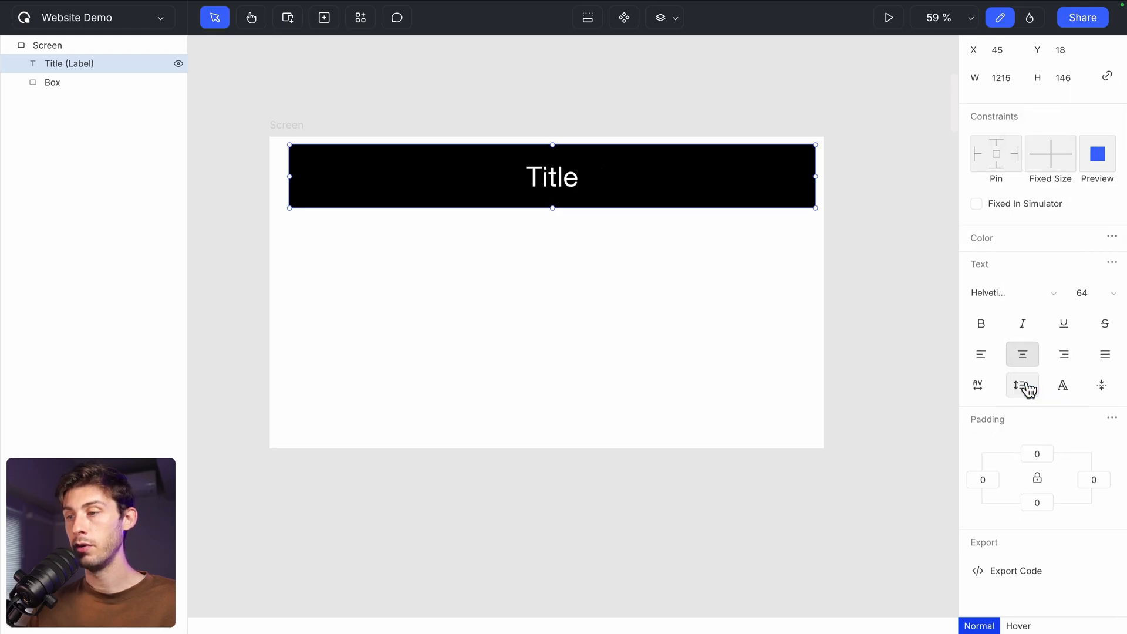
Change the title text to 'My incredible Product' in the Impact font
double_click(551, 177)
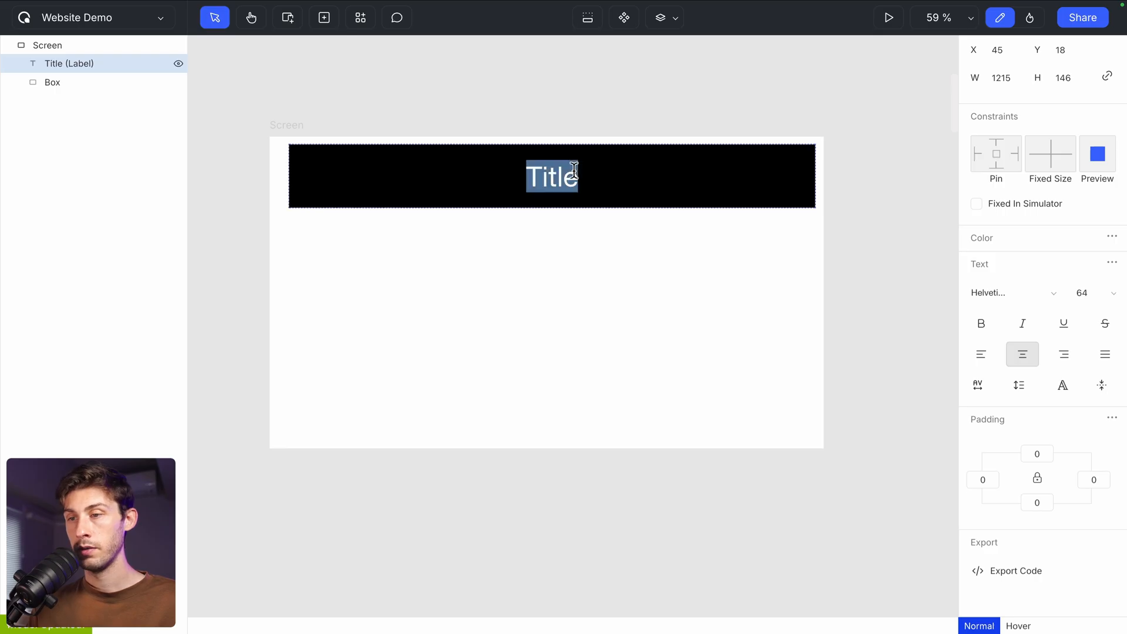
text(My incredible Product)
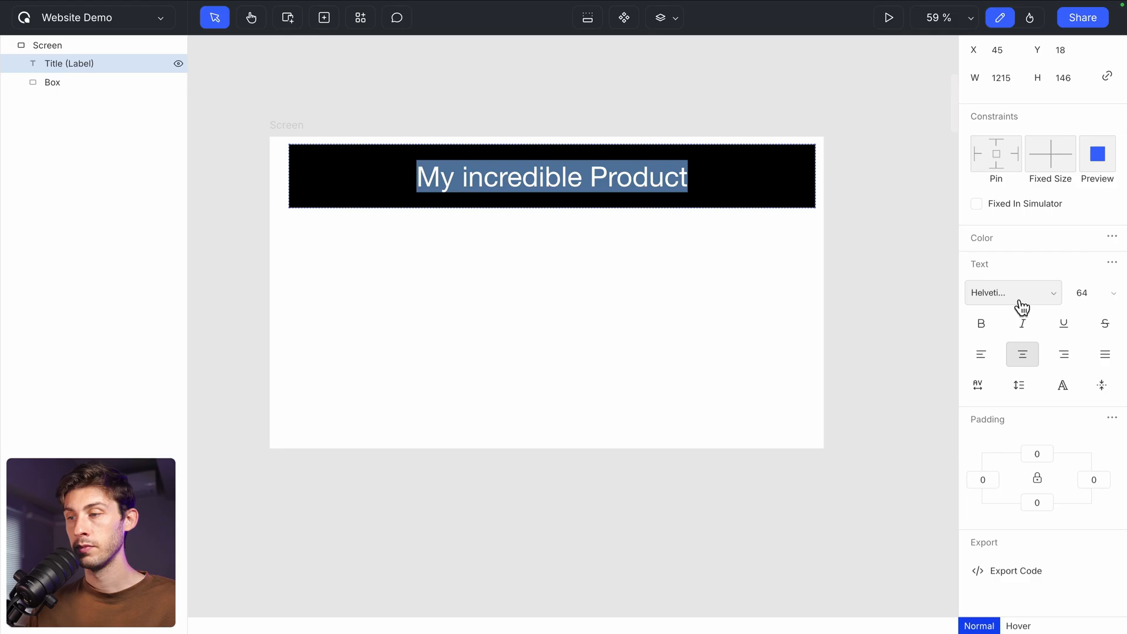
click(630, 252)
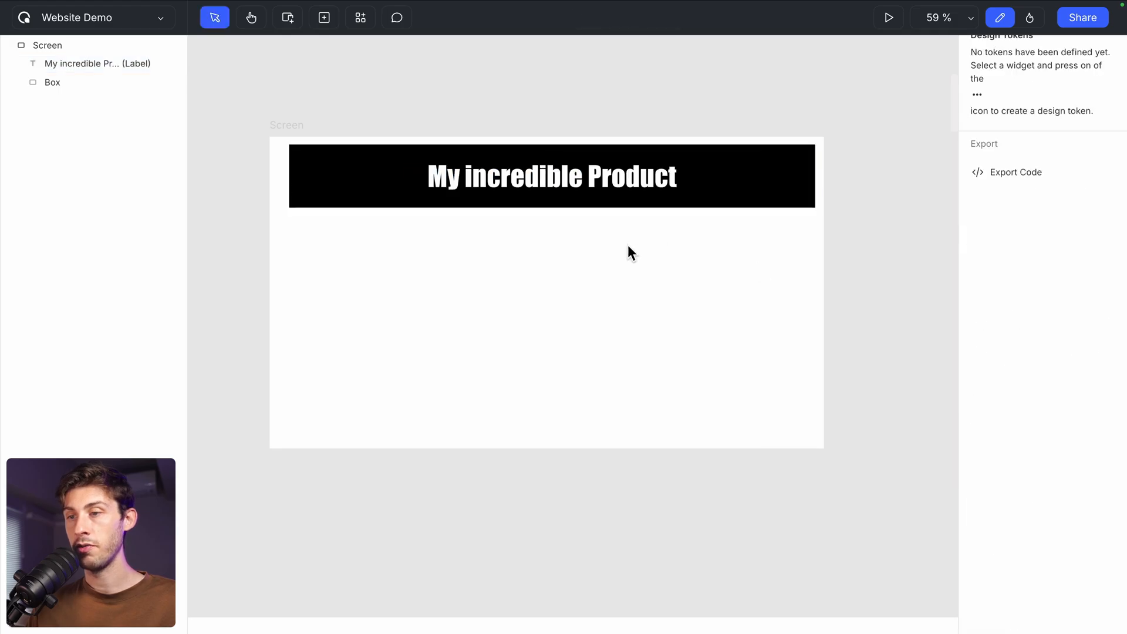
click(551, 176)
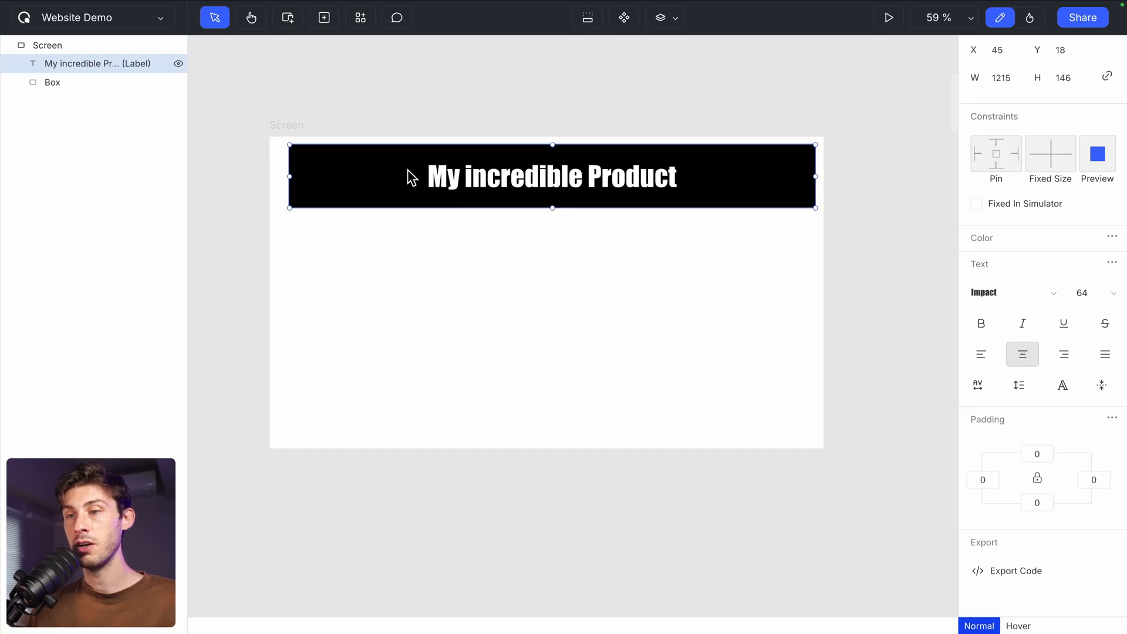
Give the header box a #0a83bf blue background and a border radius of 32
click(52, 82)
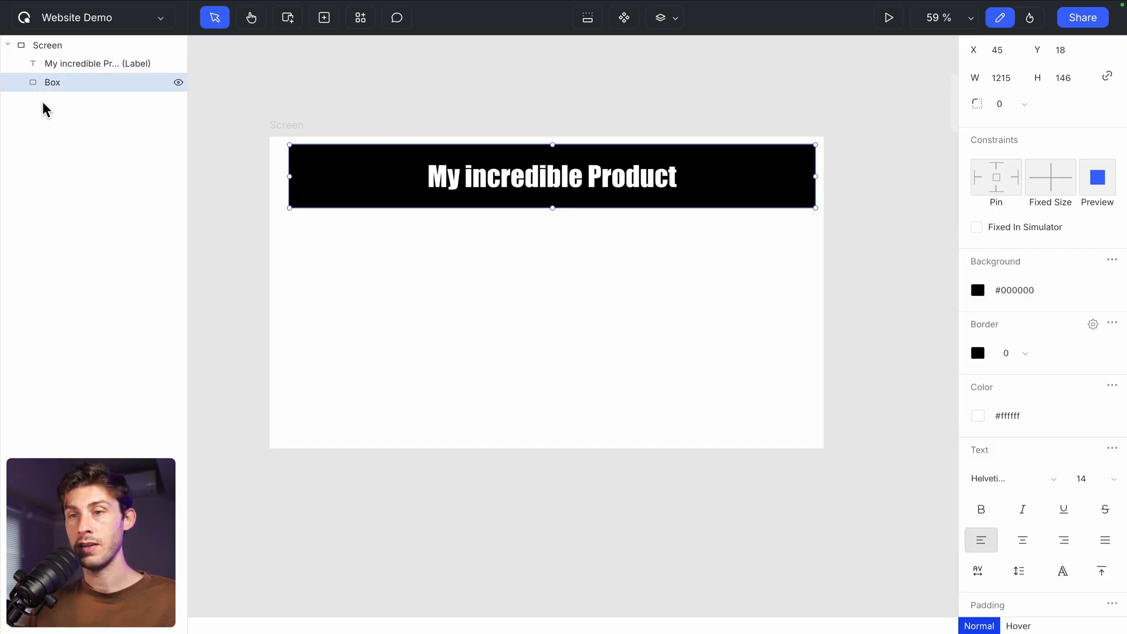
click(977, 289)
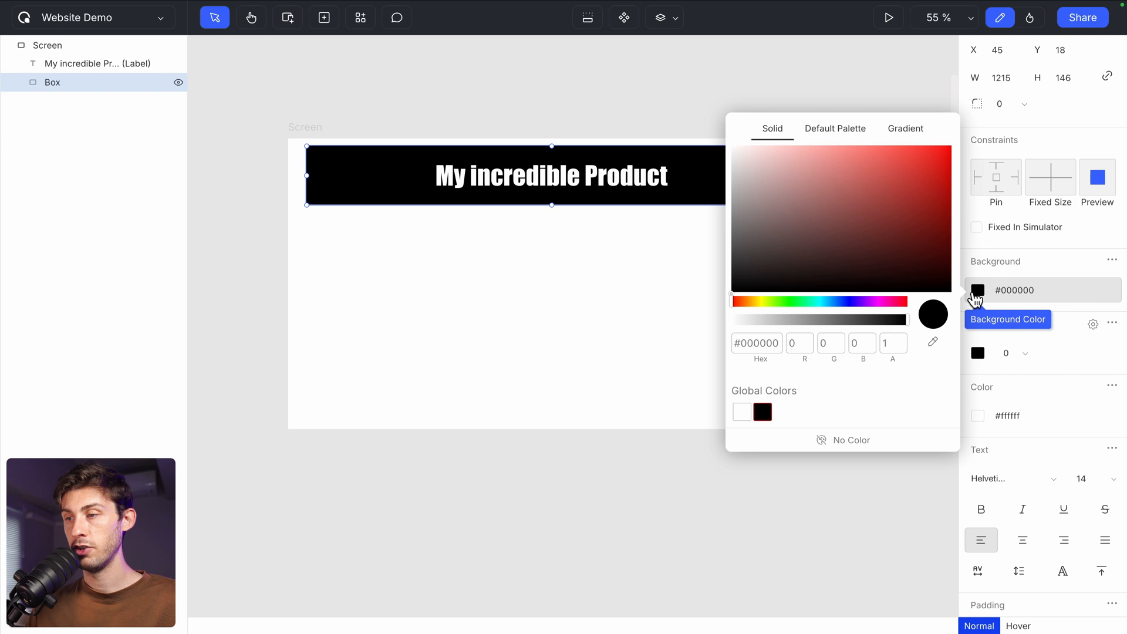
click(863, 194)
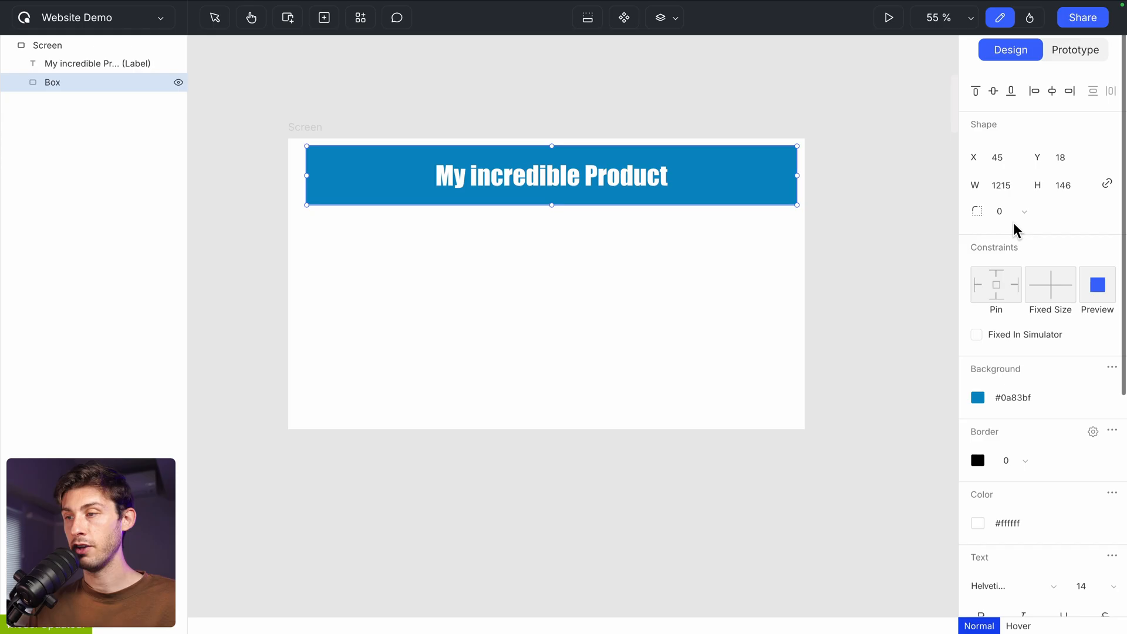
click(1024, 211)
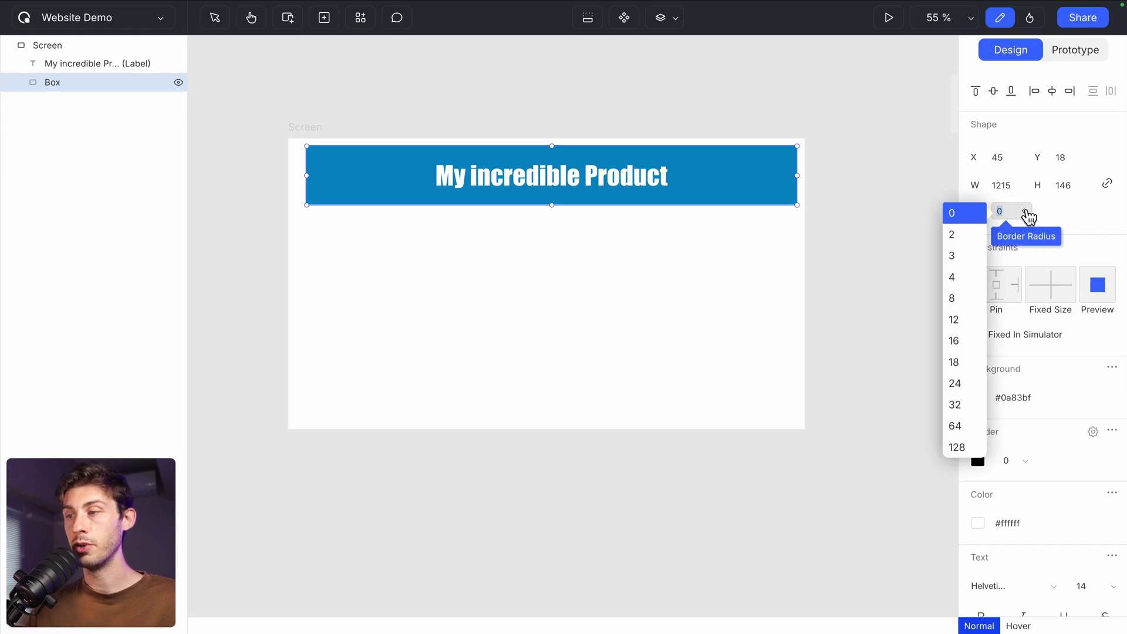
click(955, 404)
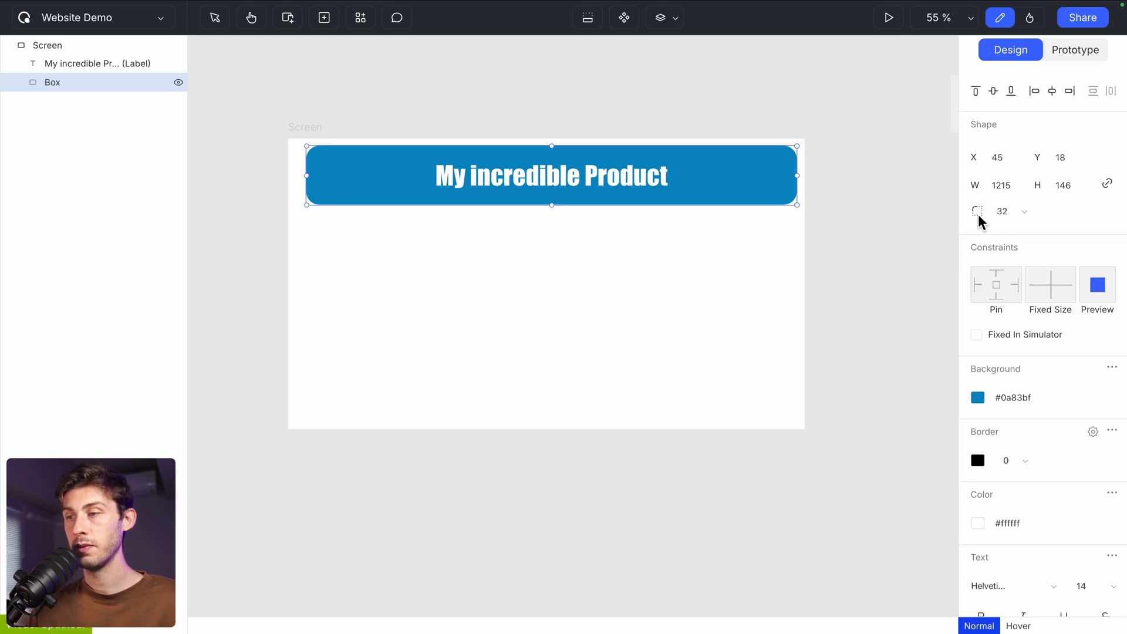
mouse_move(323, 18)
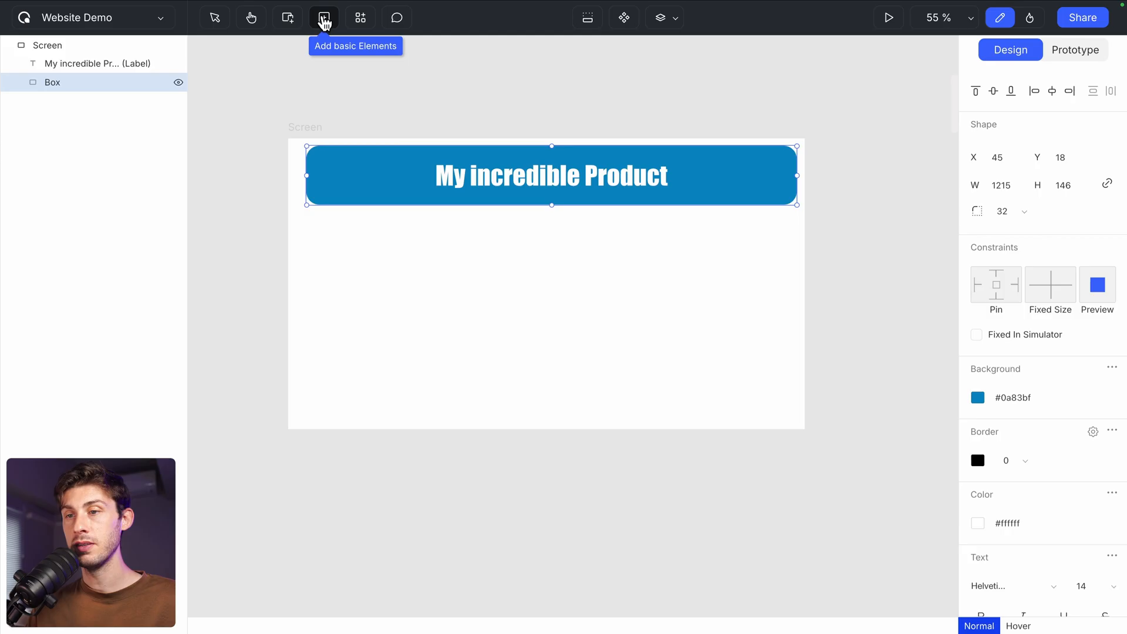
Browse the component library's Advanced, Templates and iOS categories and add the dark Click Me button
click(360, 17)
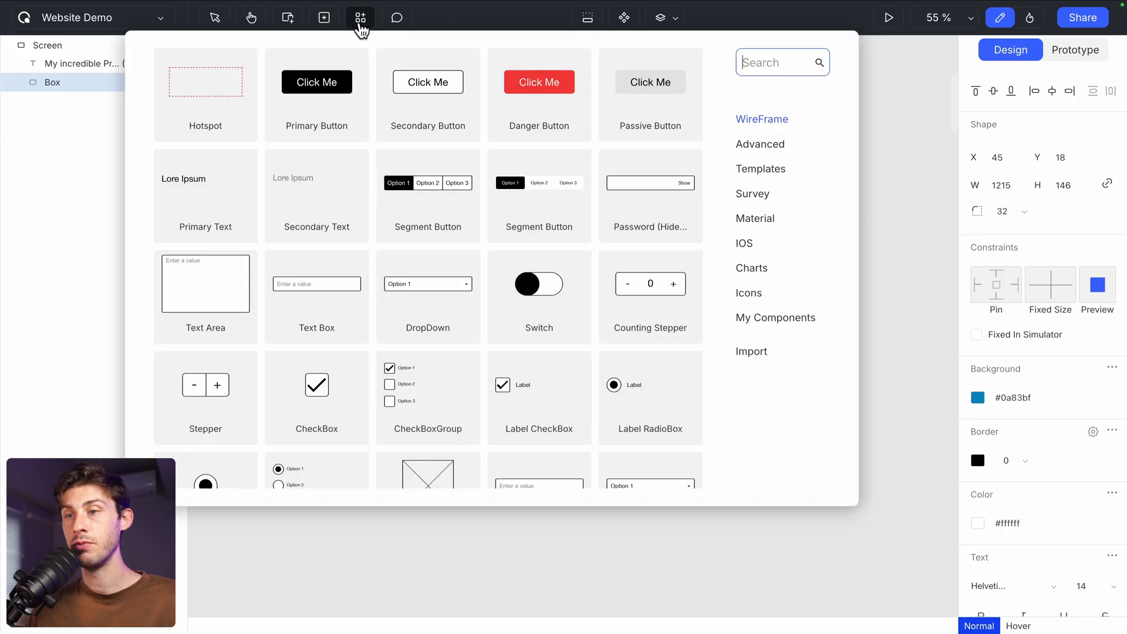
mouse_move(539, 221)
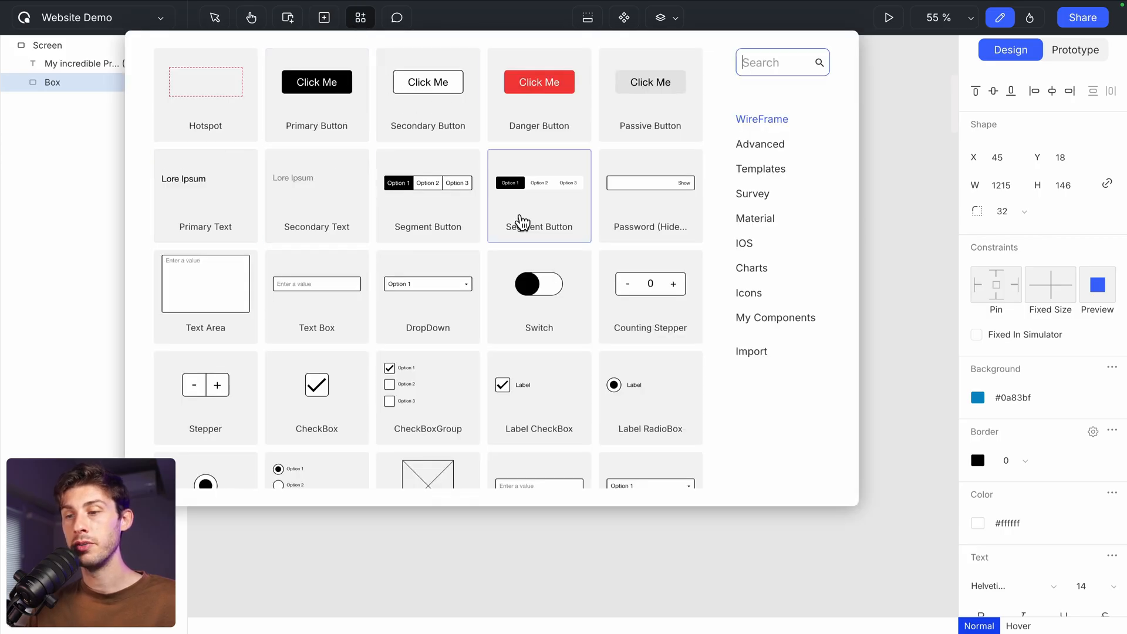
scroll(down, 3)
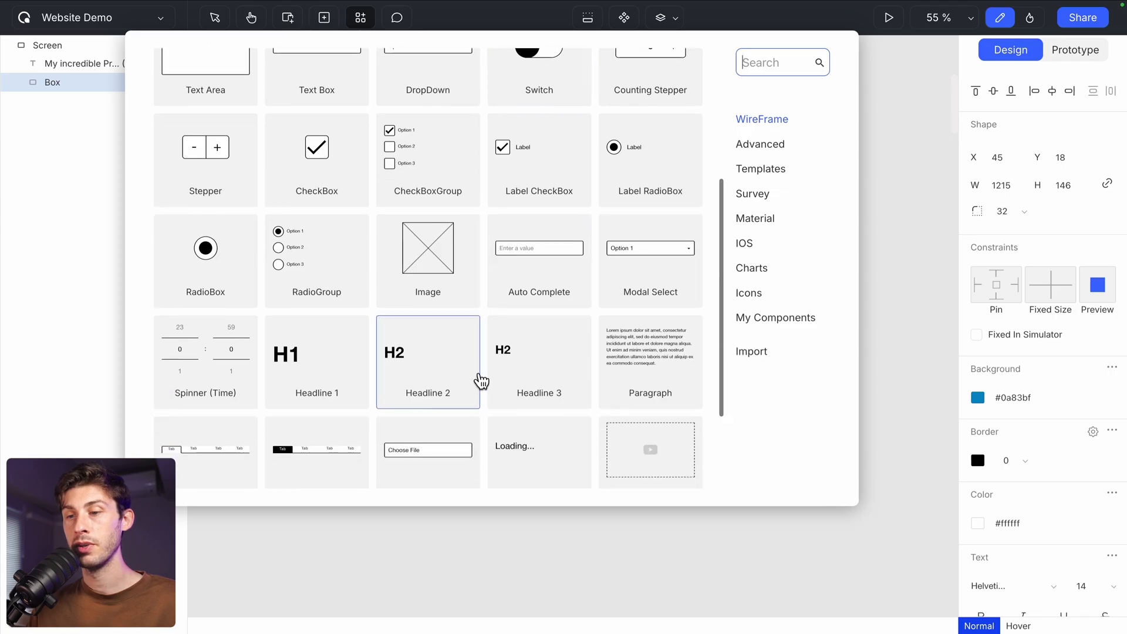
scroll(down, 3)
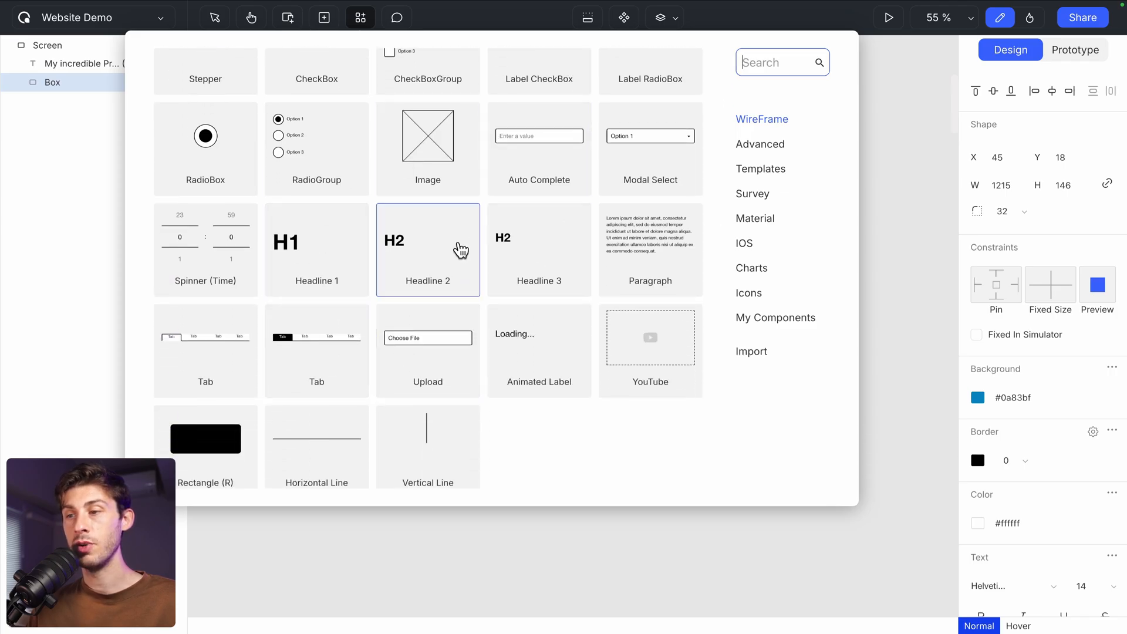
click(760, 144)
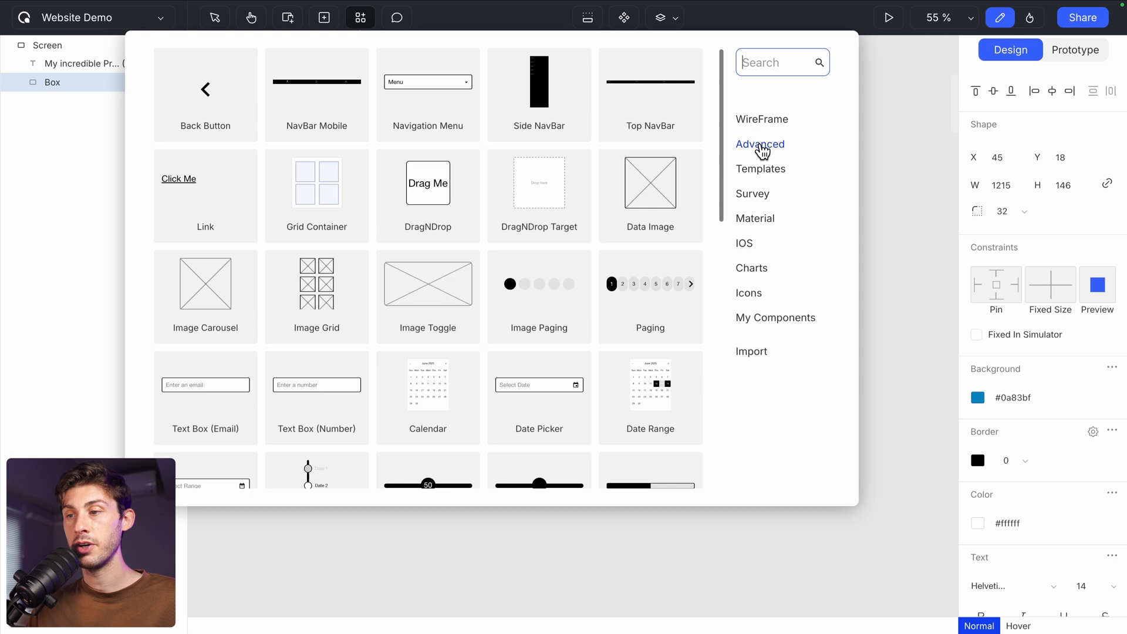
click(761, 168)
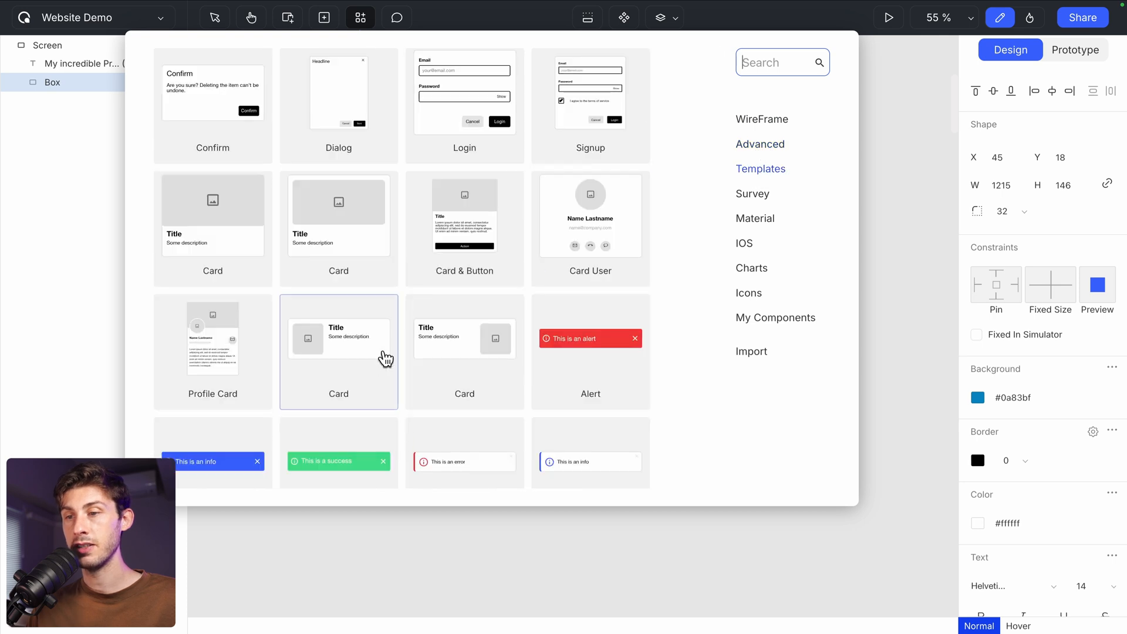
scroll(down, 3)
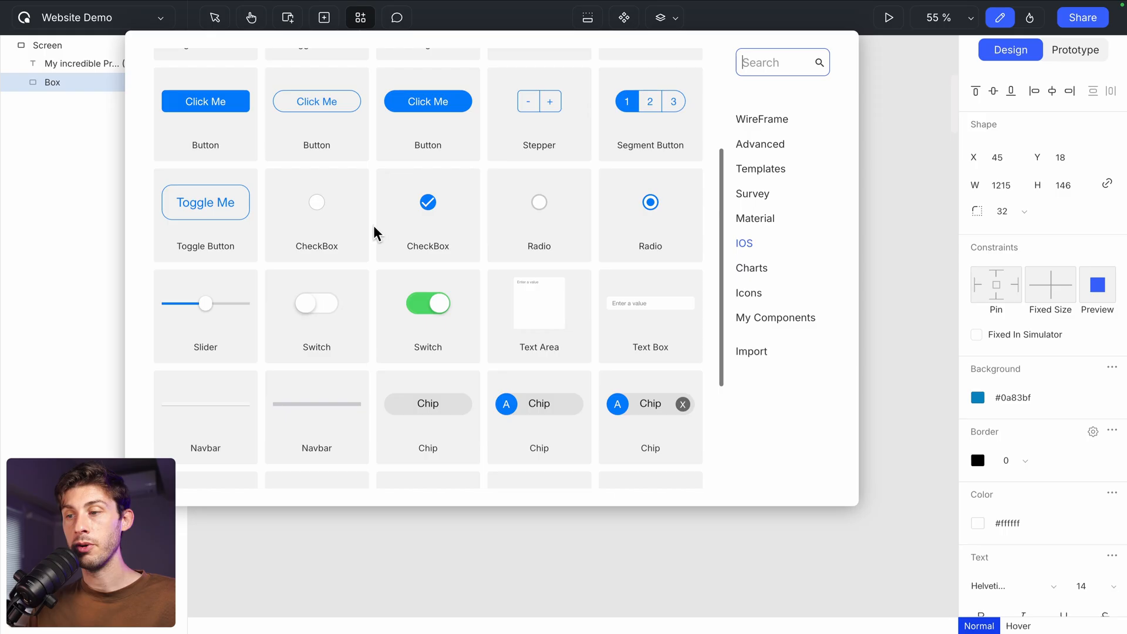
scroll(down, 3)
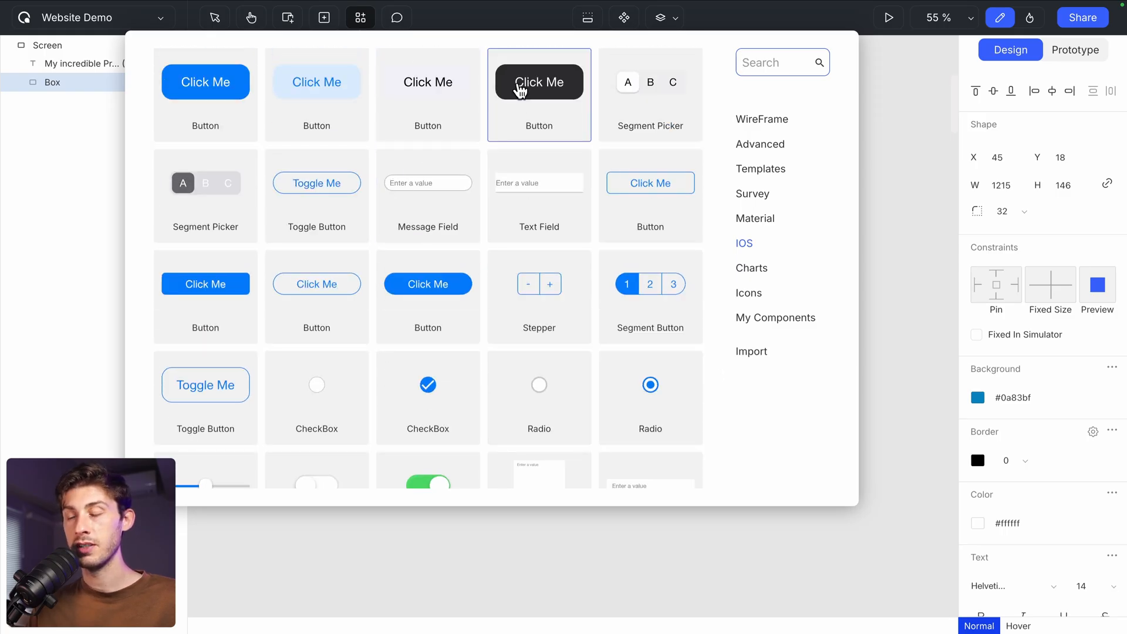
click(361, 17)
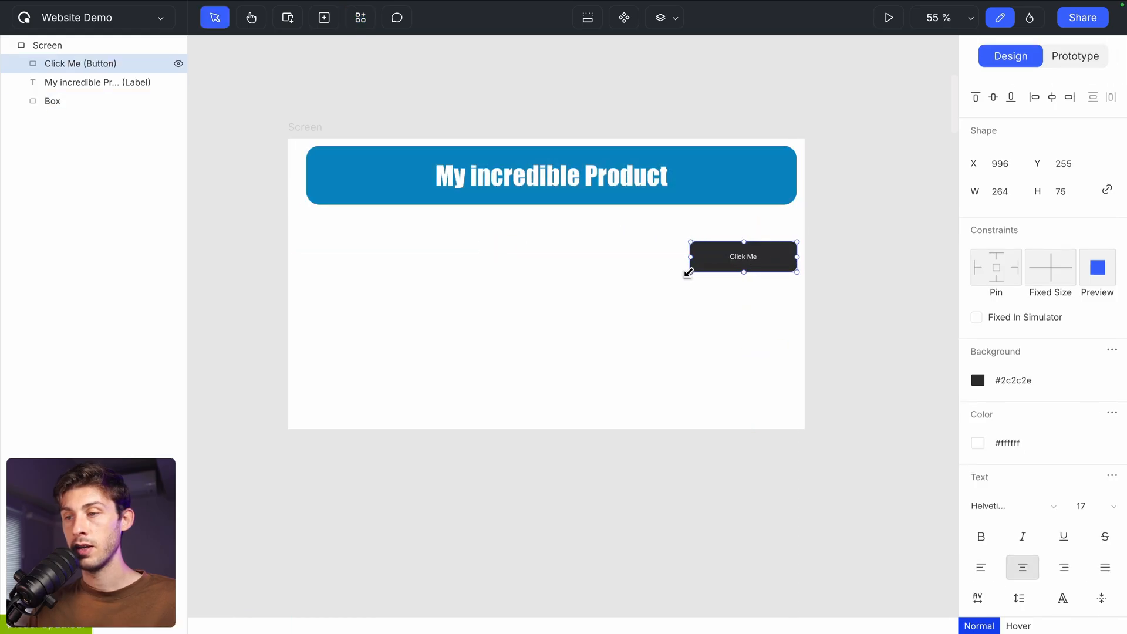
Place a light Button 2 left of the dark Button 1 and group both buttons
click(324, 17)
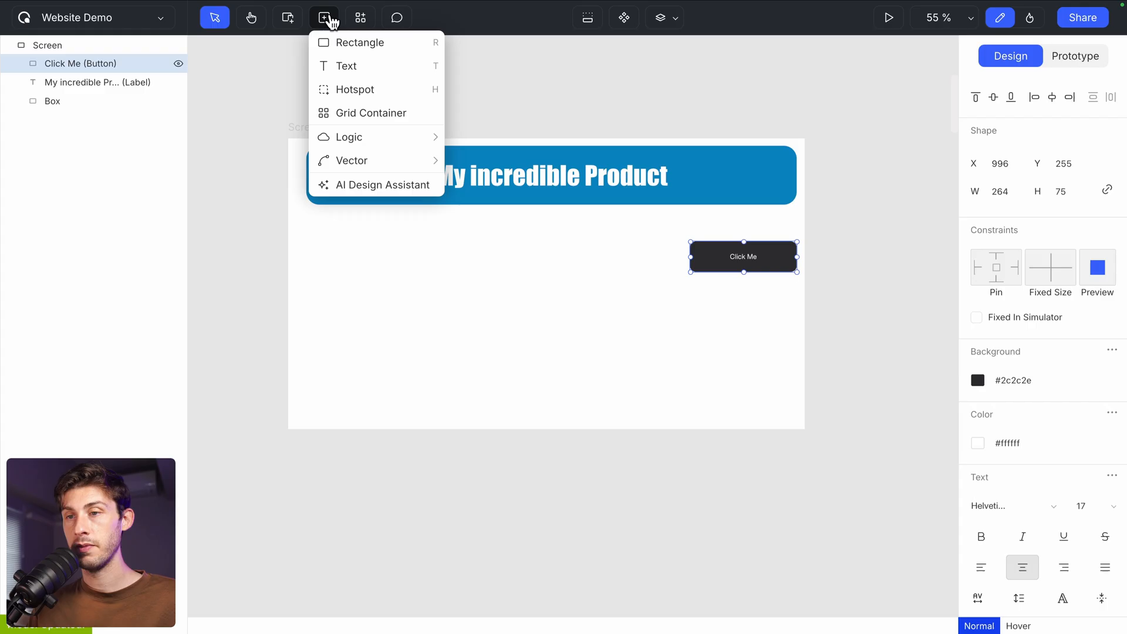
click(360, 17)
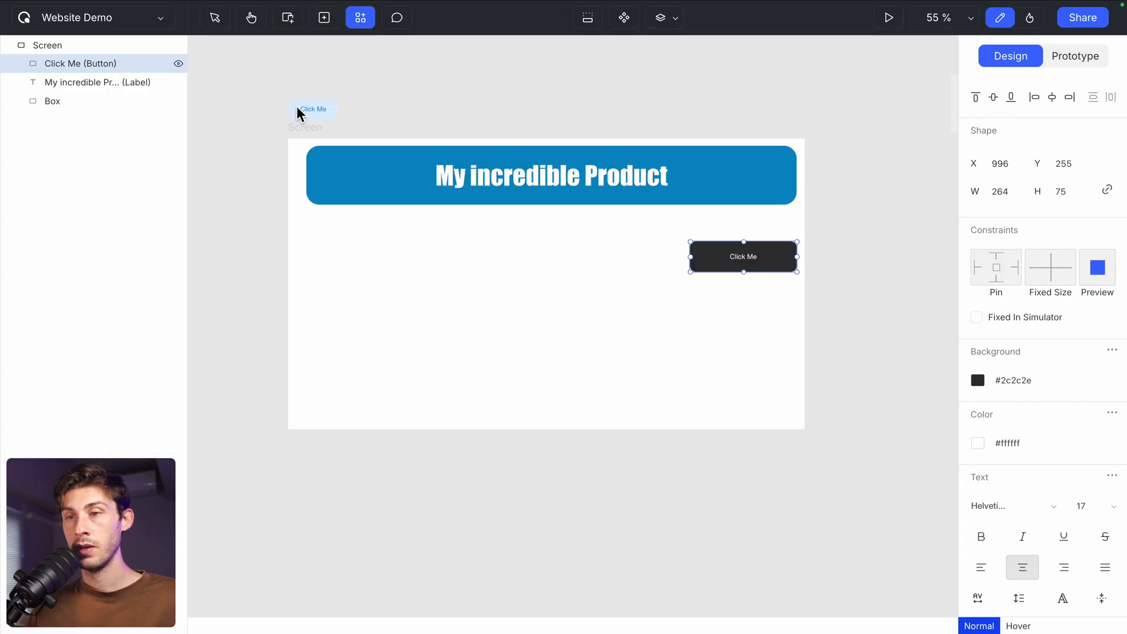
drag(313, 109, 658, 252)
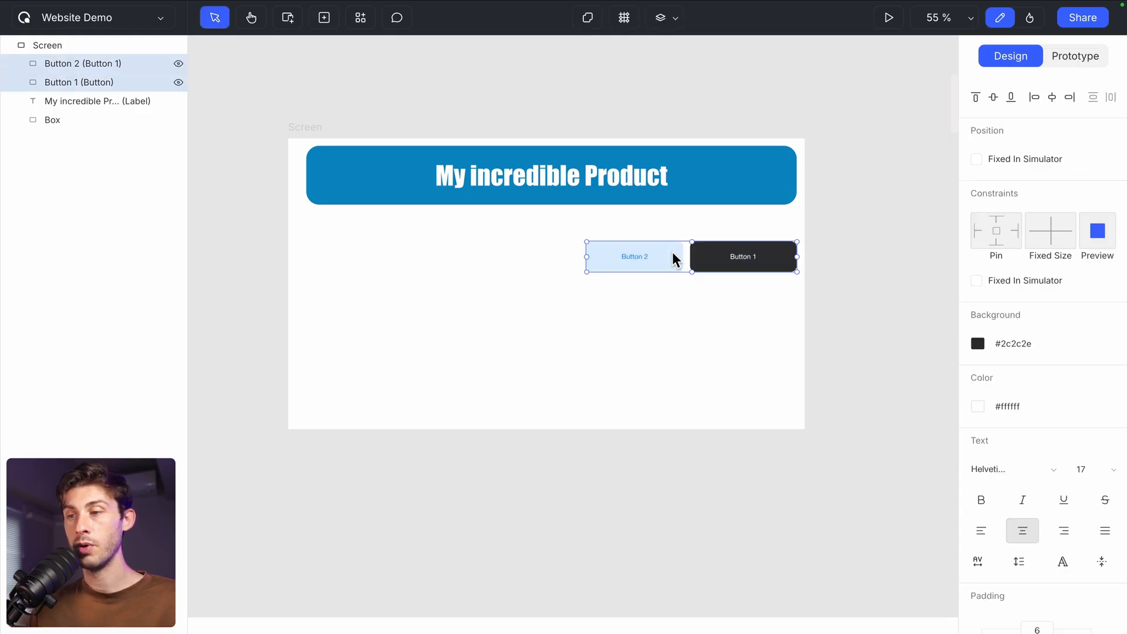
right_click(635, 257)
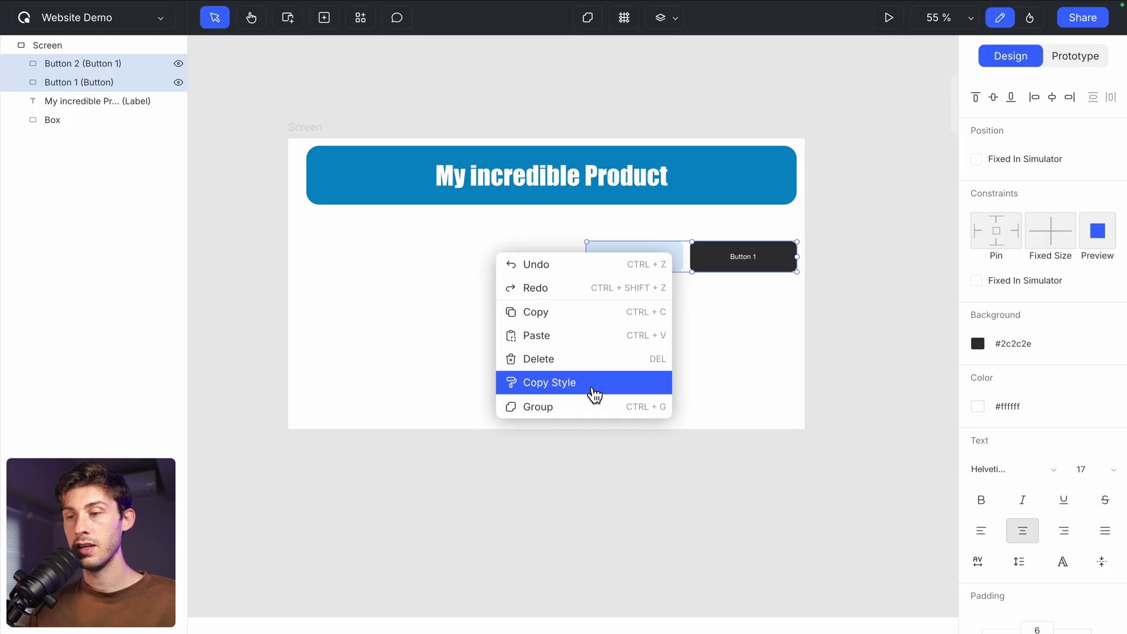
click(537, 407)
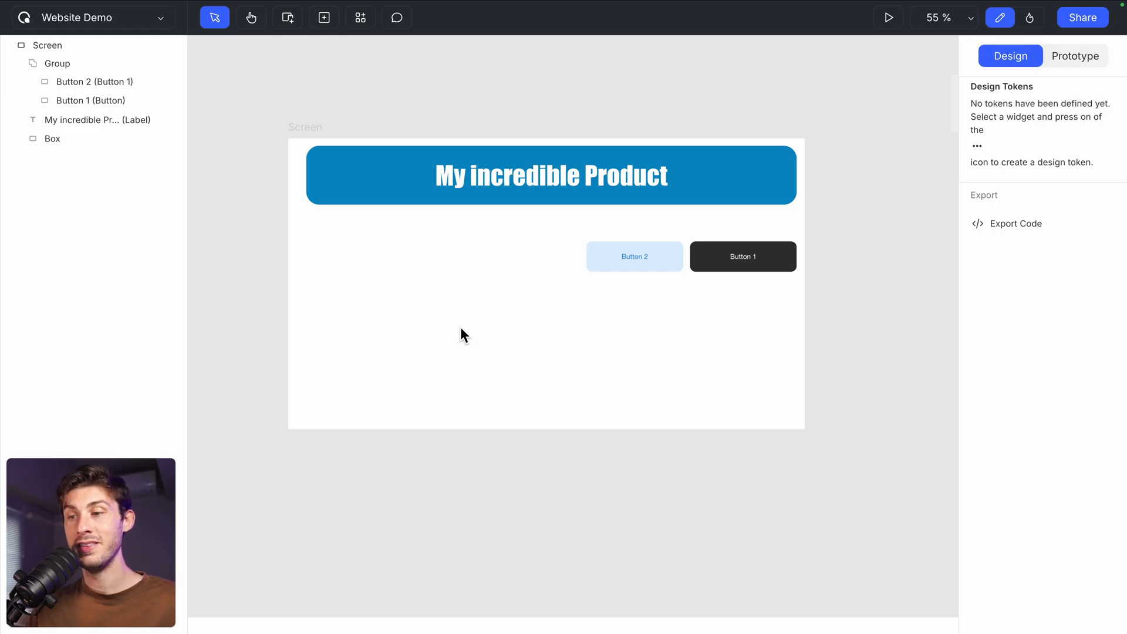
mouse_move(669, 355)
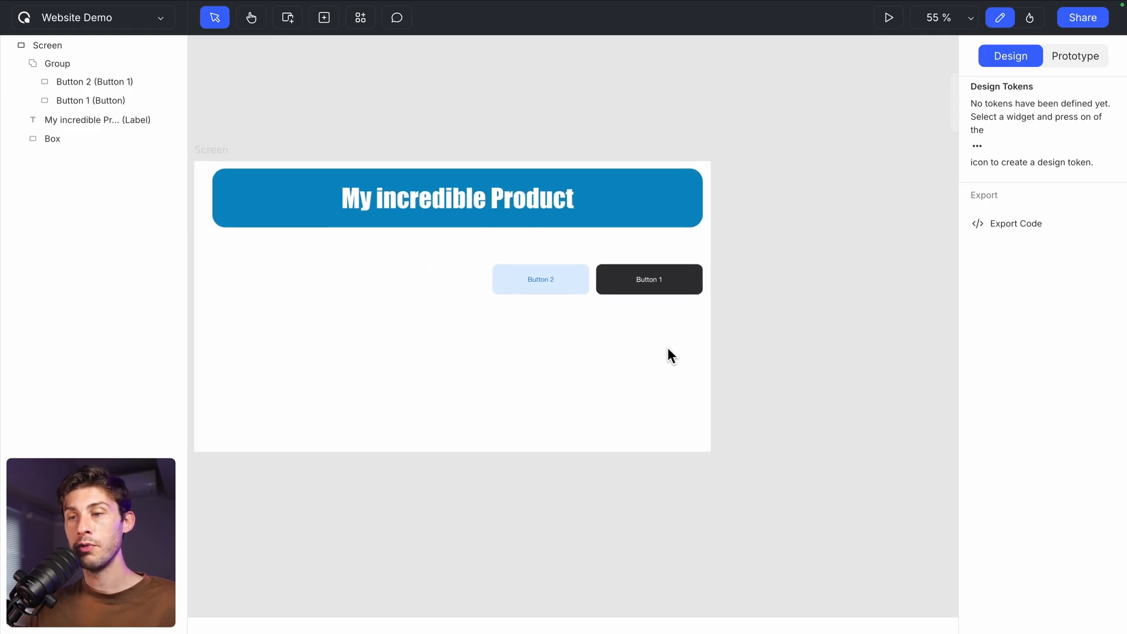
mouse_move(654, 236)
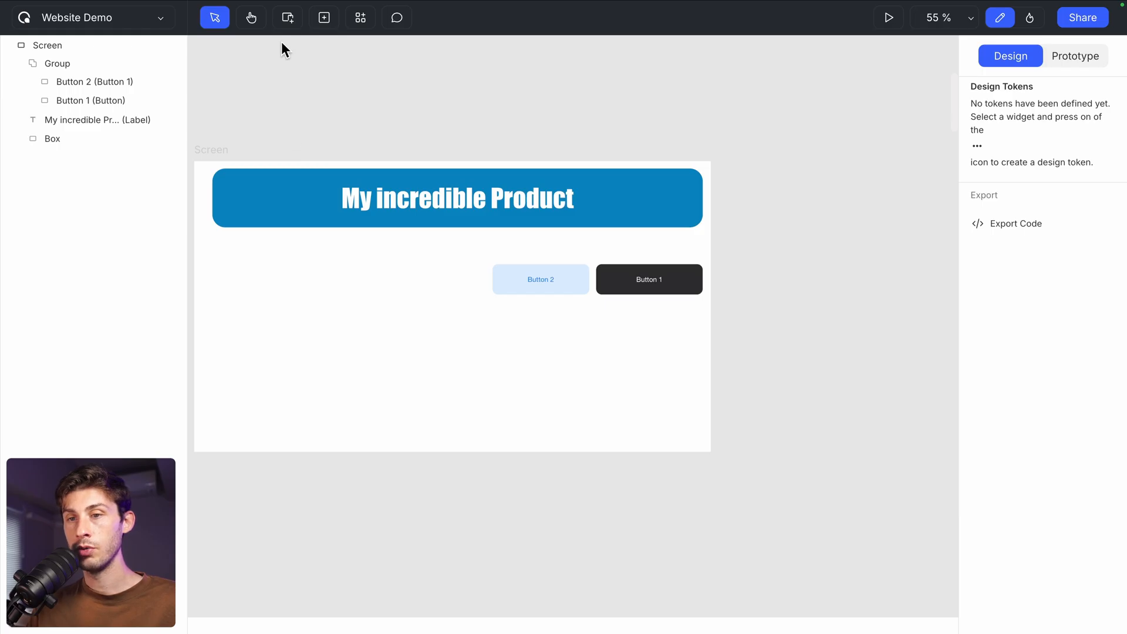
Exit the Website Demo editor through the project menu and reach the Quant-UX homepage
click(92, 17)
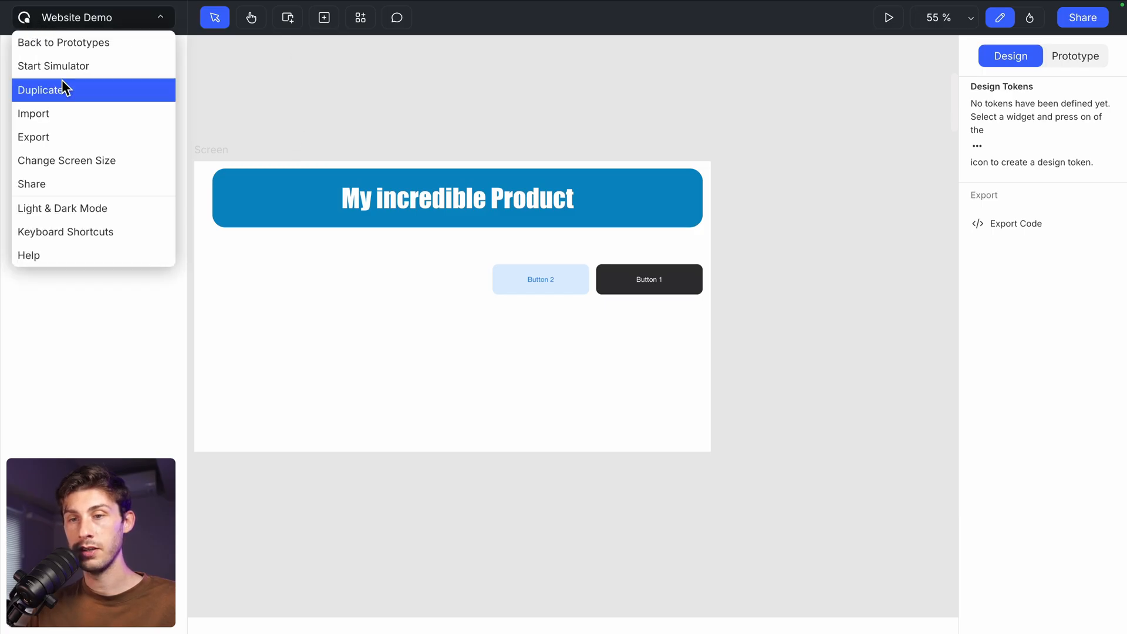
click(33, 113)
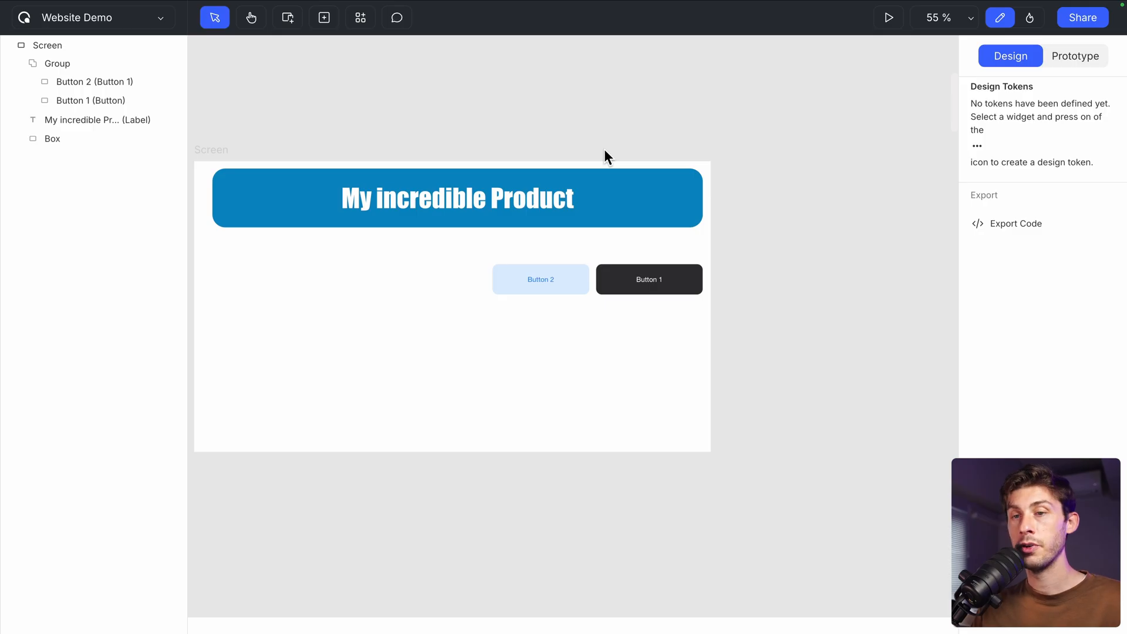
mouse_move(553, 56)
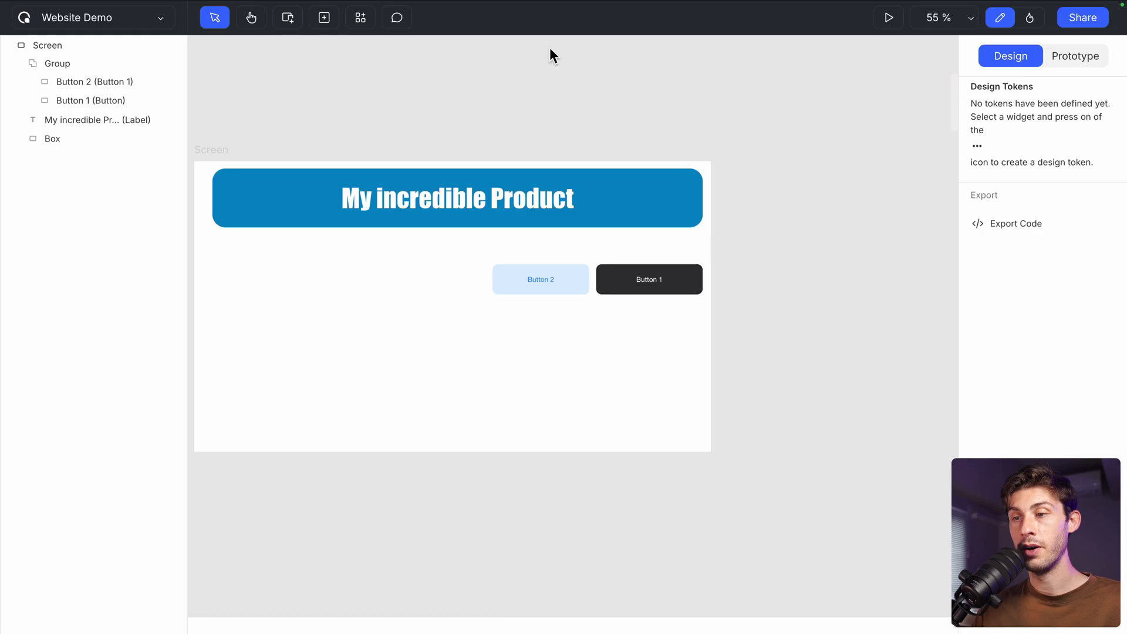
click(457, 198)
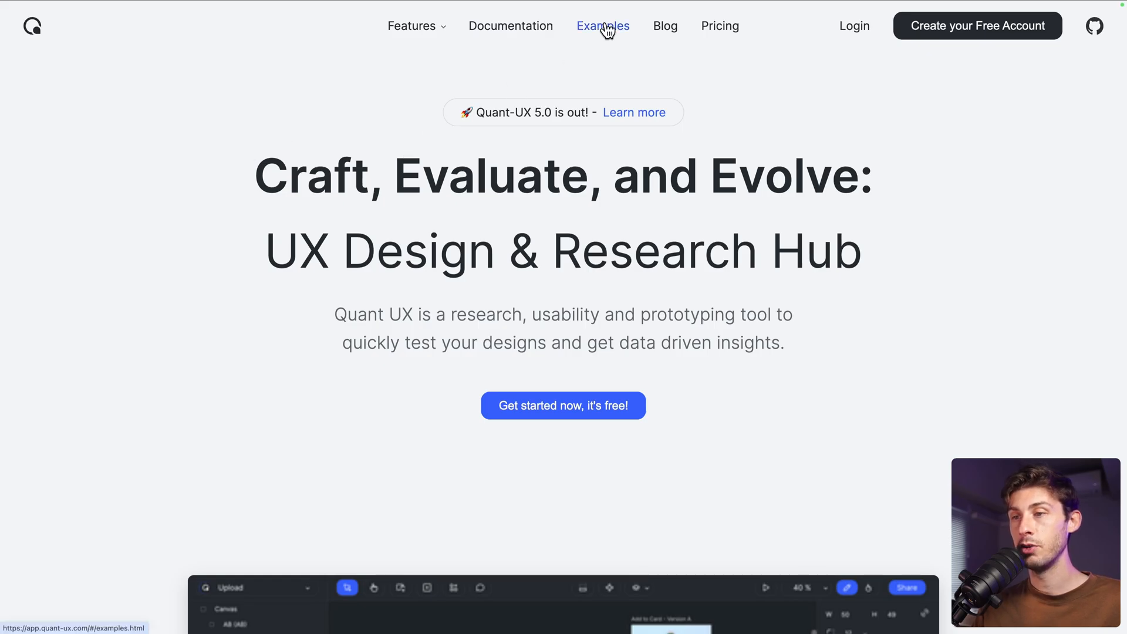
Open Examples to show the All Prototypes gallery
click(602, 26)
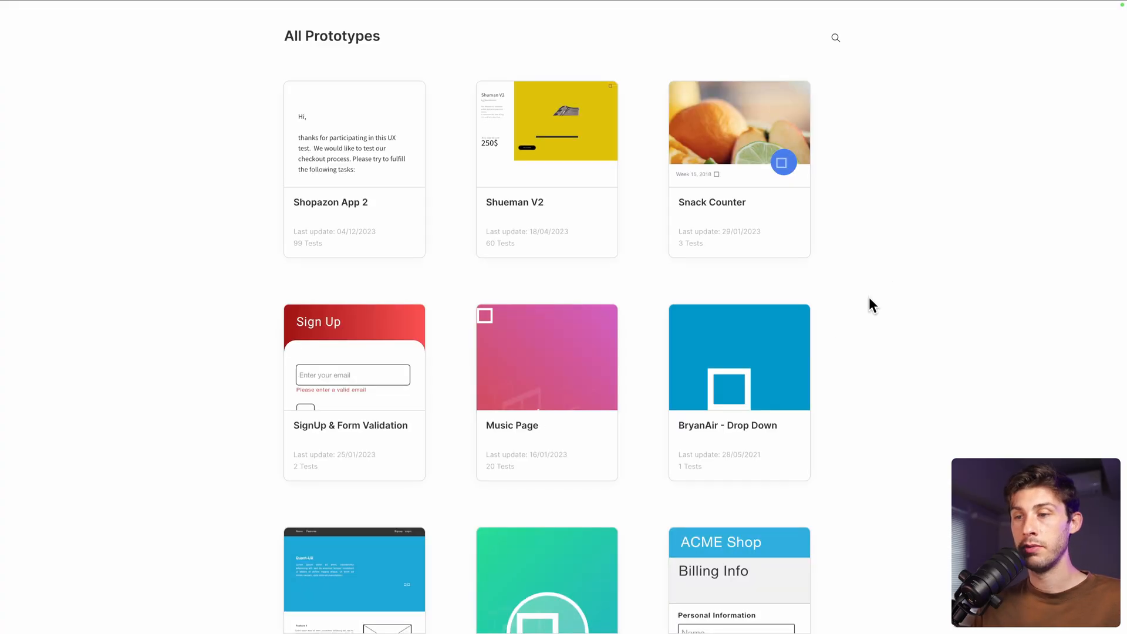
mouse_move(870, 136)
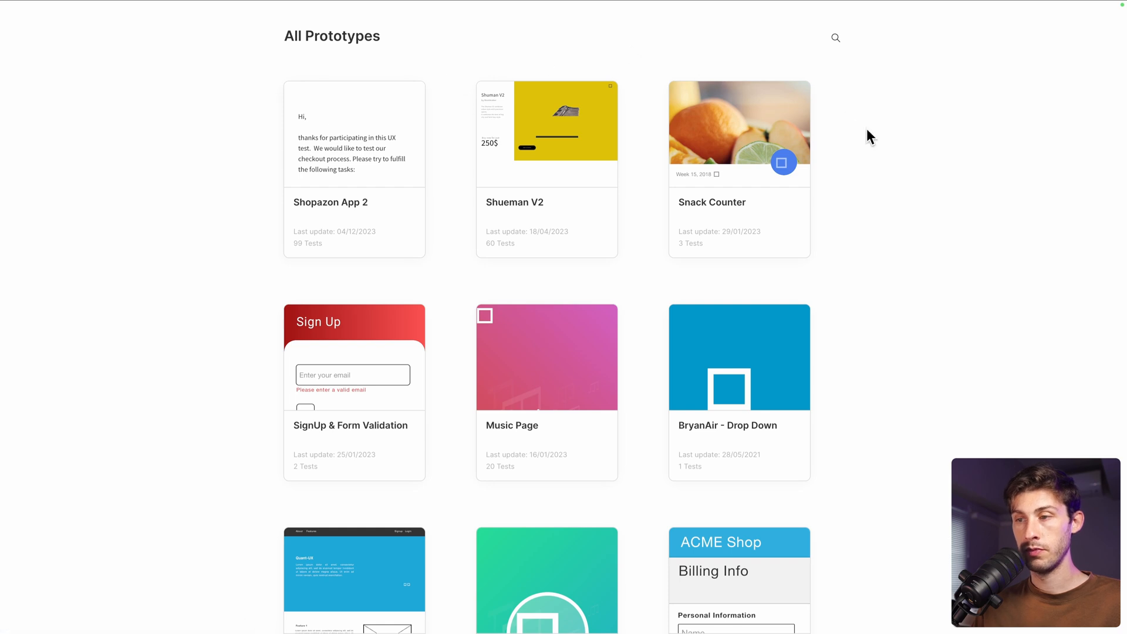
mouse_move(654, 219)
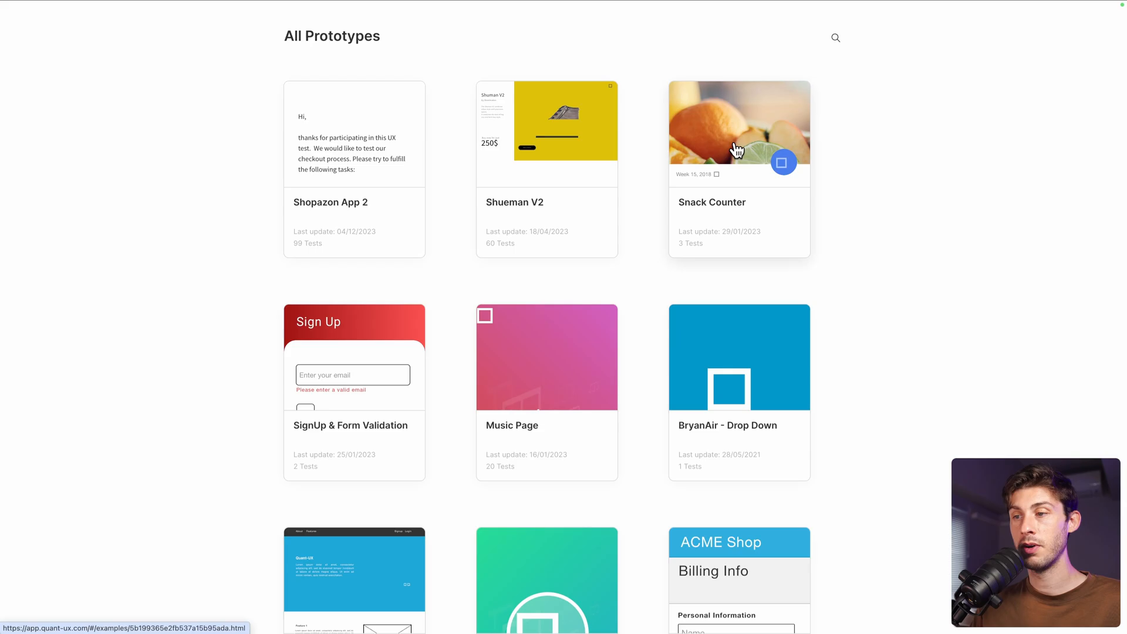
Open the Snack Counter example card and bring up its Screen 1 and Screen 2 designs
click(738, 133)
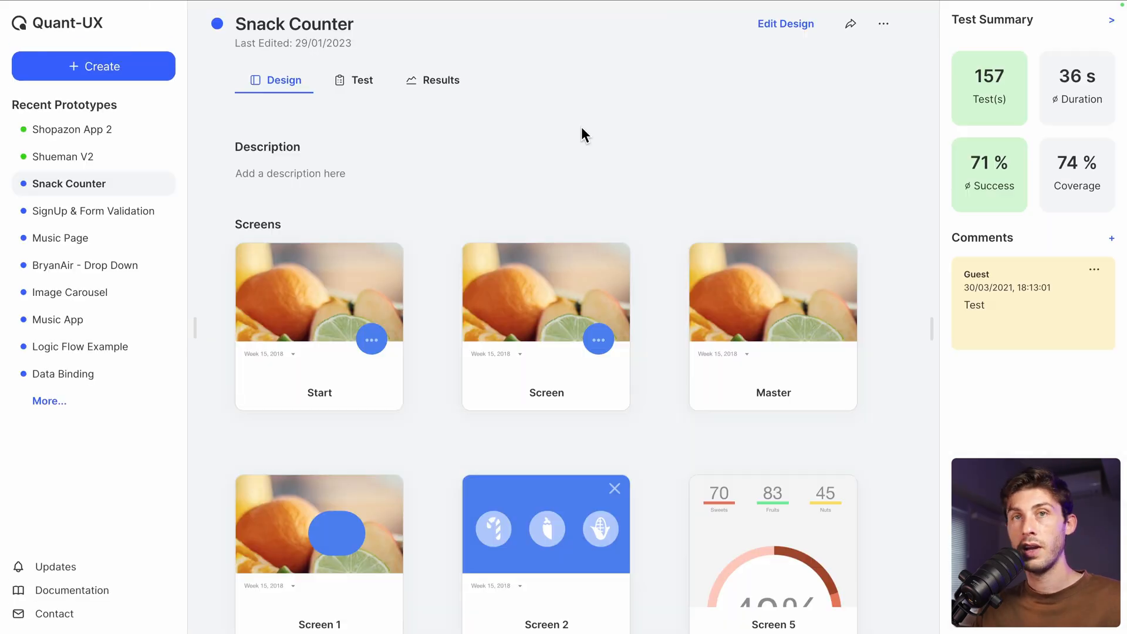
click(291, 174)
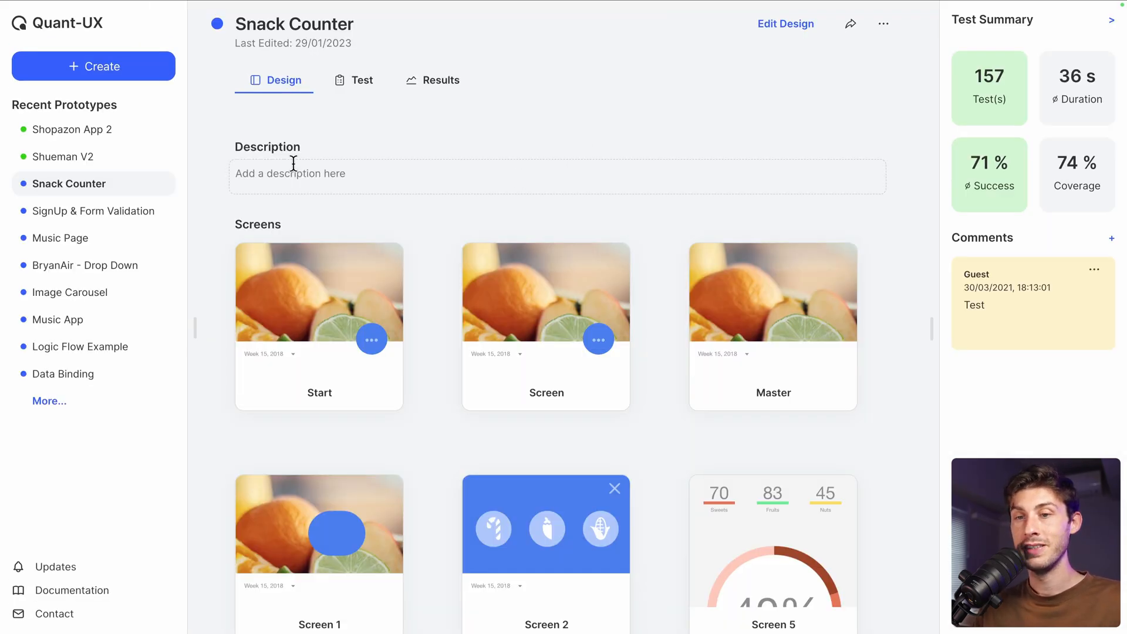
mouse_move(93, 129)
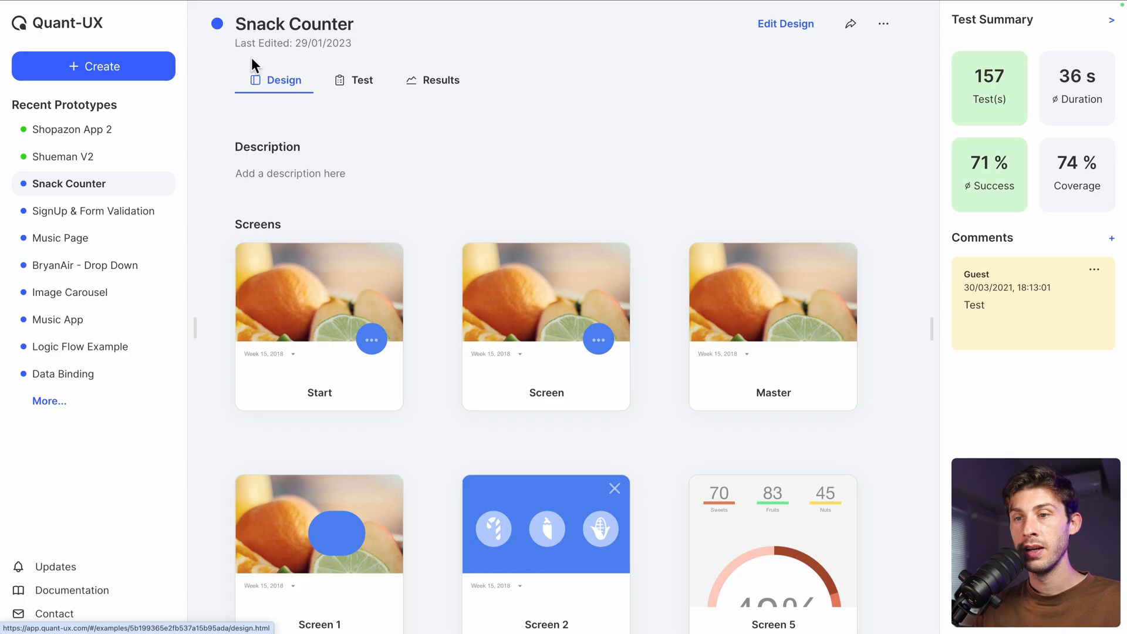
mouse_move(554, 83)
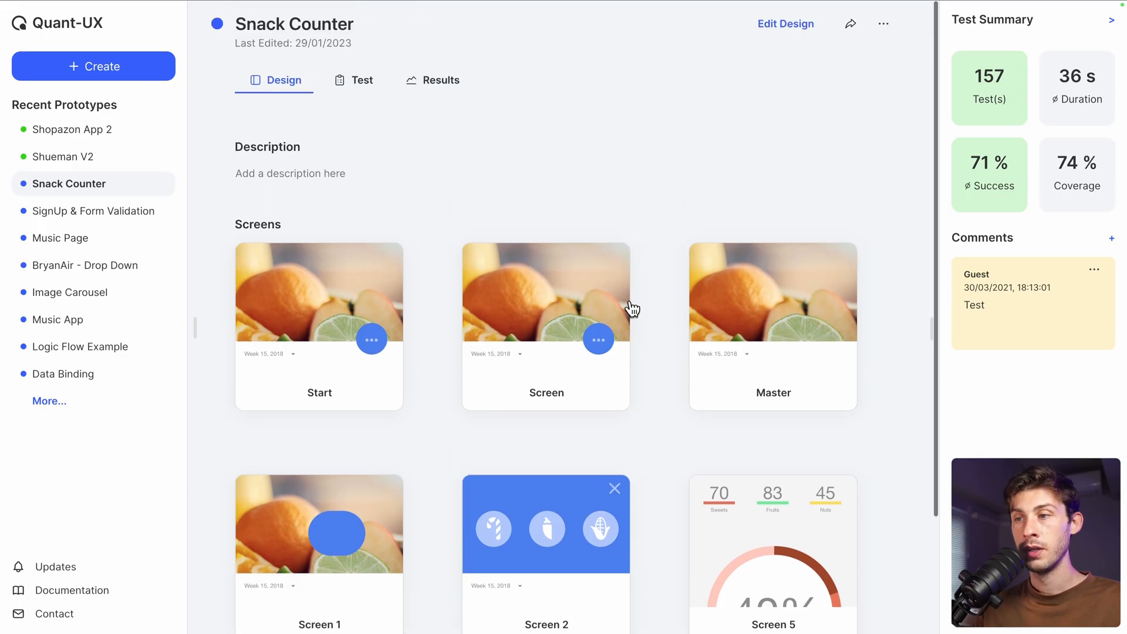
click(558, 176)
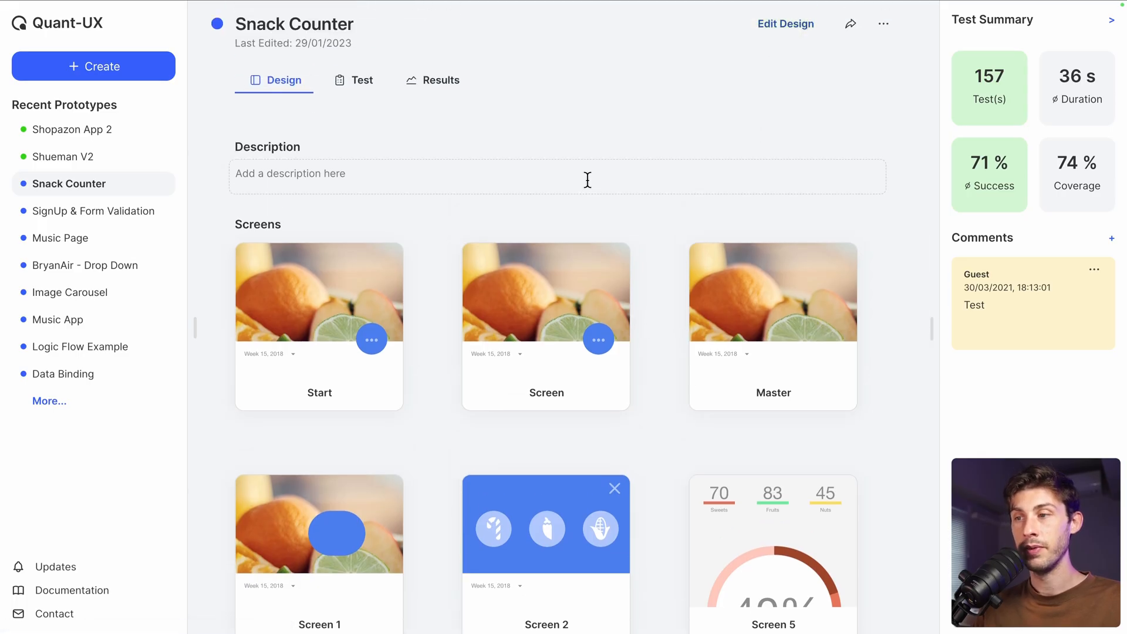
click(785, 24)
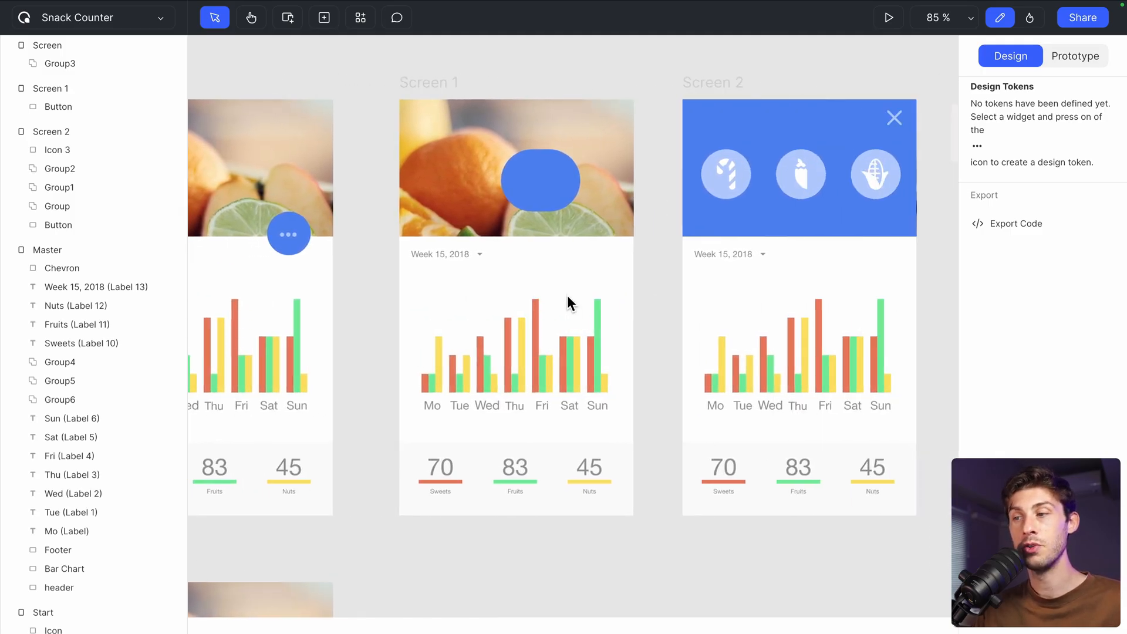
Reveal the Snack Counter prototype links between screens and inspect the Start screen's bar chart
scroll(right, 3)
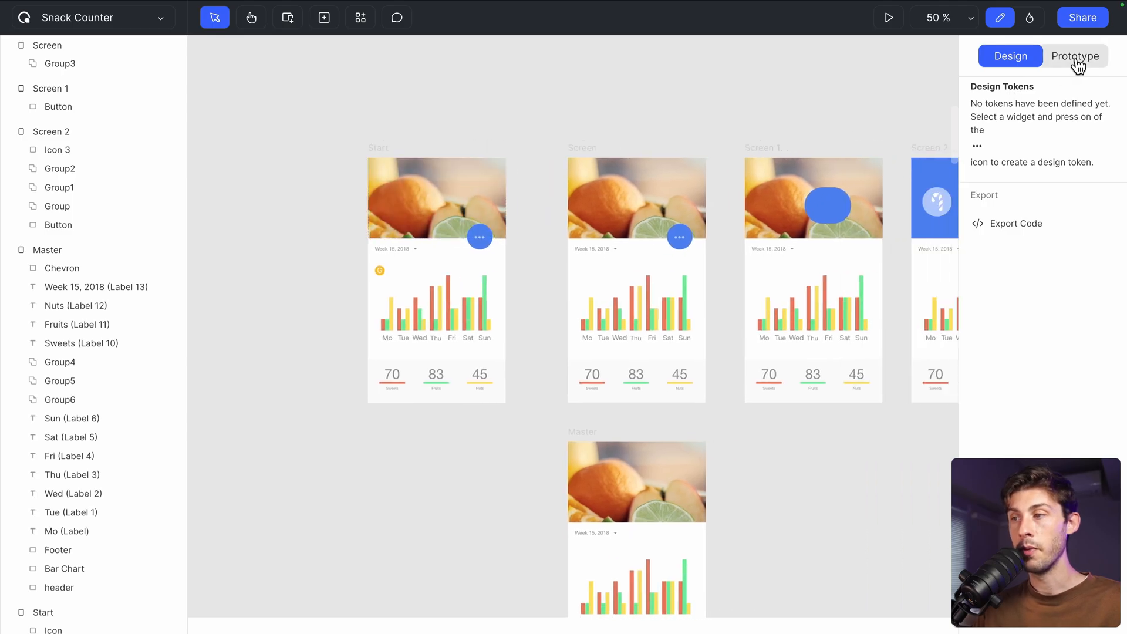
click(1074, 56)
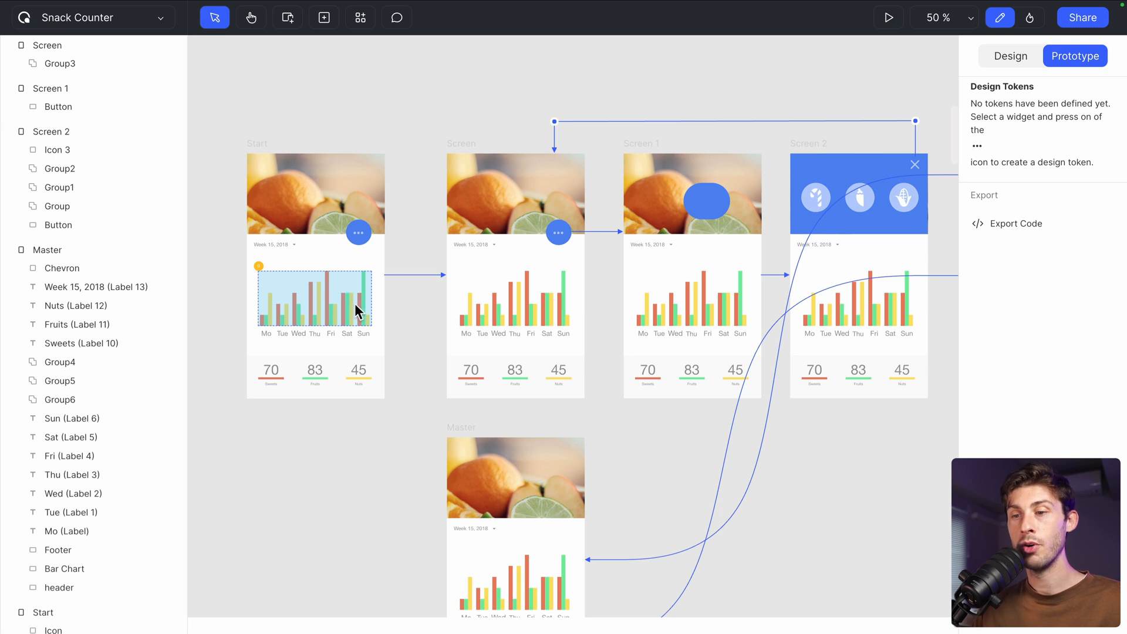
click(515, 302)
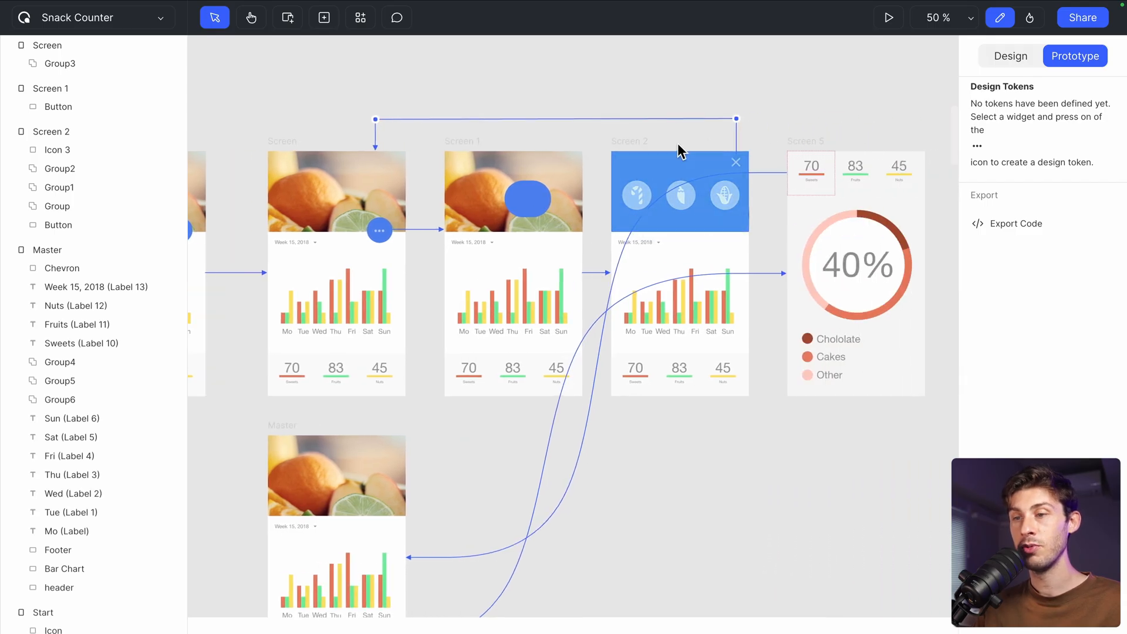
mouse_move(728, 121)
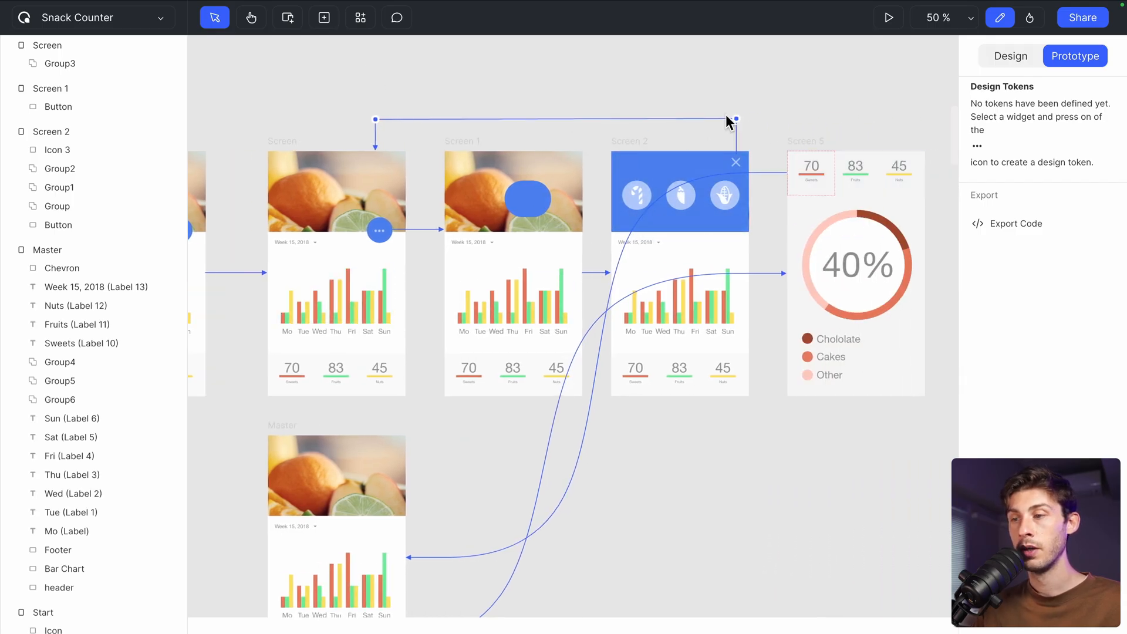
scroll(down, 3)
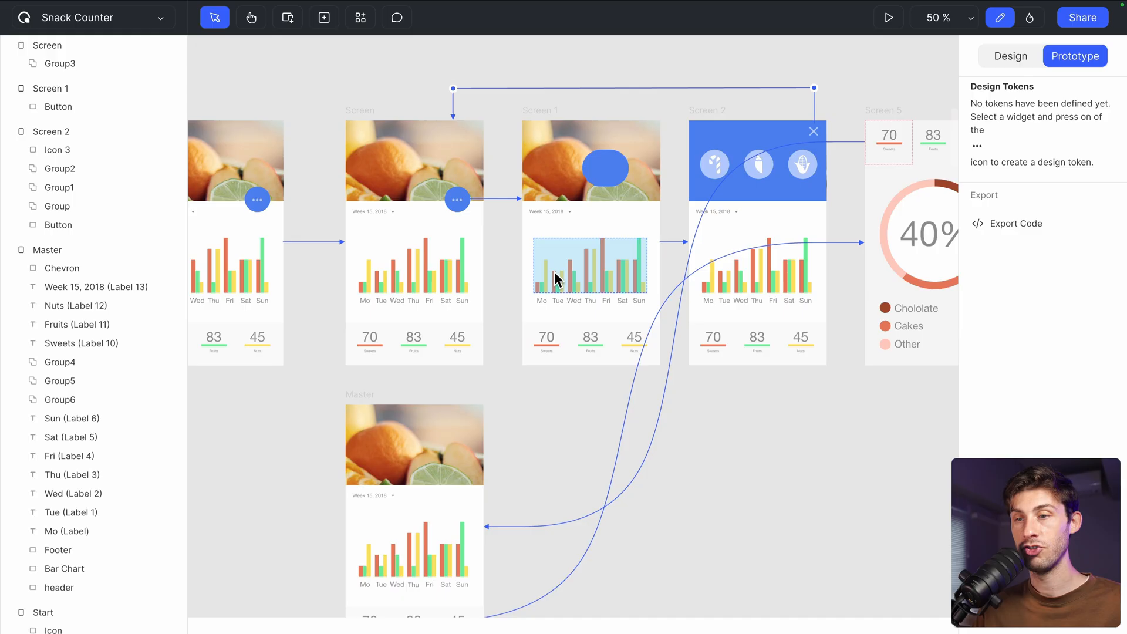
mouse_move(890, 17)
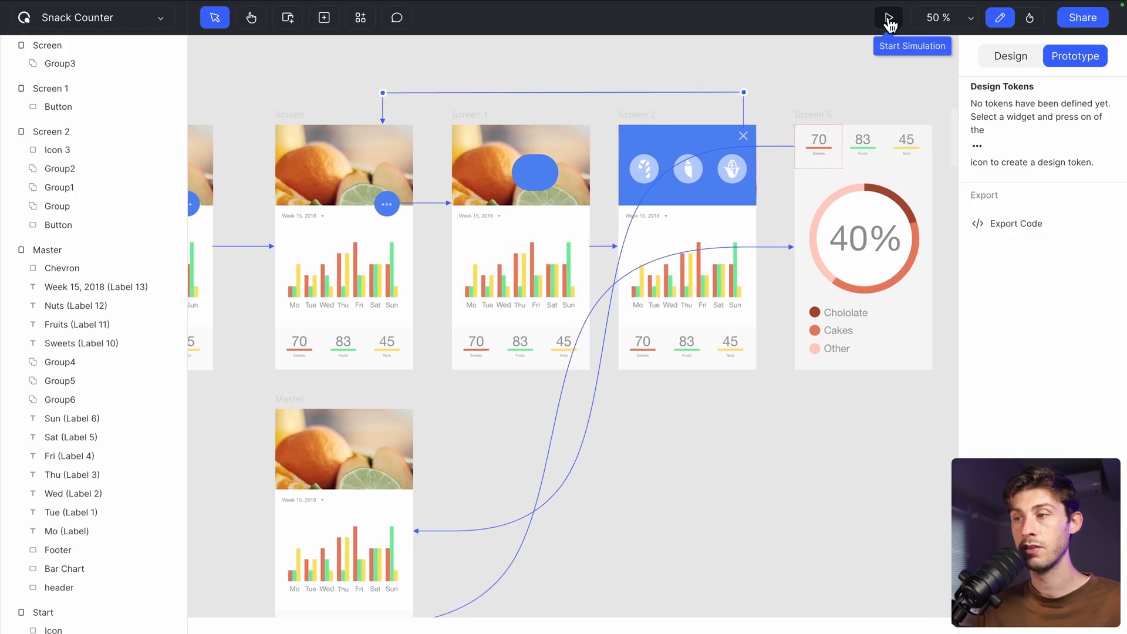
click(888, 17)
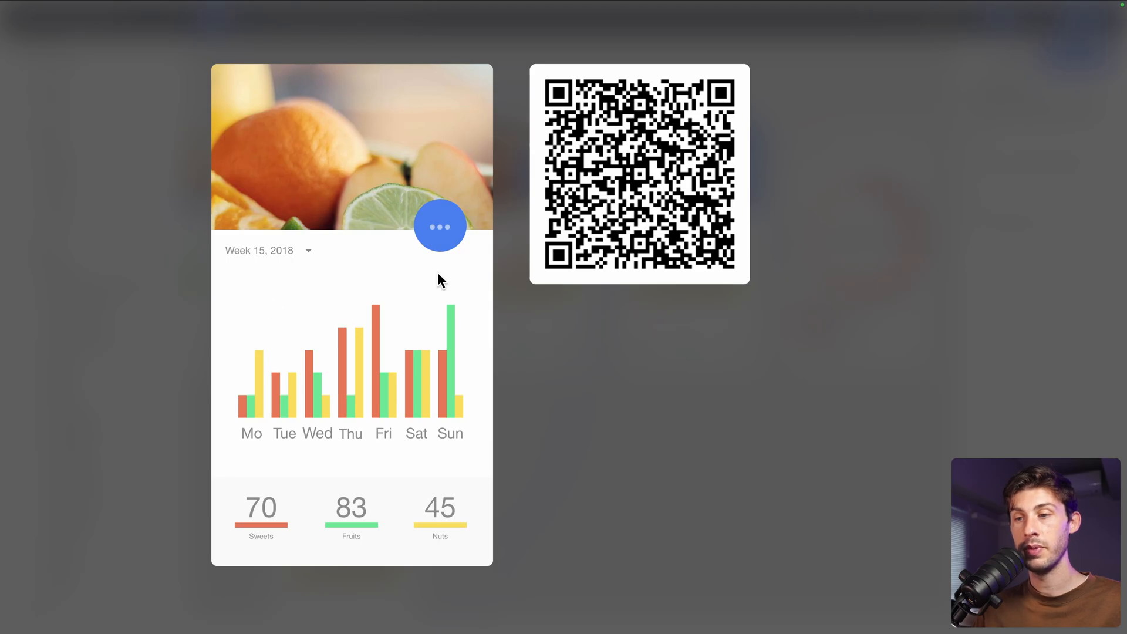
mouse_move(441, 226)
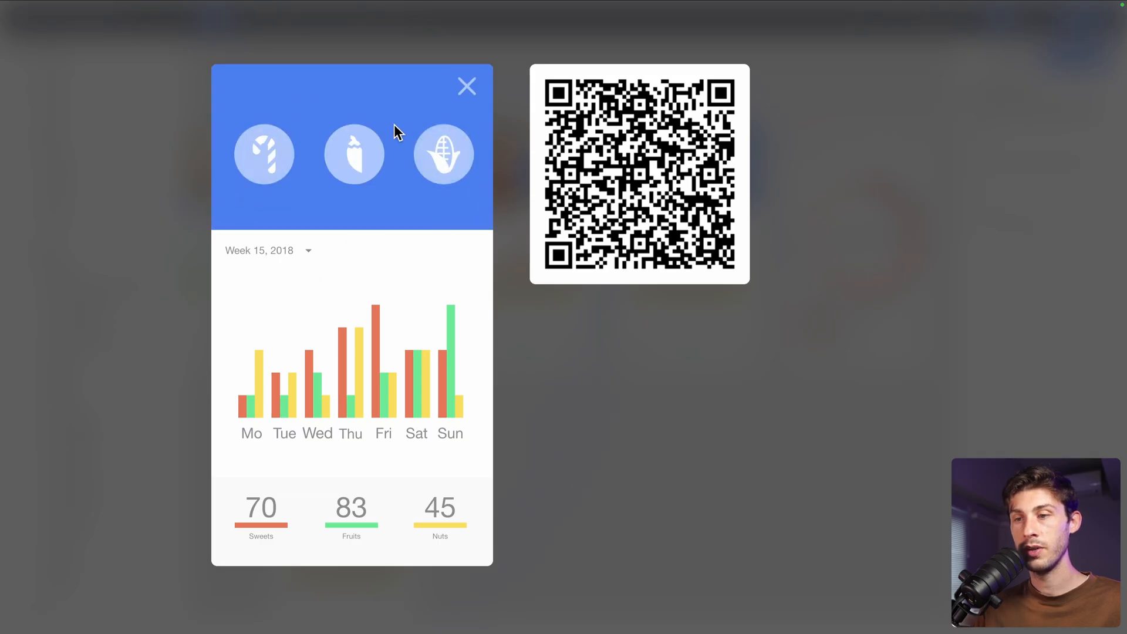
mouse_move(467, 86)
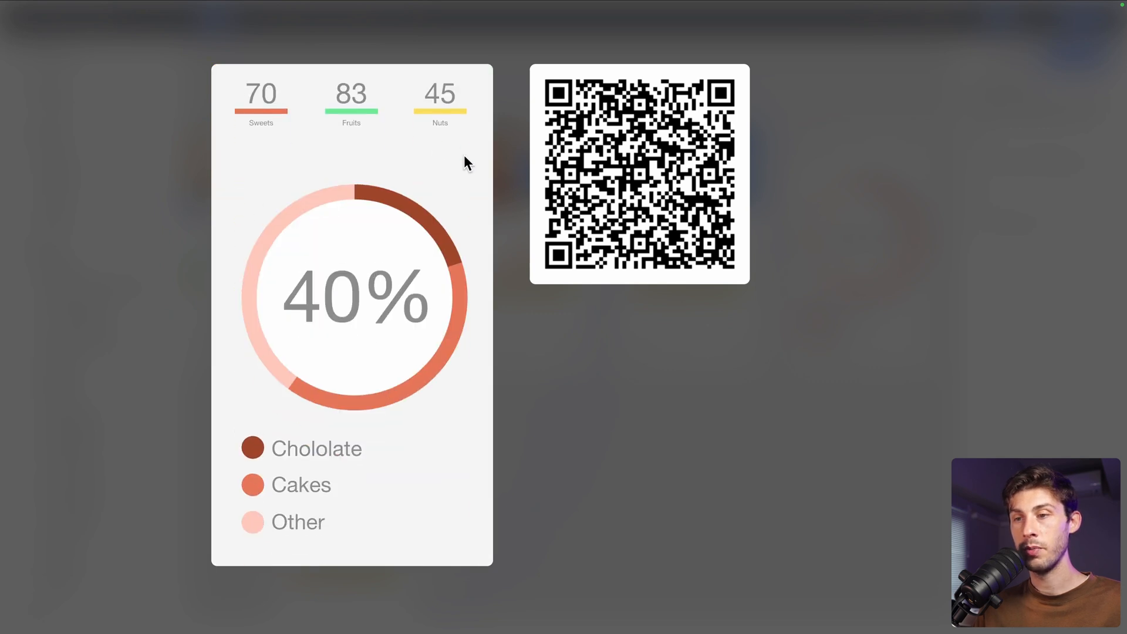
mouse_move(480, 164)
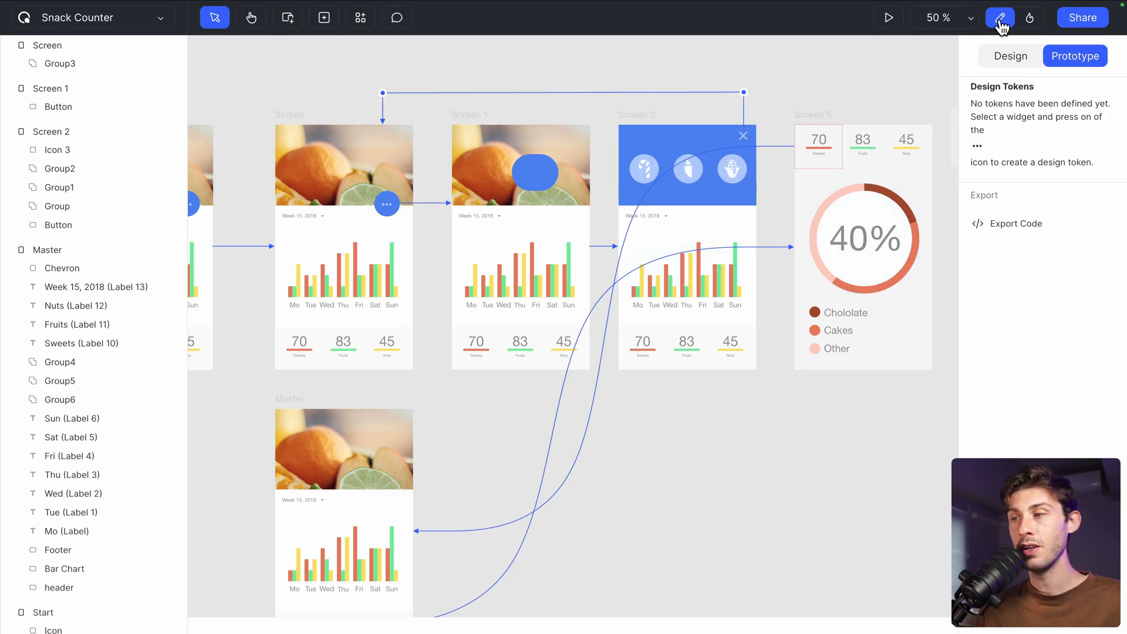
mouse_move(1029, 19)
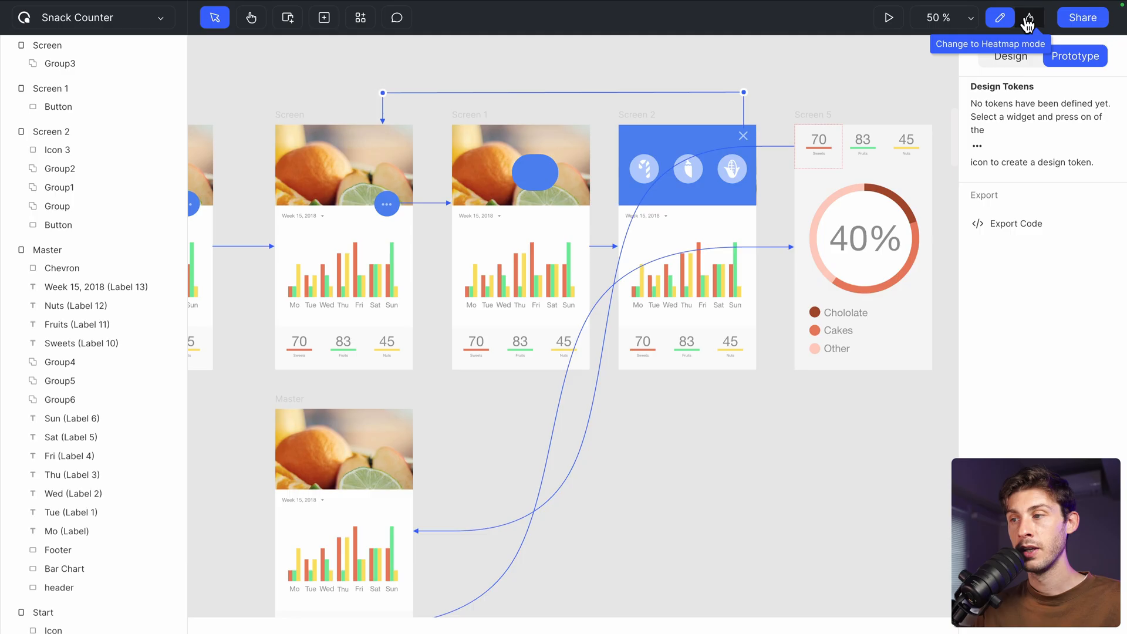
Show the Snack Counter click heatmaps, then the merged User Journey graph
click(1029, 17)
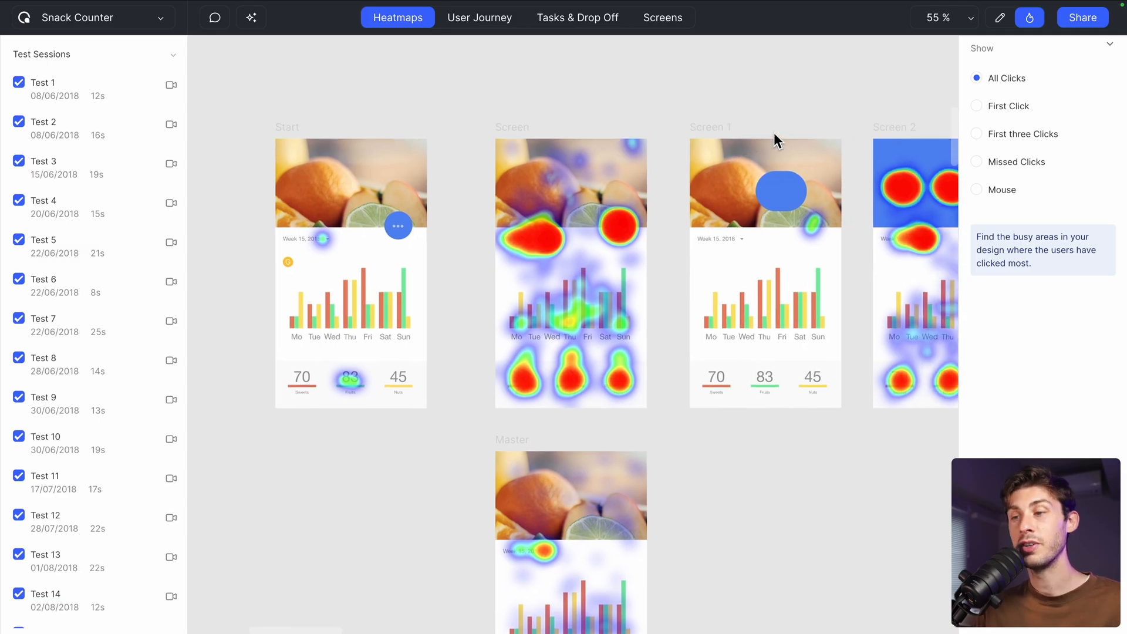
mouse_move(461, 209)
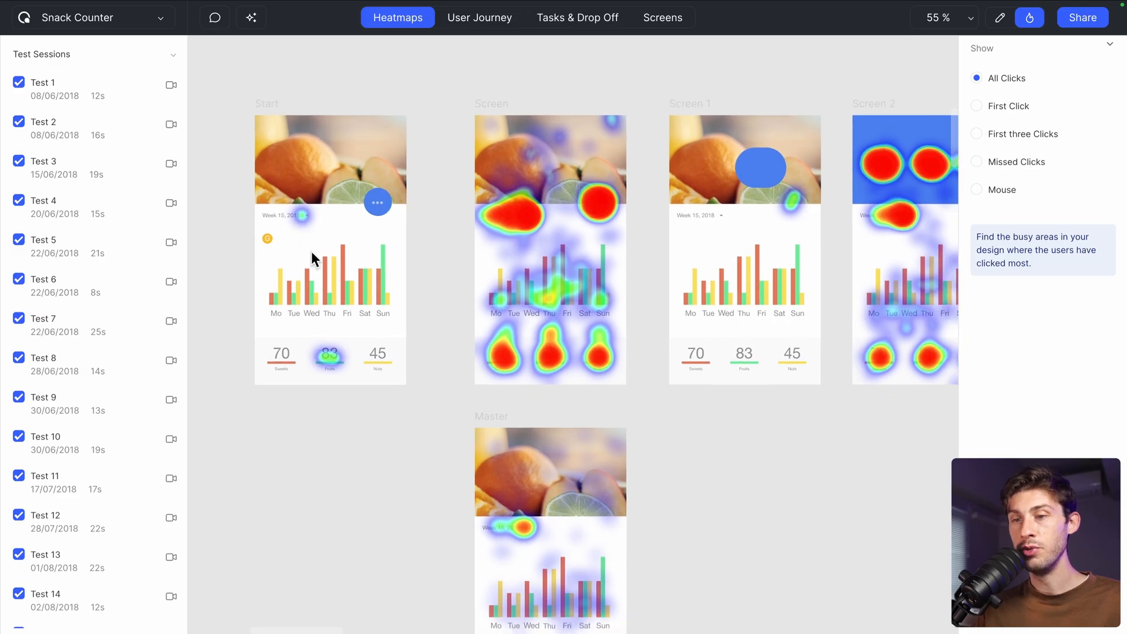
mouse_move(468, 300)
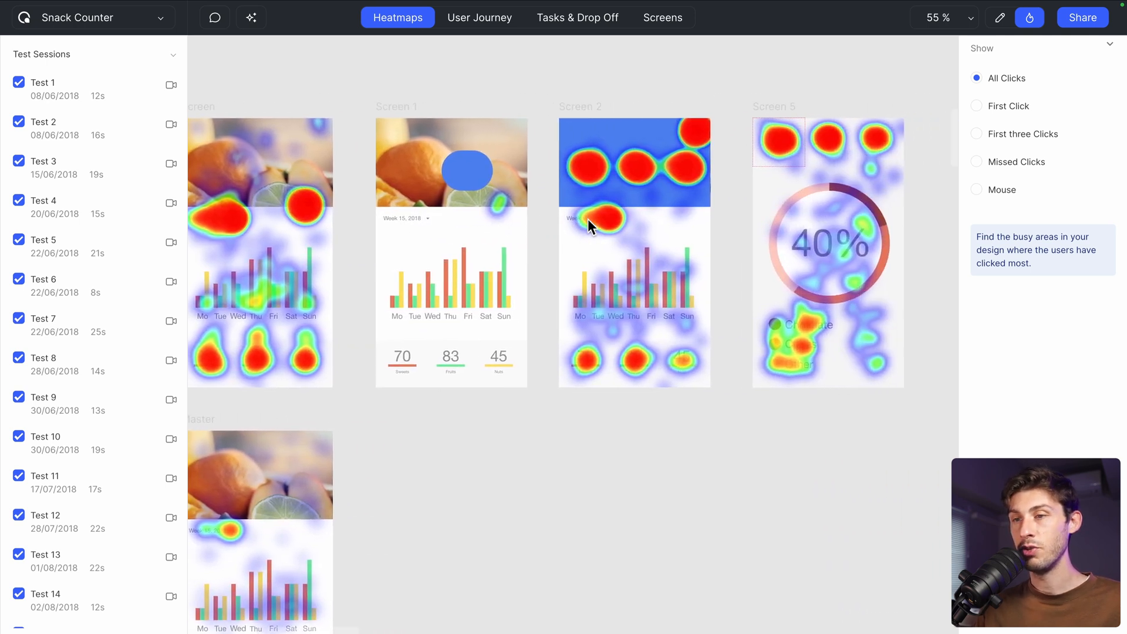
click(479, 17)
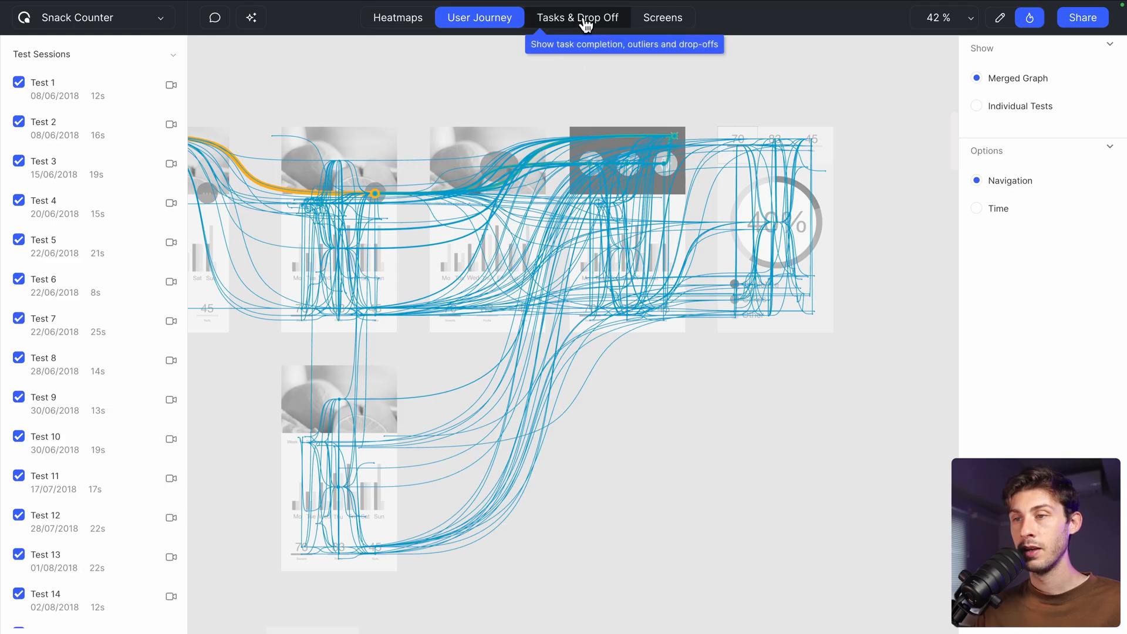
Review task drop-off and single-screen statistics, then open a recorded test session replay
click(577, 17)
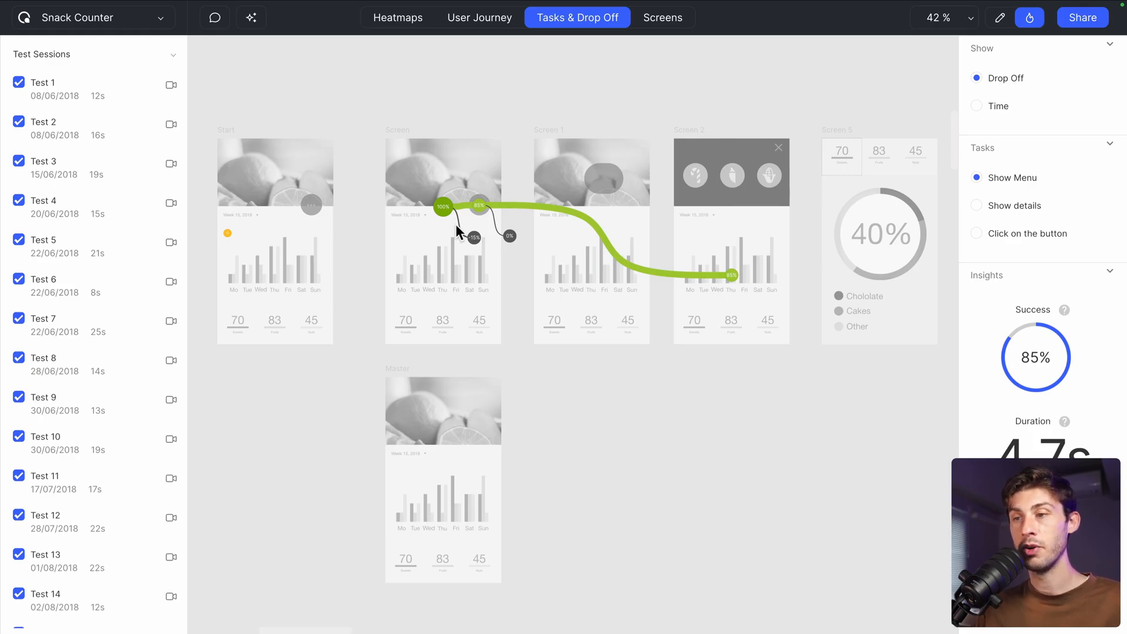
click(662, 17)
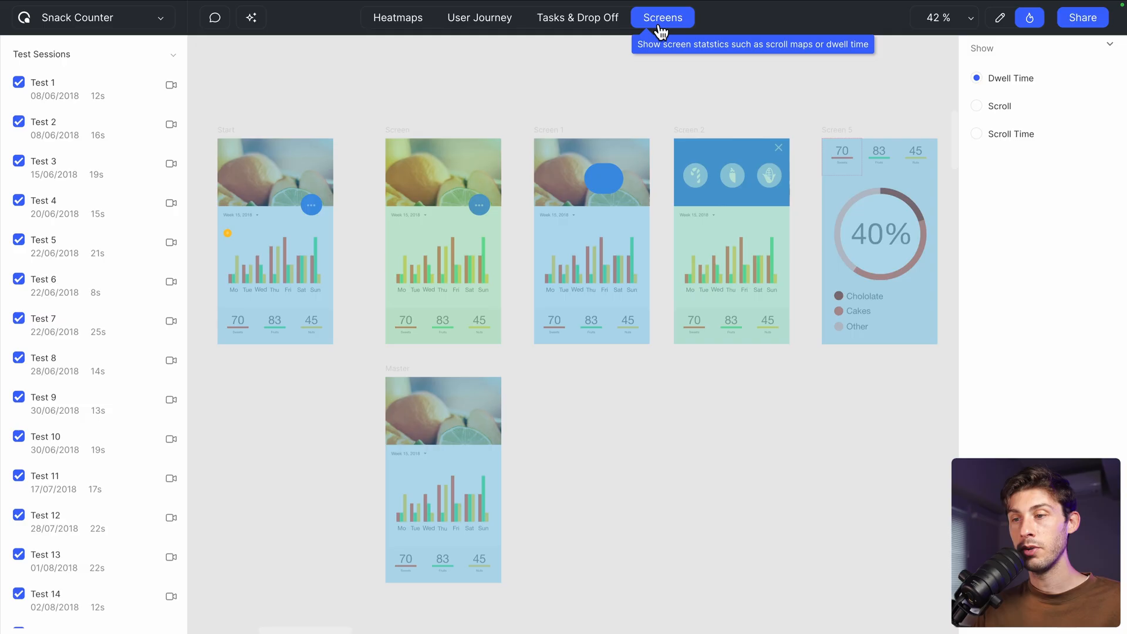
click(443, 172)
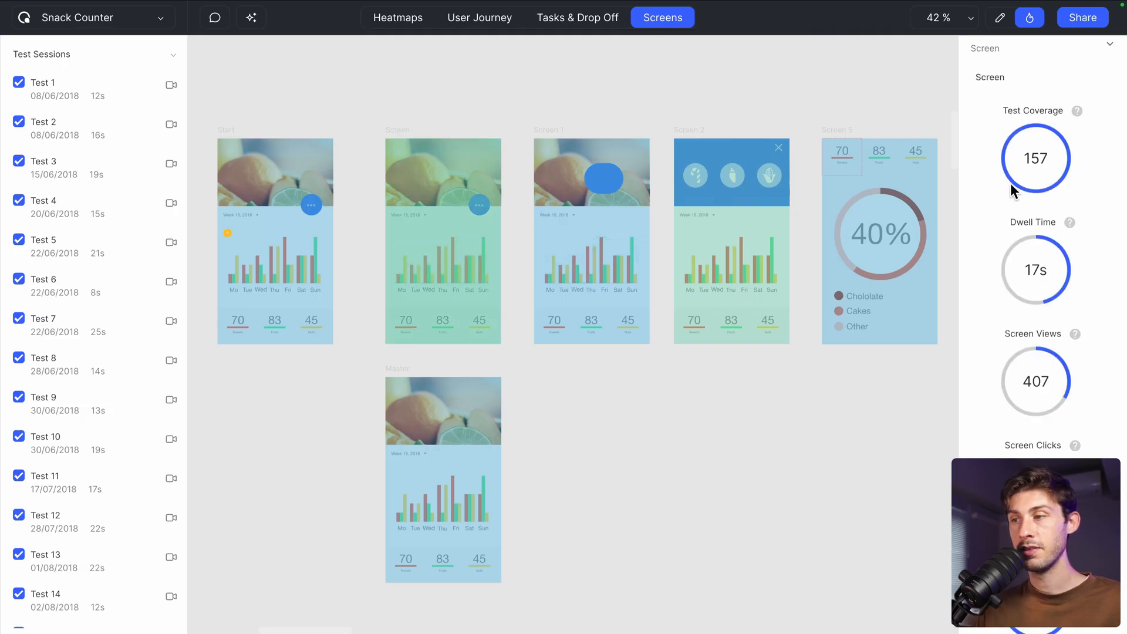
scroll(down, 3)
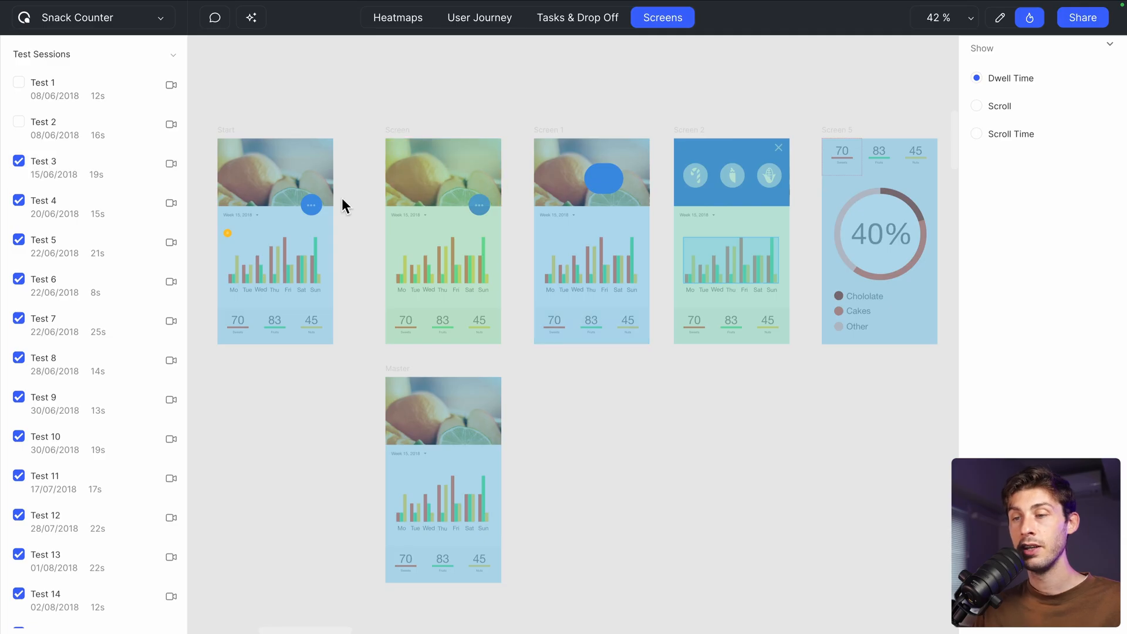
click(397, 17)
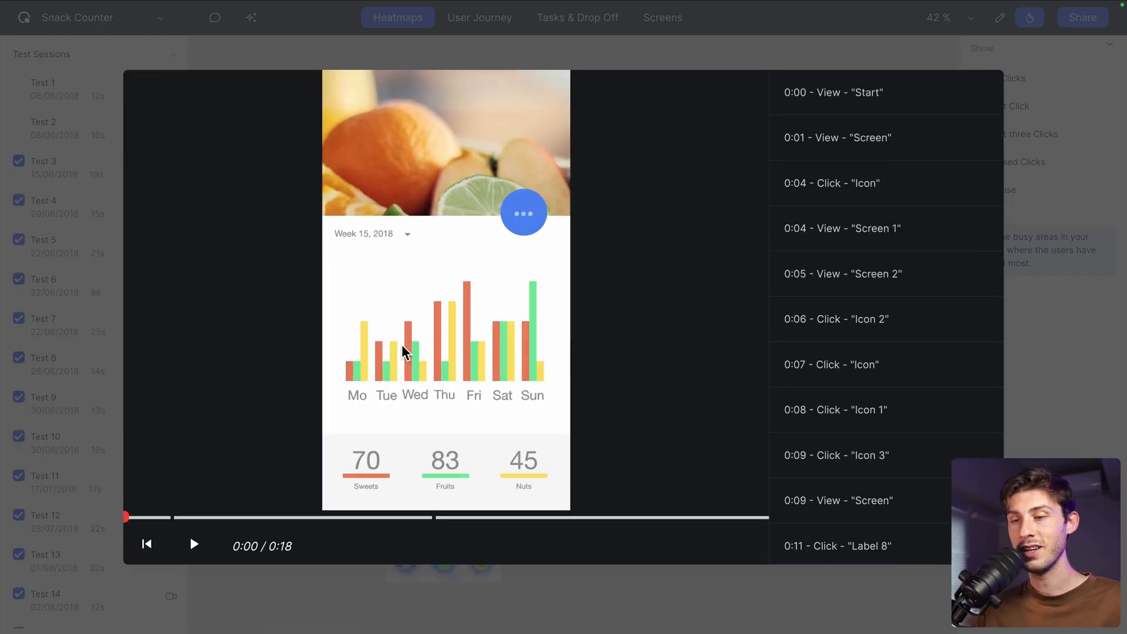
Play the recorded test session replay, then close it to return to heatmaps
click(195, 544)
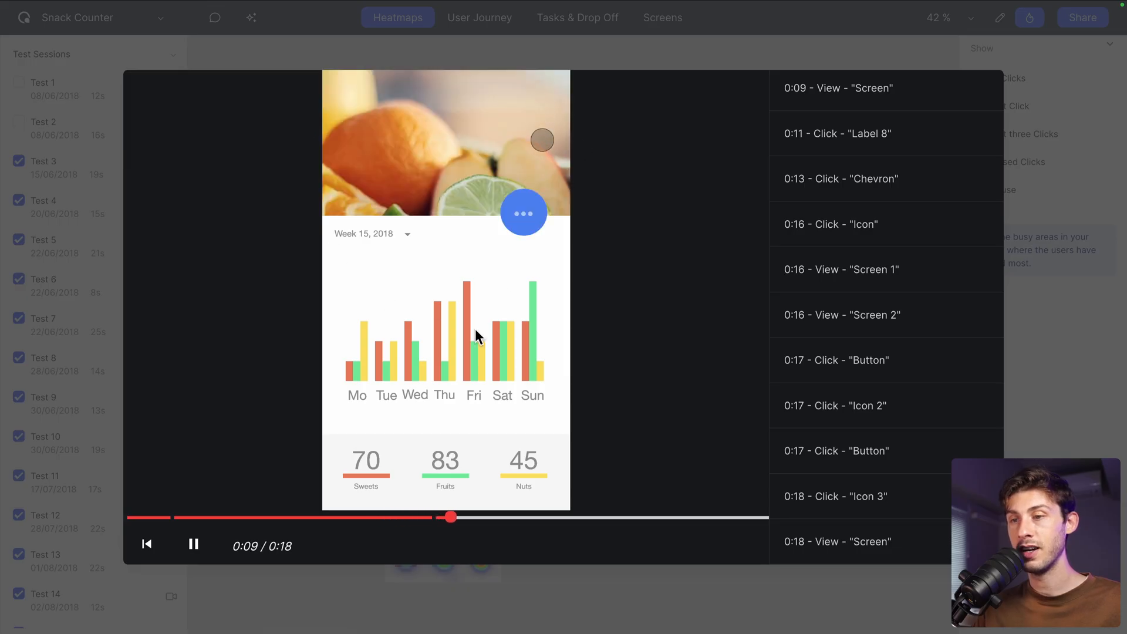
click(94, 17)
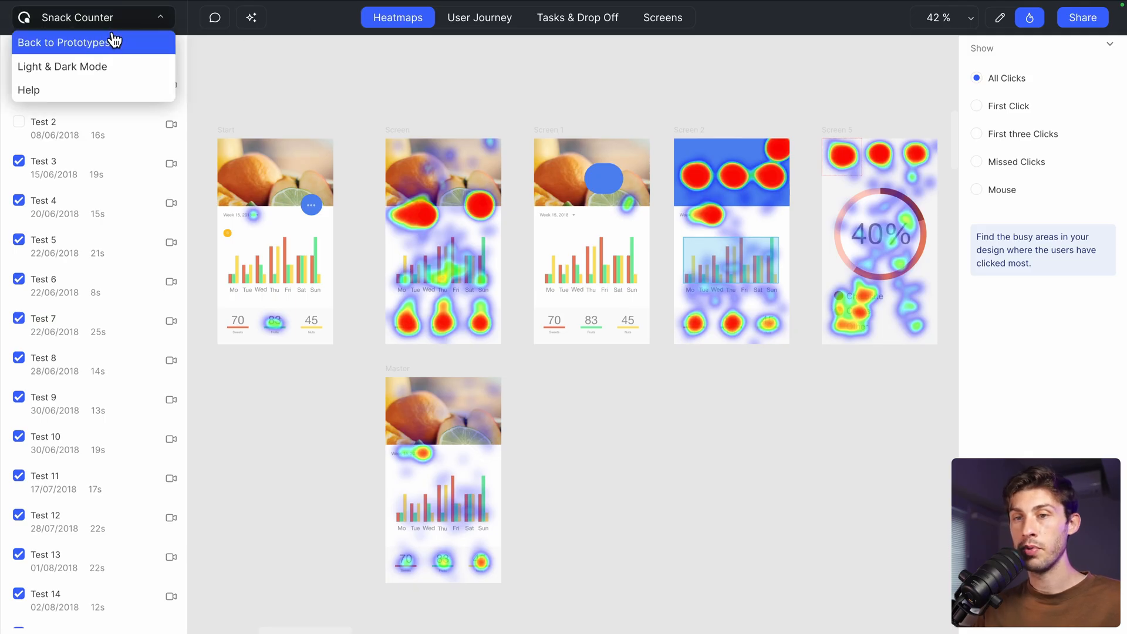
Return to the Snack Counter overview and type the guest comment 'heyy'
click(63, 41)
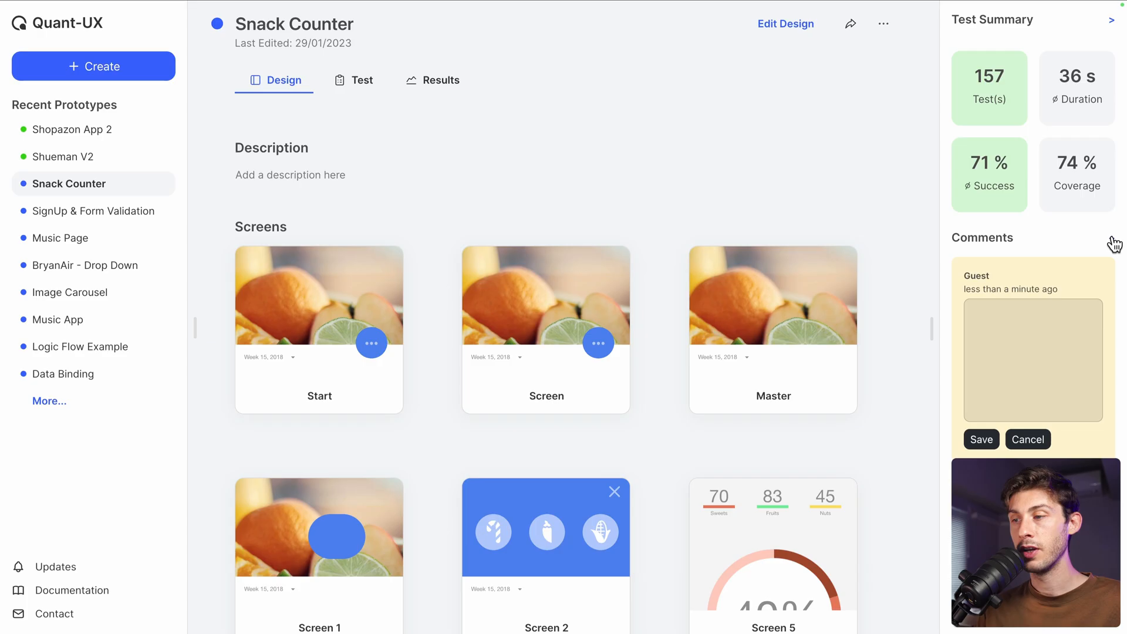
text(heyy)
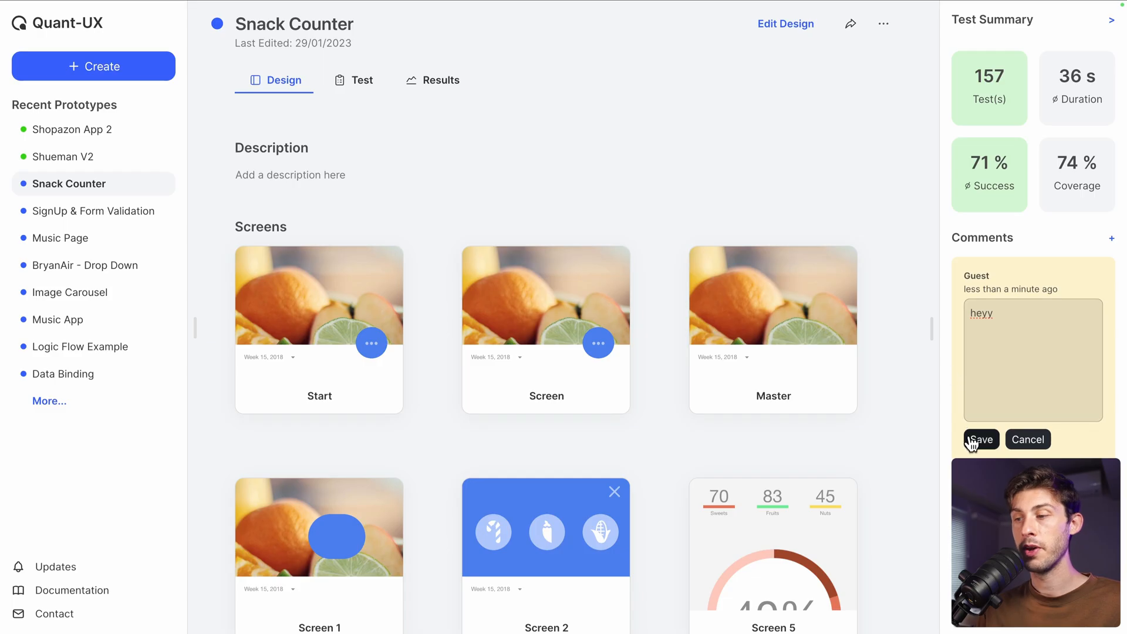
mouse_move(554, 138)
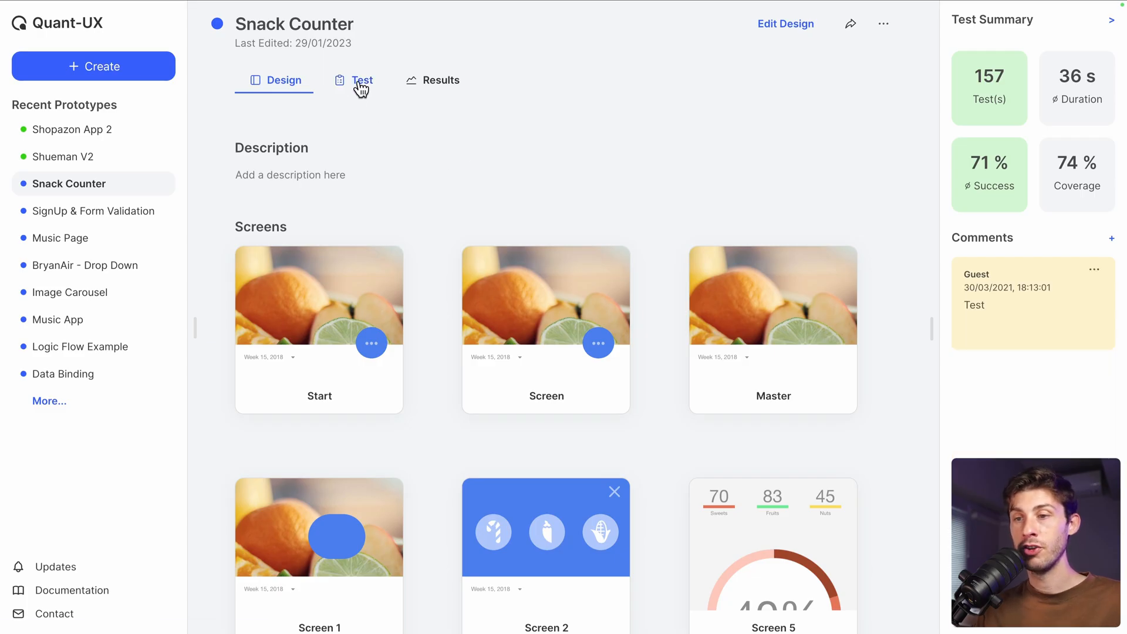
Add Task 4 in the Test tab and record its Start and Screen expected steps
click(362, 80)
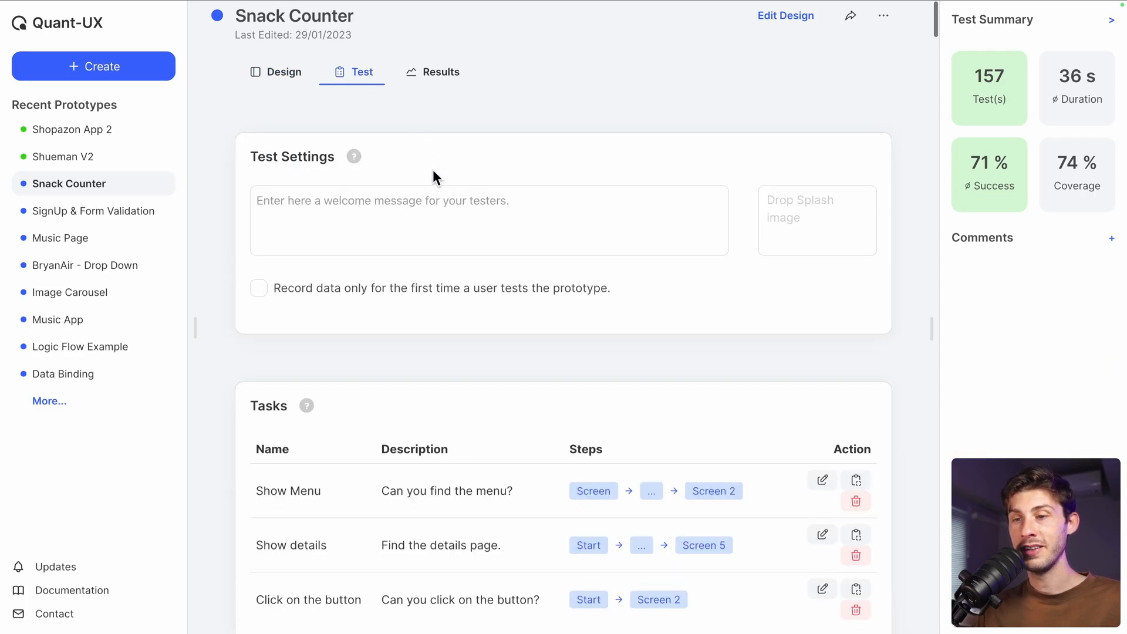
scroll(down, 3)
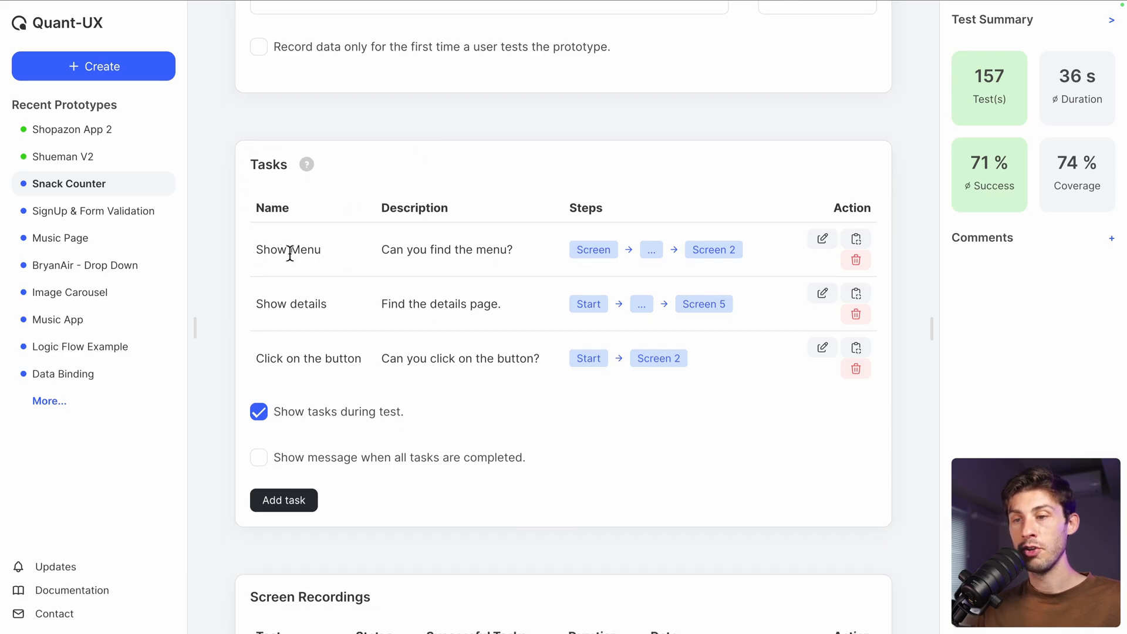
mouse_move(528, 272)
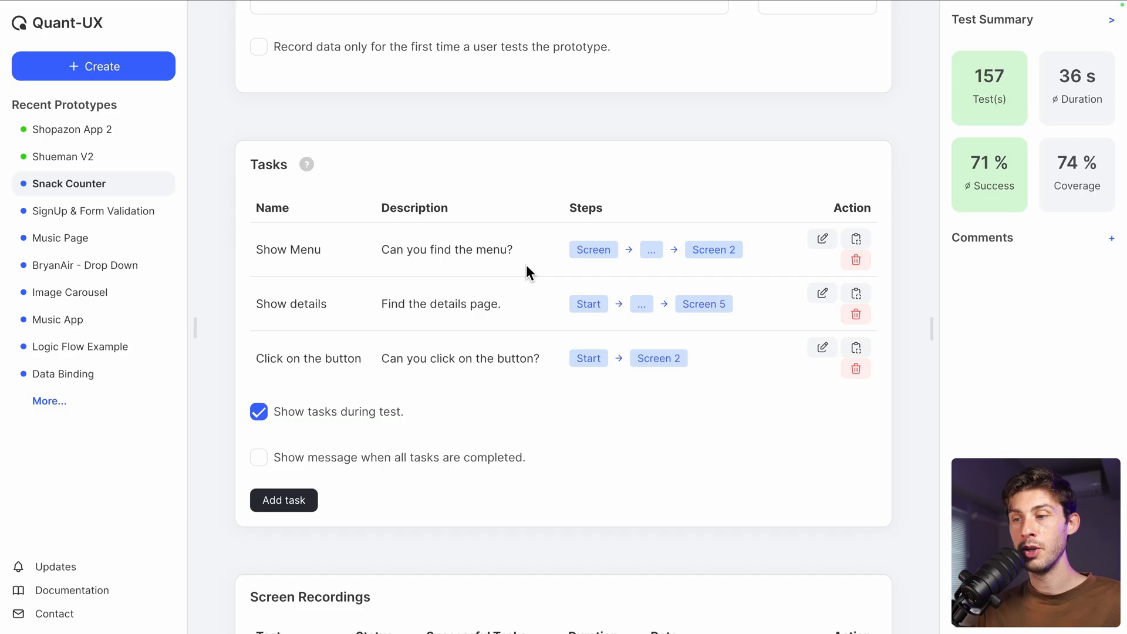
mouse_move(313, 332)
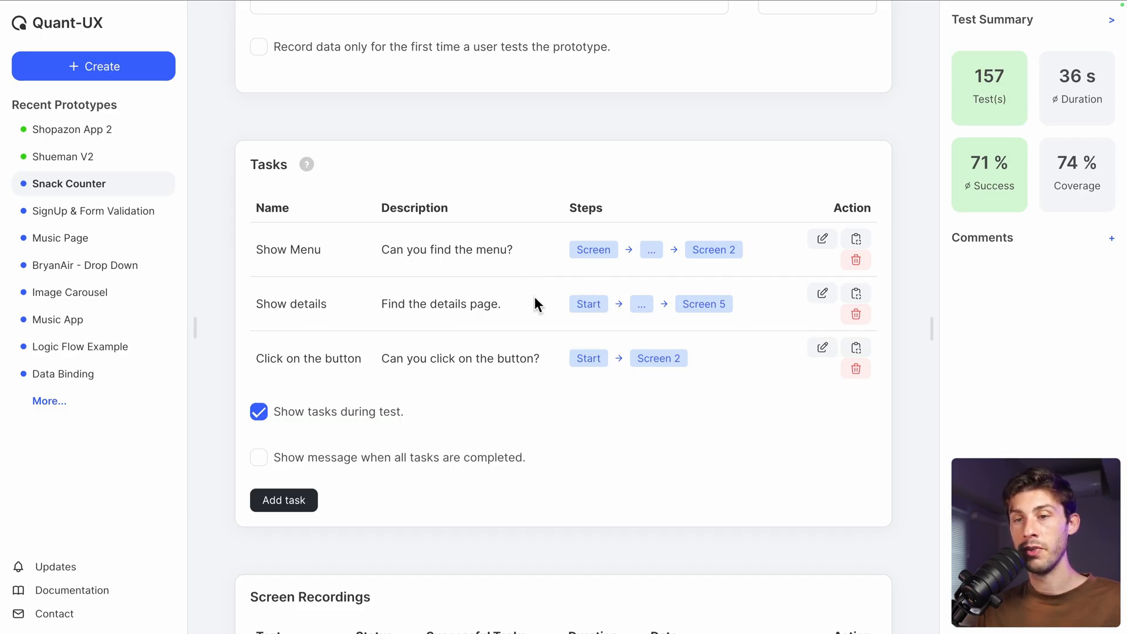
click(283, 501)
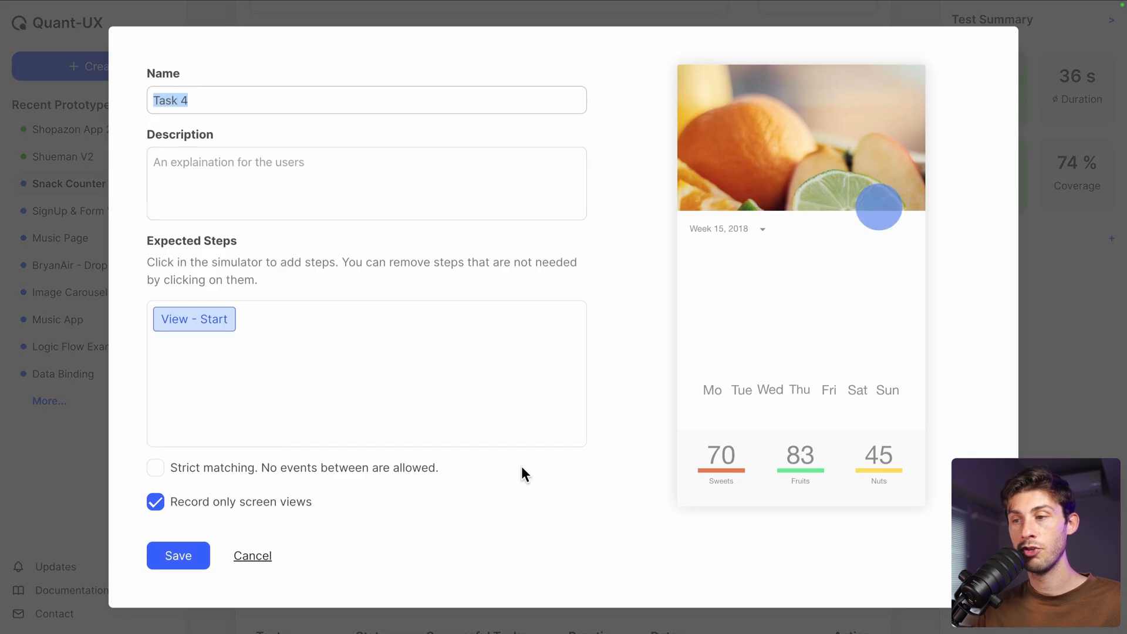
click(878, 208)
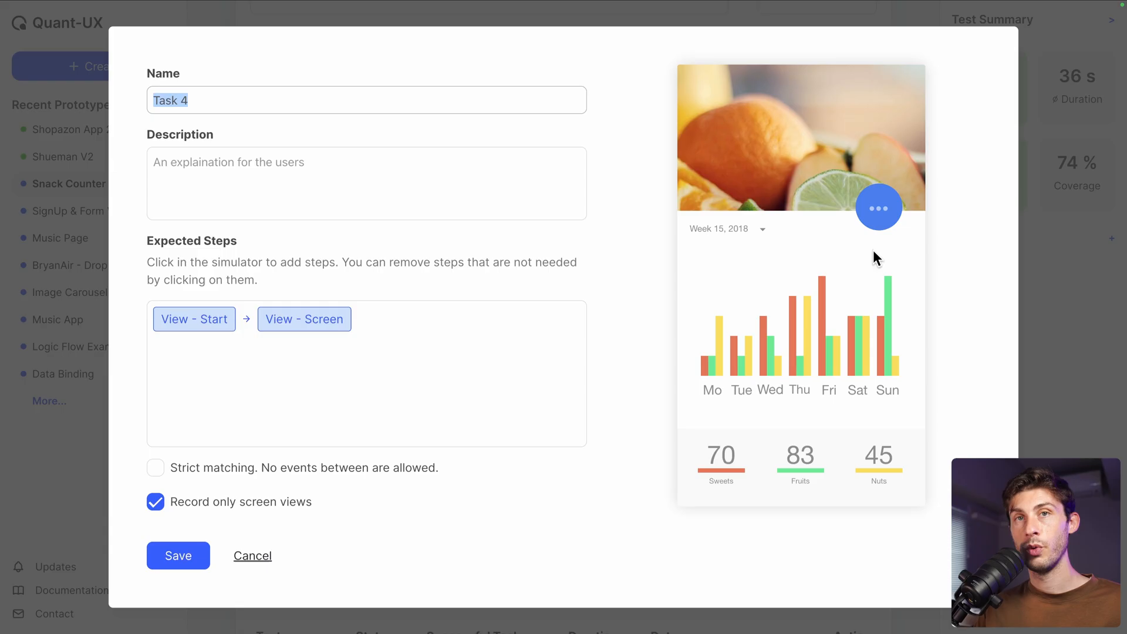
mouse_move(692, 270)
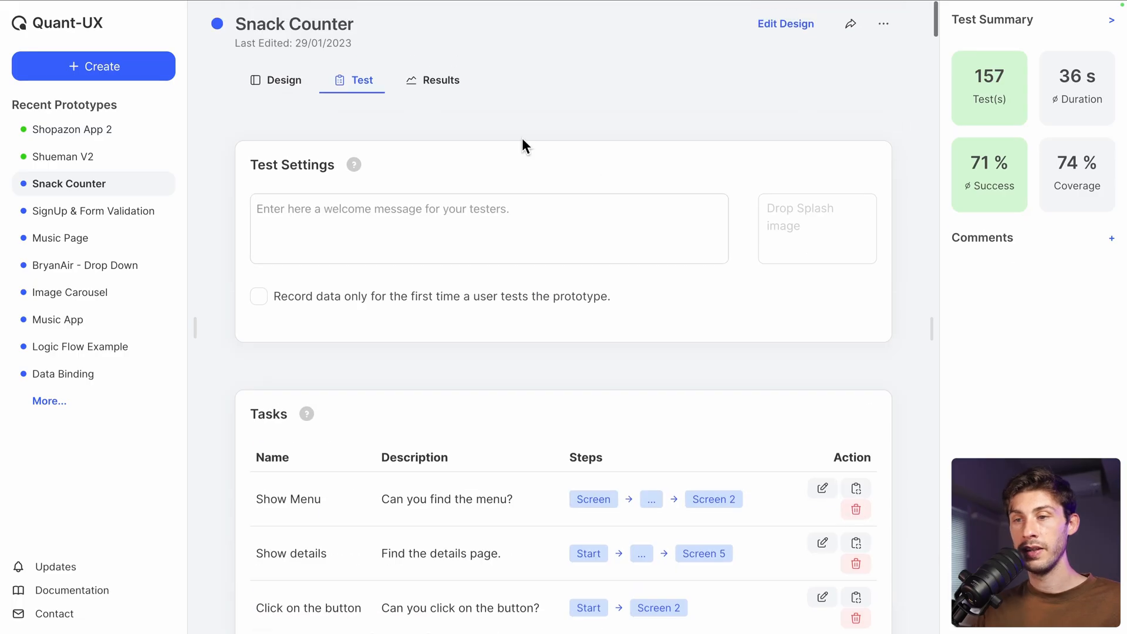
Scroll the Results tab past task success rates to the interactions-versus-duration chart
click(442, 80)
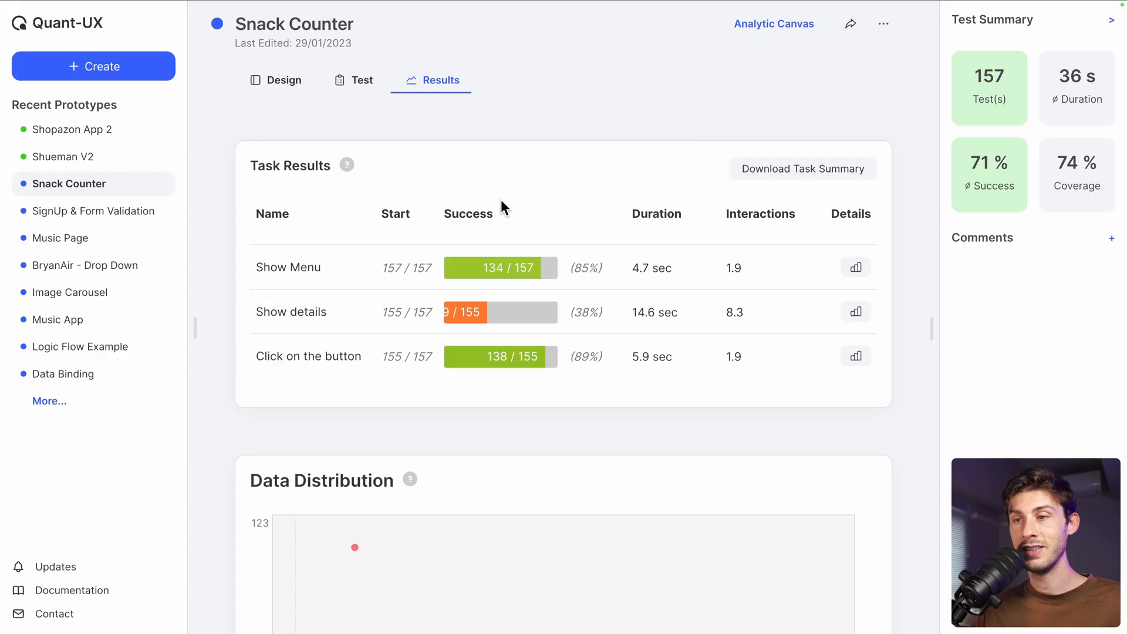
scroll(down, 3)
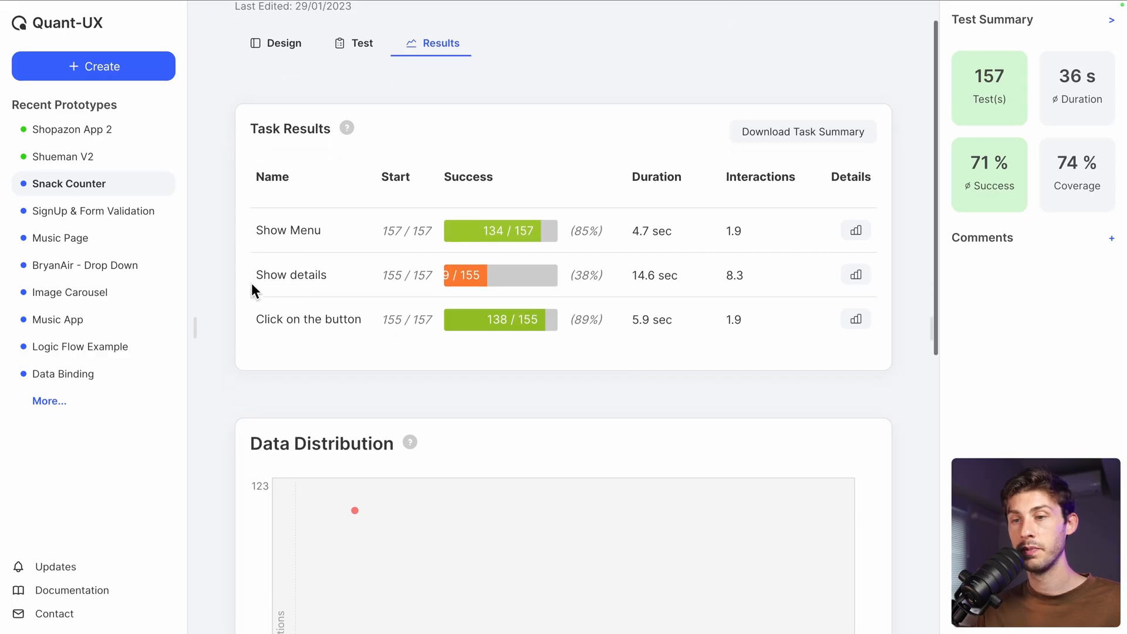
scroll(down, 3)
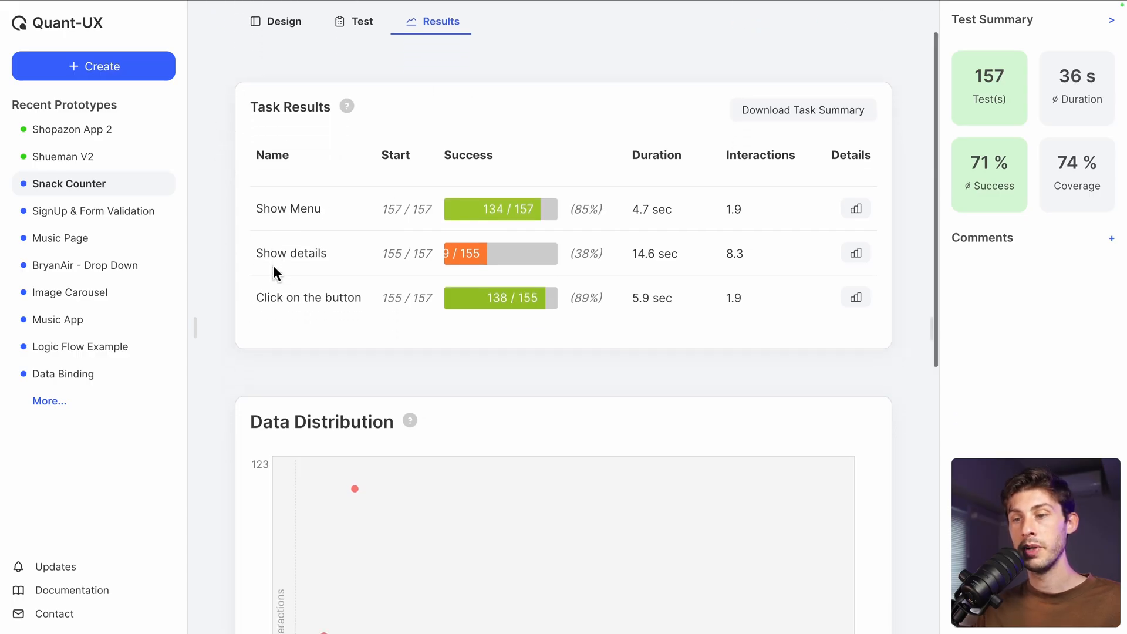
scroll(down, 3)
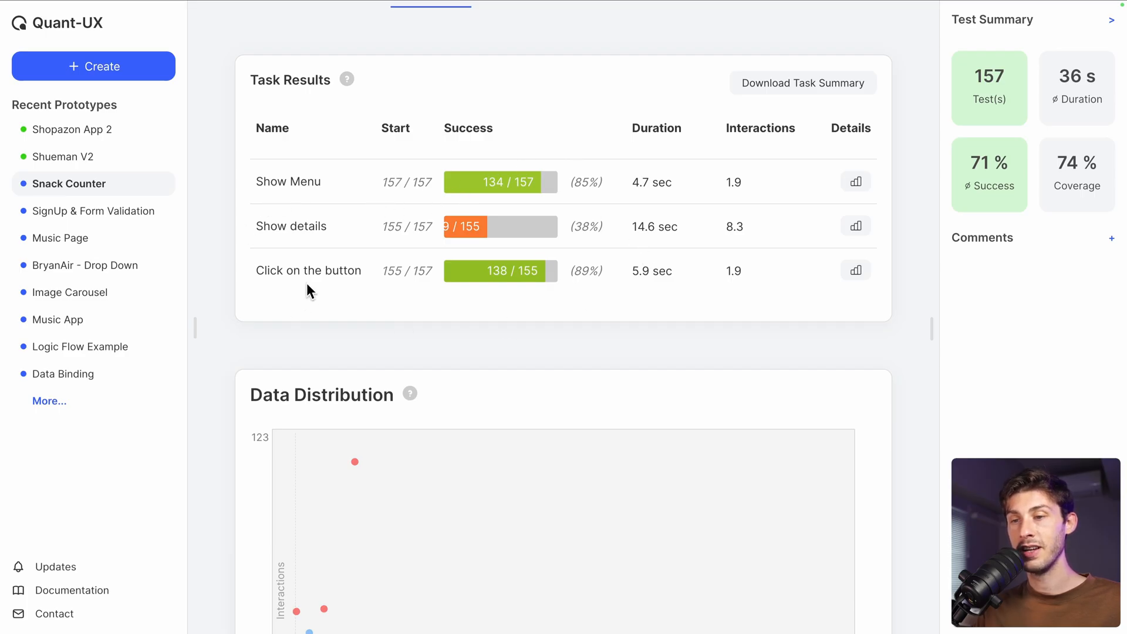
scroll(down, 3)
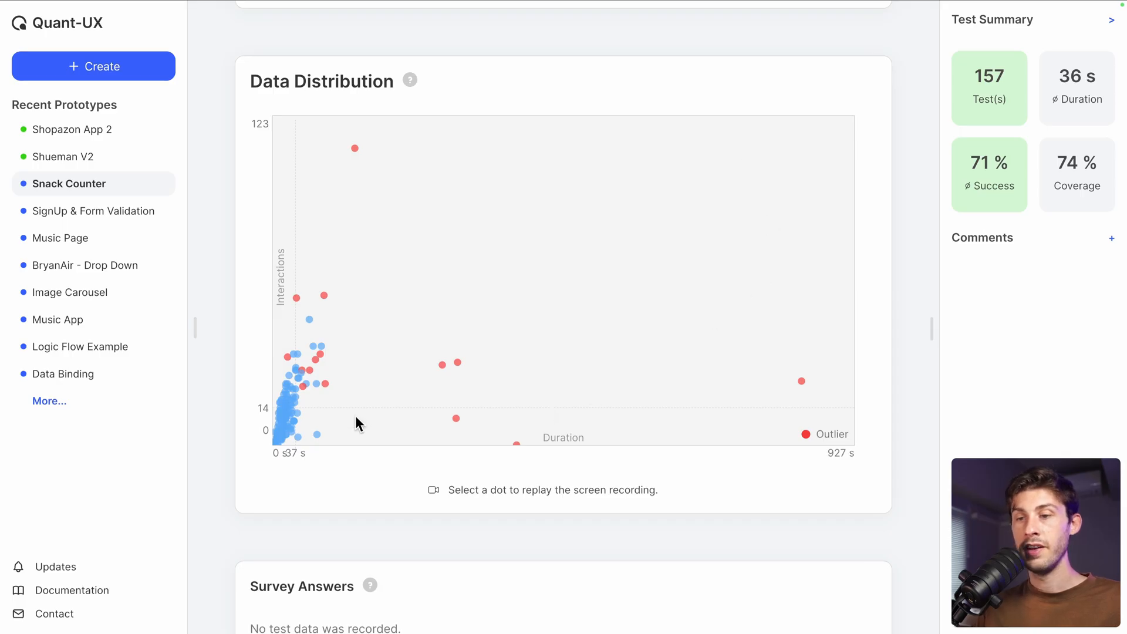
mouse_move(333, 211)
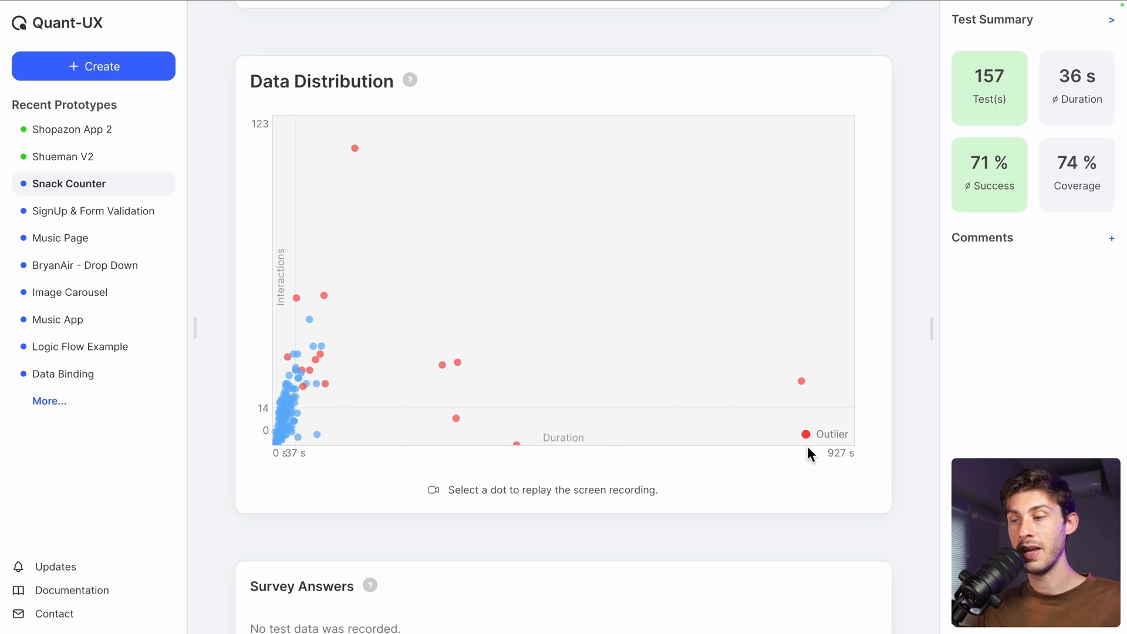
mouse_move(771, 461)
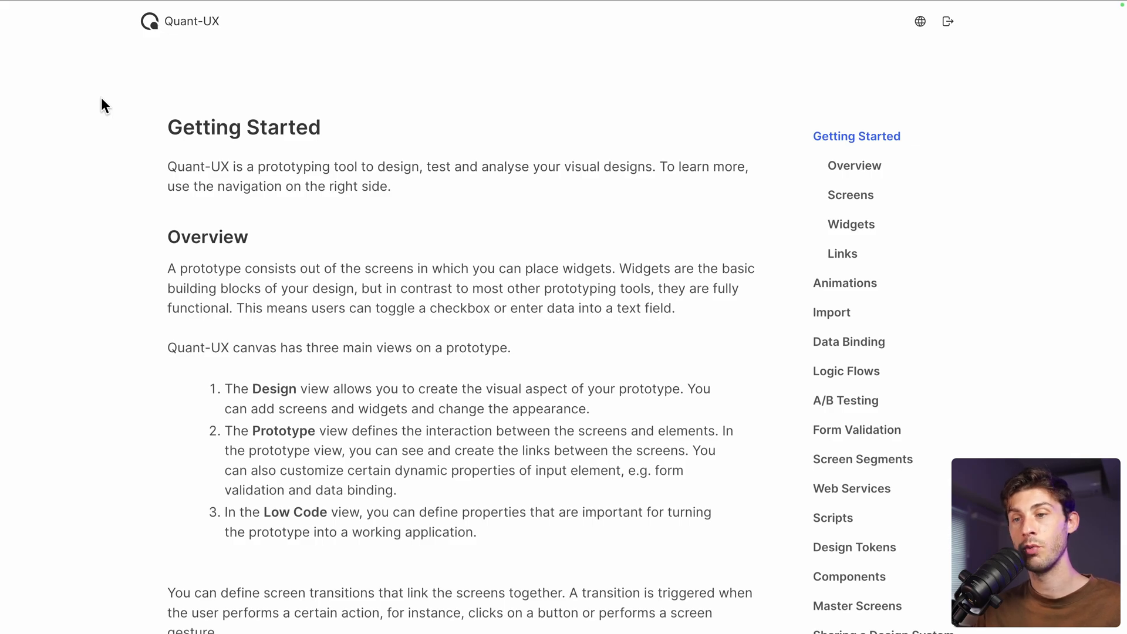
Scroll the Getting Started documentation through its Overview, Screens and Widgets sections
scroll(down, 3)
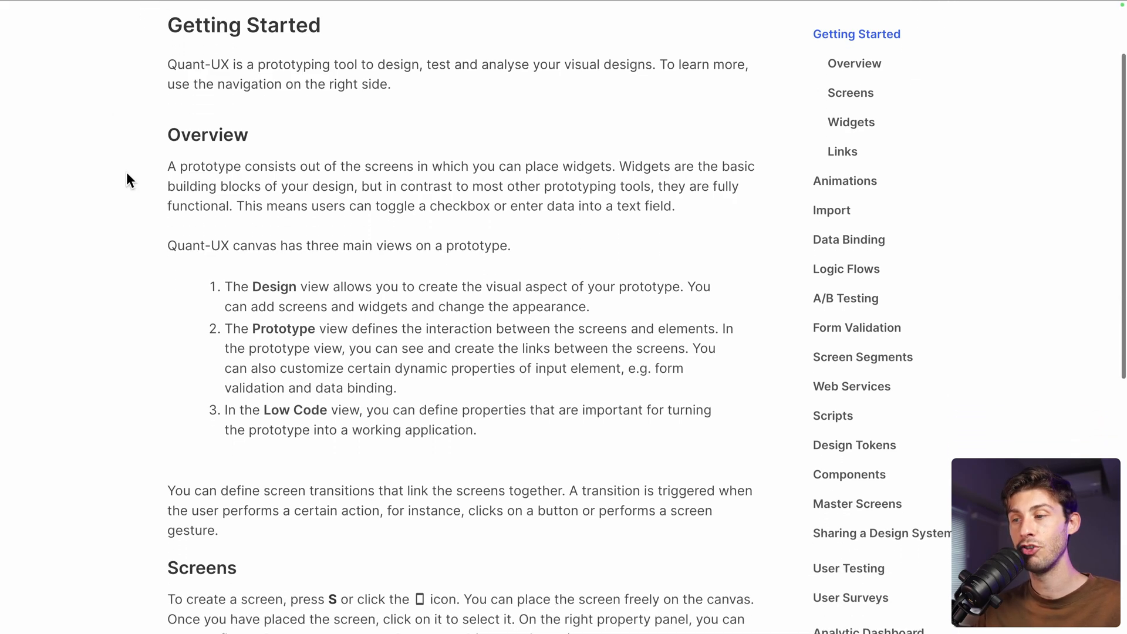
scroll(down, 3)
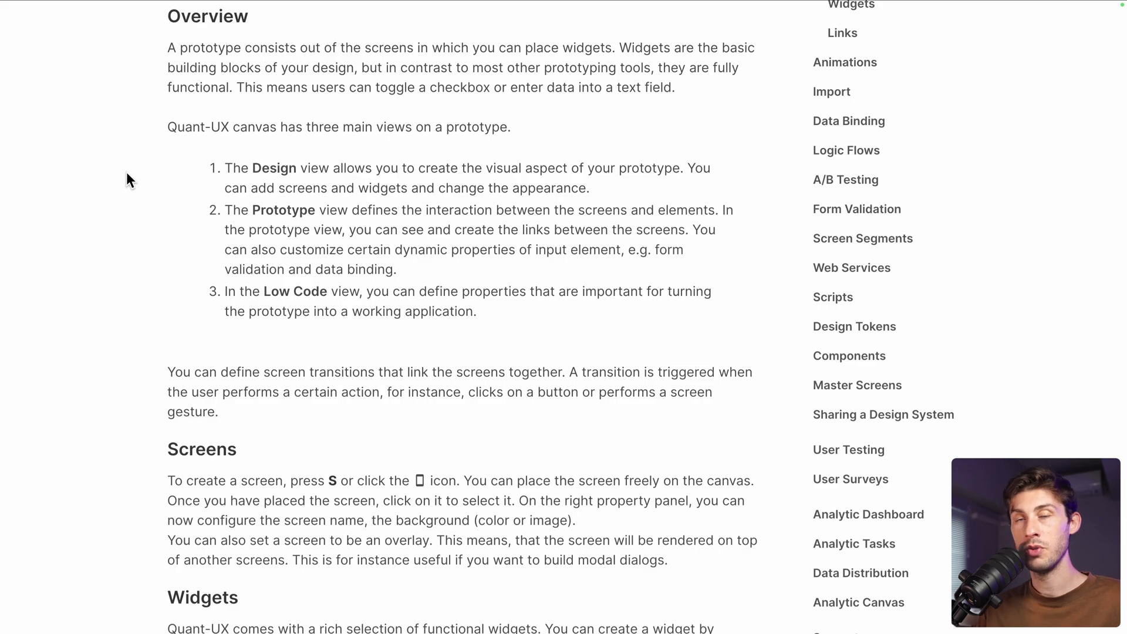